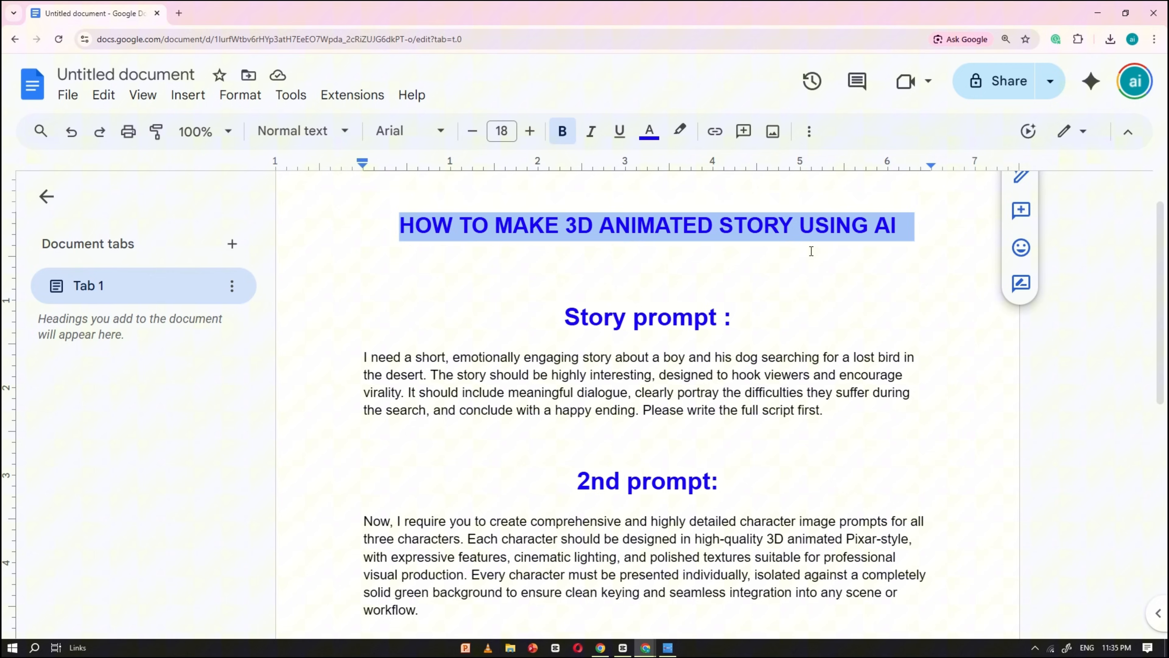
Step: Scroll through the 'HOW TO MAKE 3D ANIMATED STORY USING AI' document to review its four prompts
scroll("down", 3)
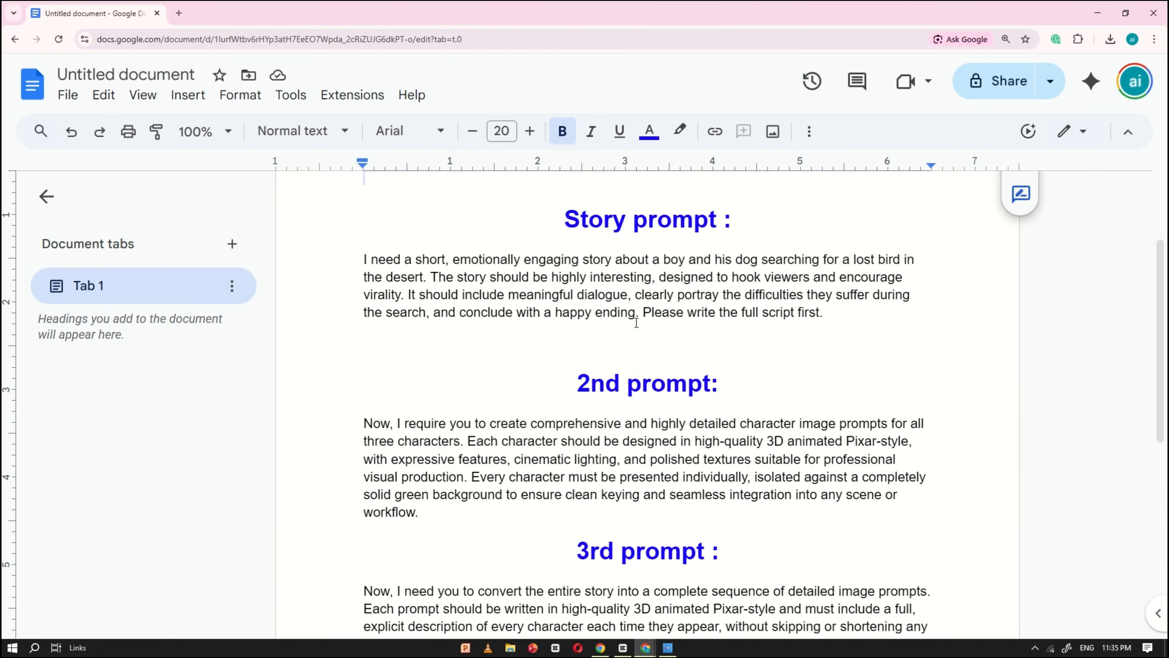
scroll("down", 3)
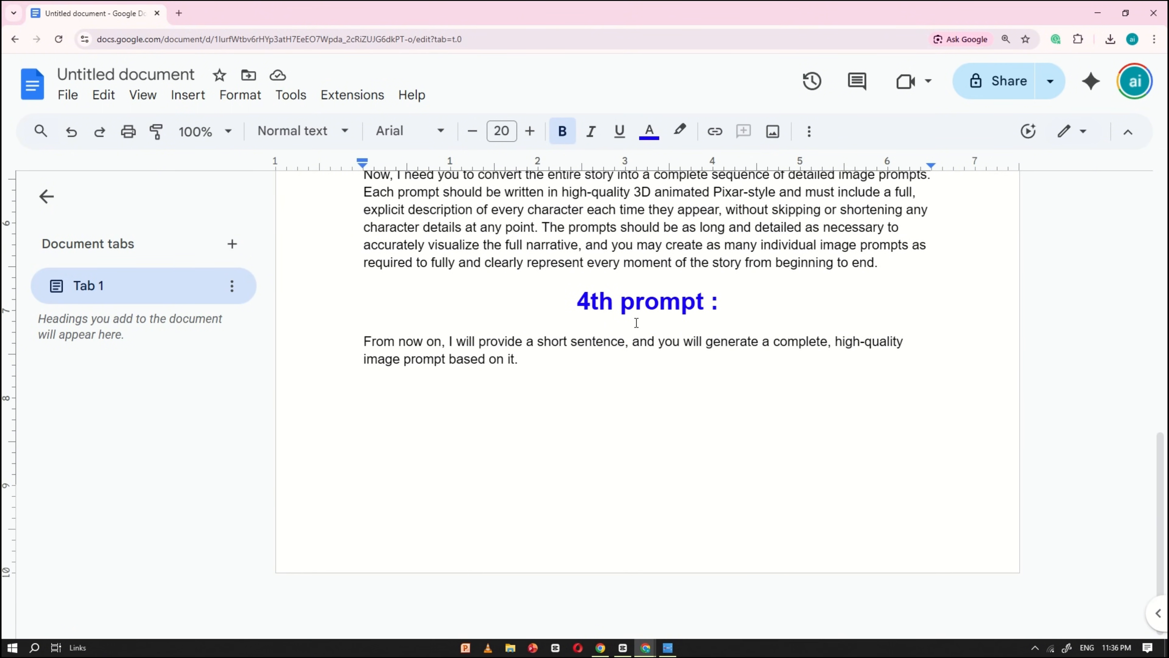
scroll("up", 3)
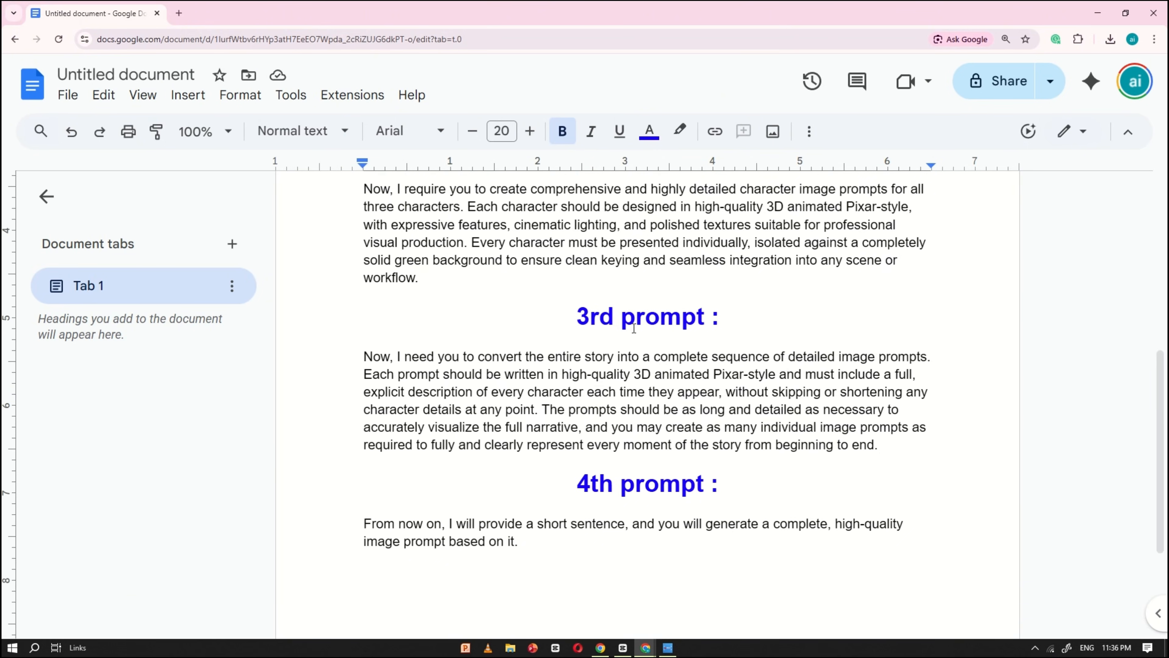
scroll("up", 3)
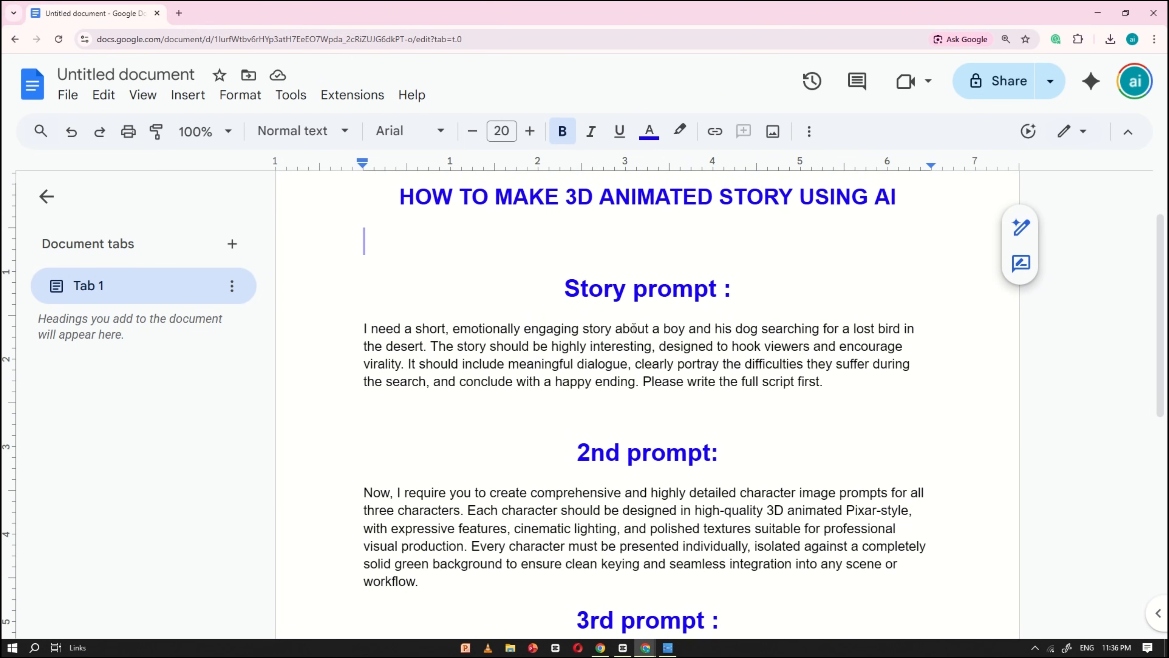
mouse_move(693, 548)
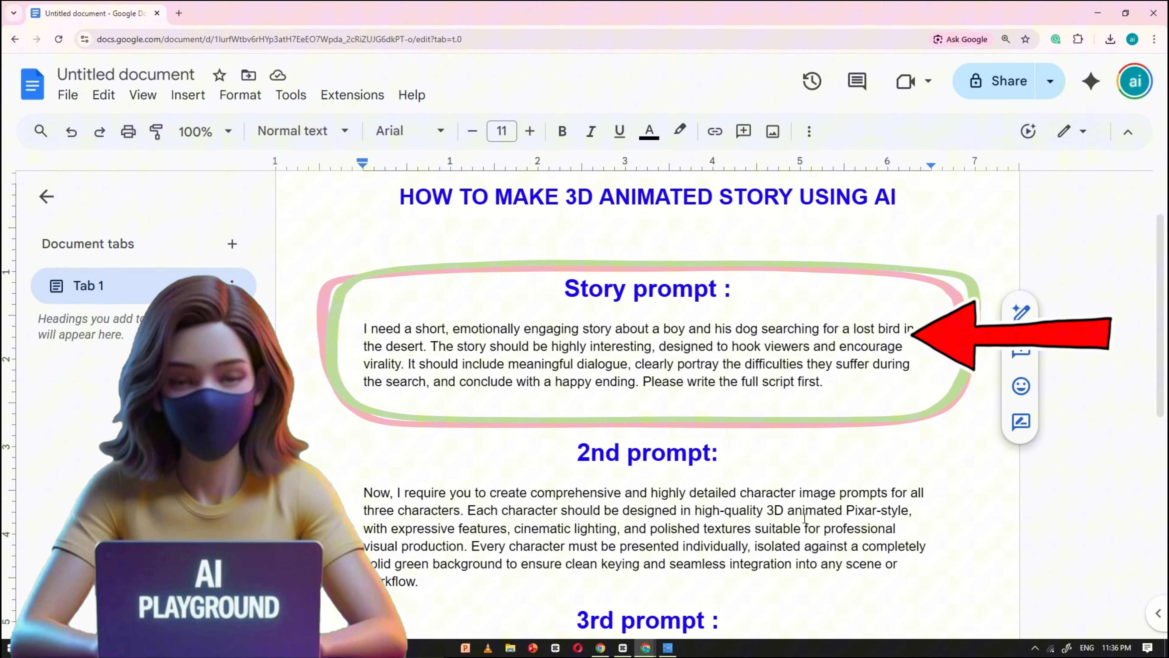
mouse_move(645, 648)
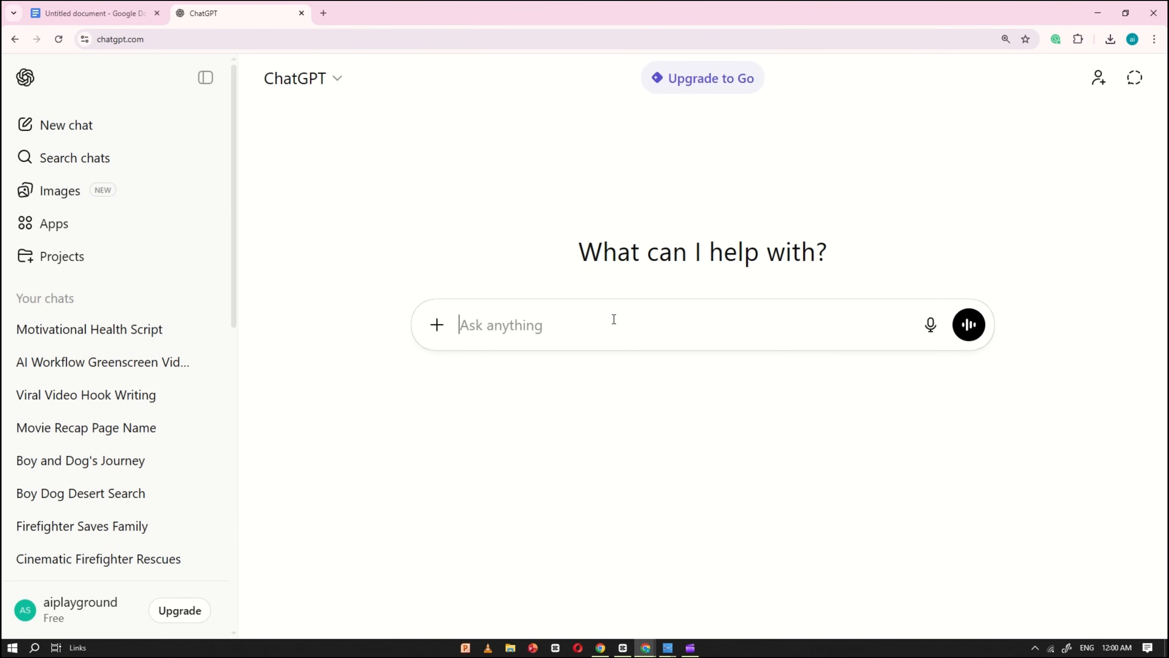
Step: Copy the story prompt from the document and send it to ChatGPT
left_click(89, 13)
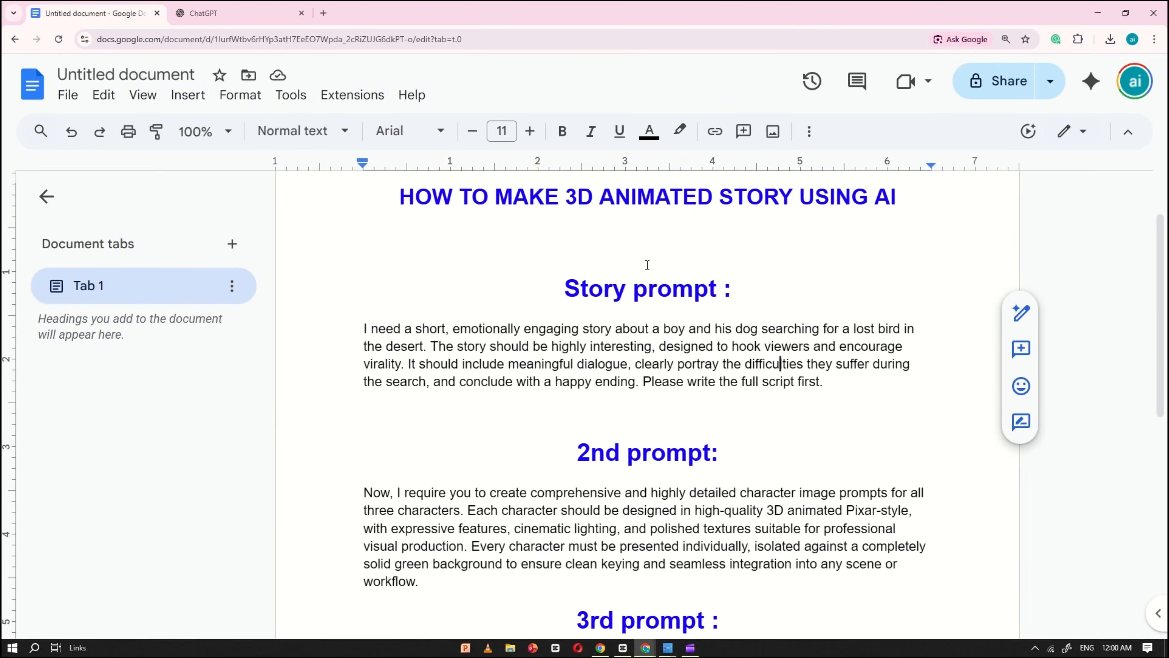
scroll("down", 3)
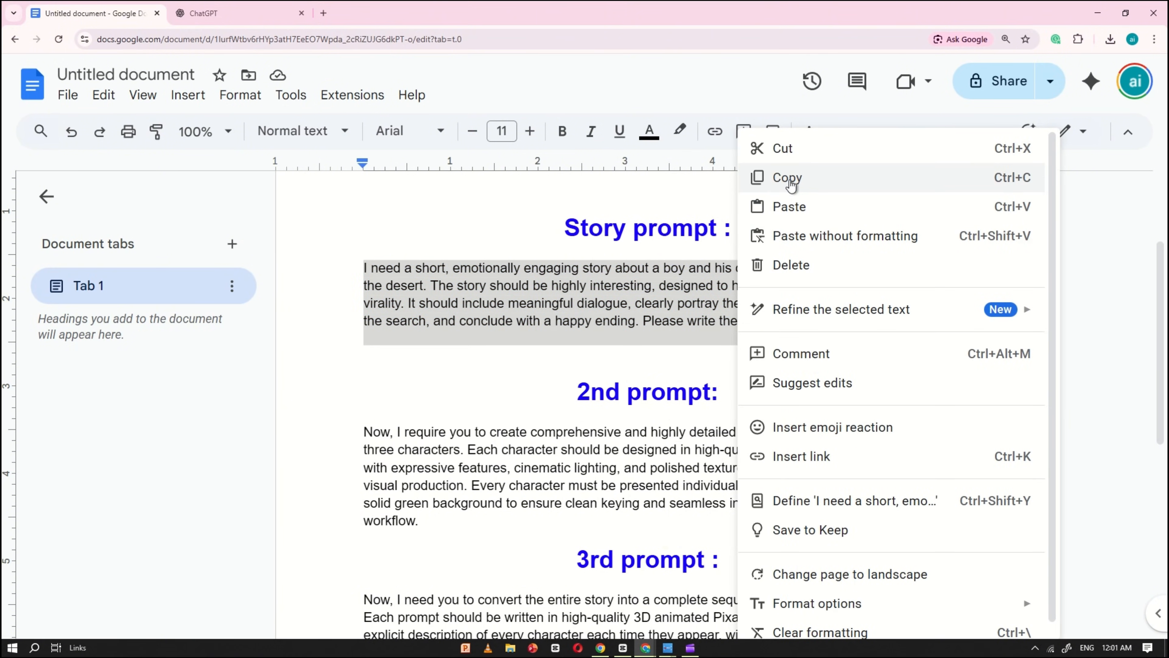
left_click(238, 14)
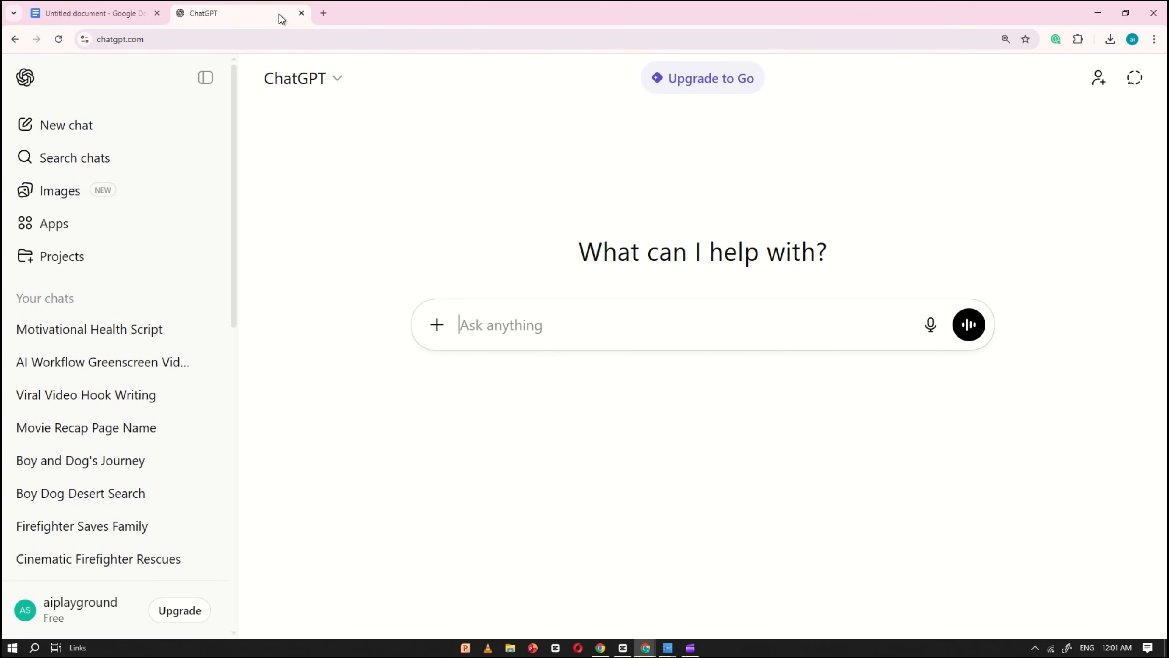
right_click(500, 324)
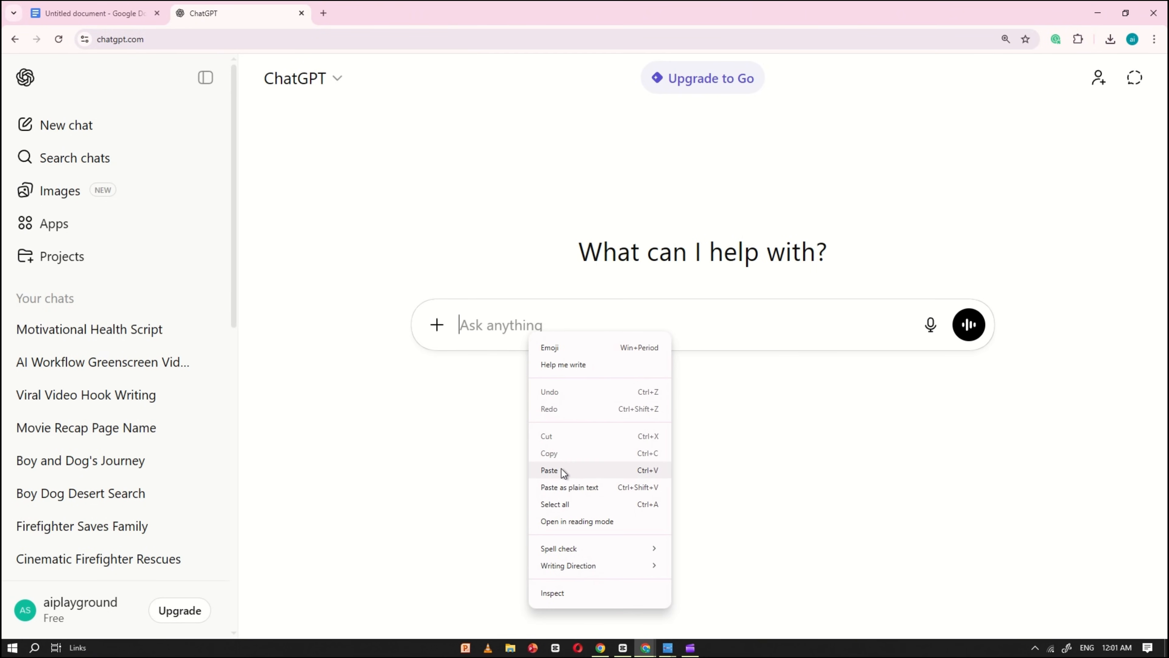
left_click(549, 469)
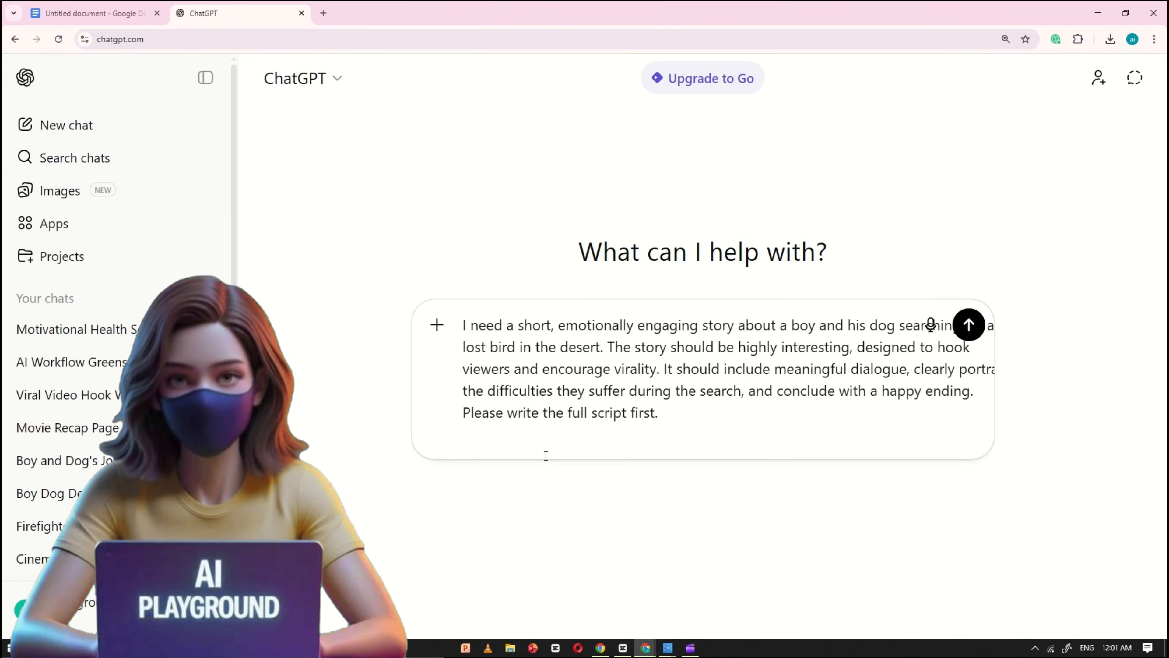
left_click(969, 325)
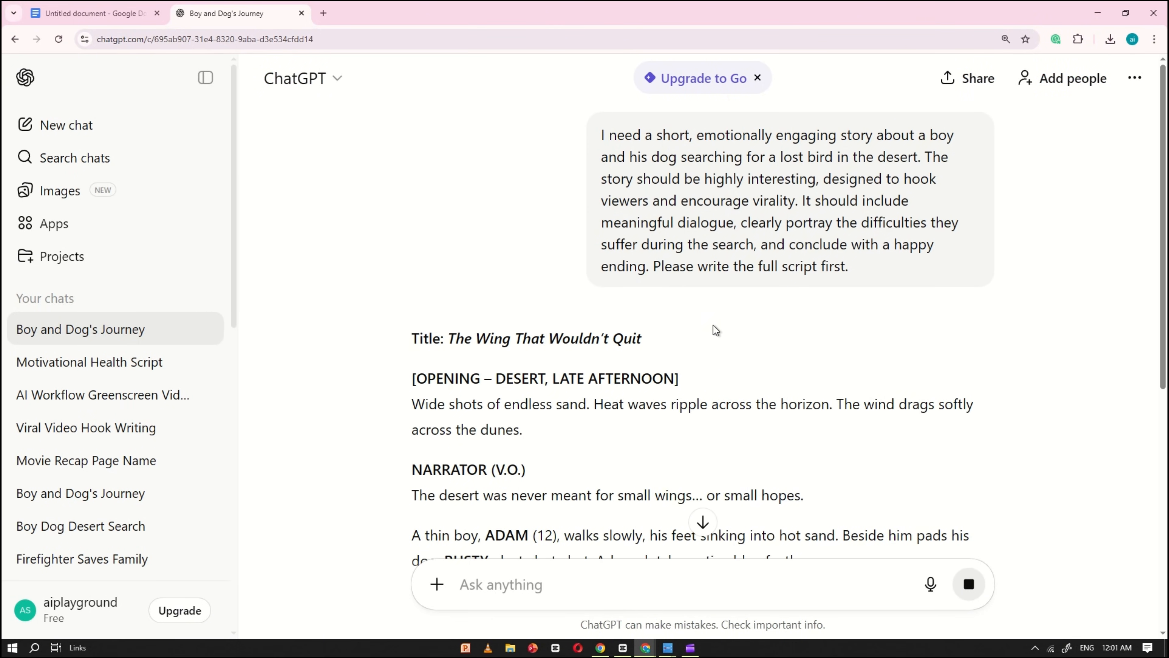
Step: Read through the generated script 'The Wing That Wouldn't Quit'
scroll("down", 3)
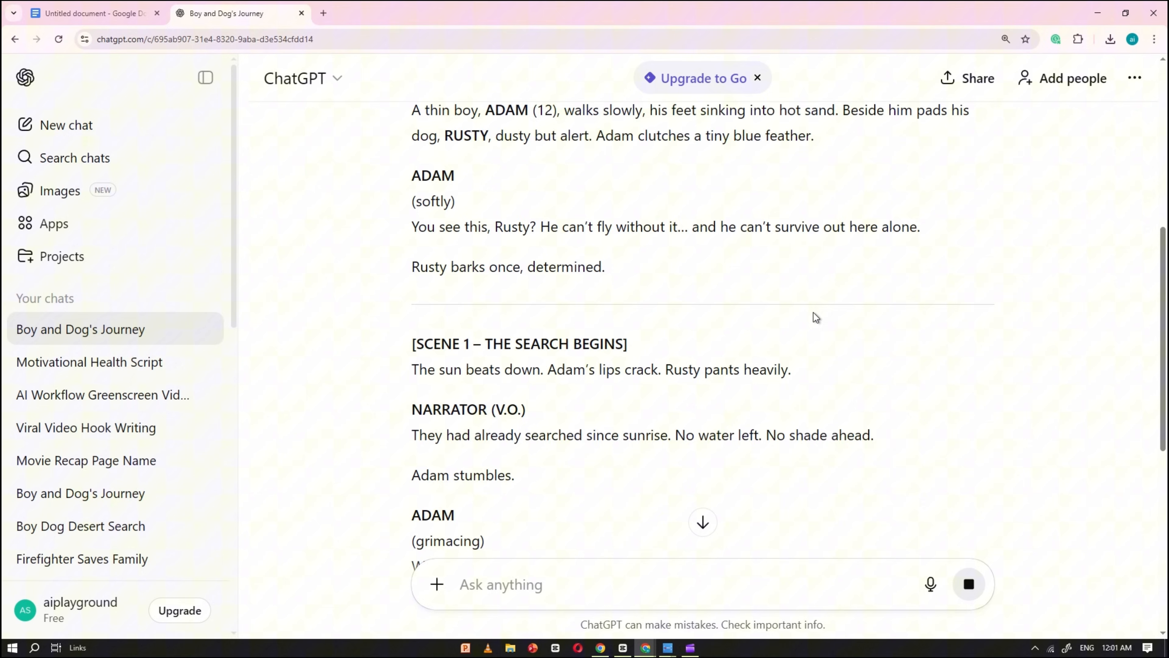
scroll("down", 3)
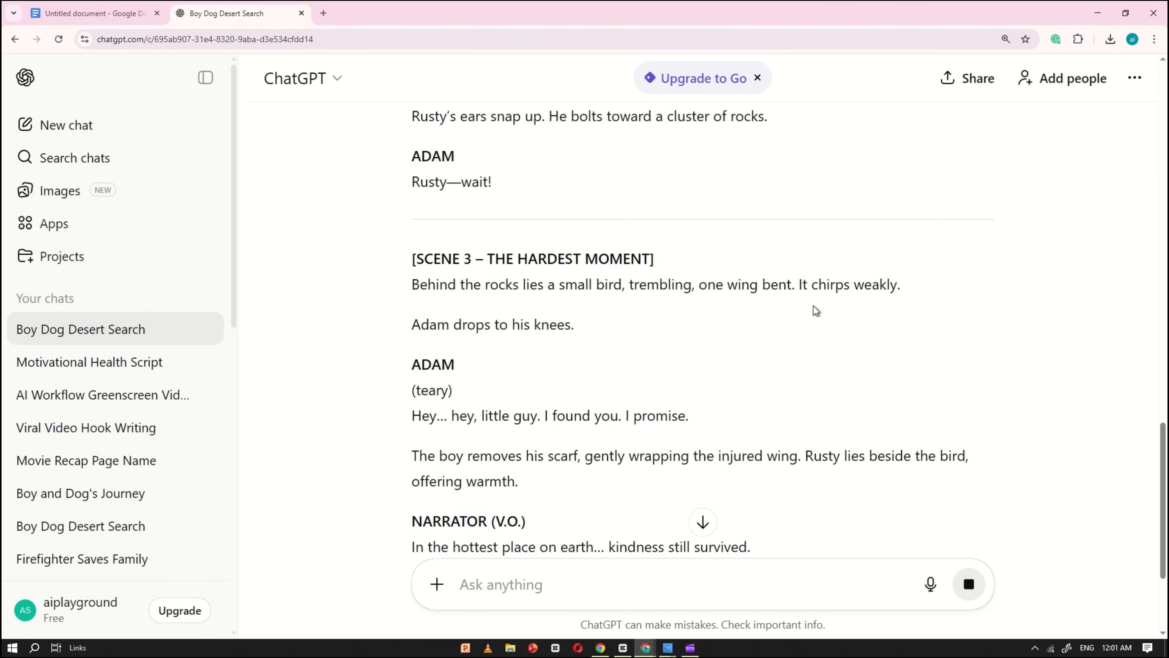
scroll("down", 3)
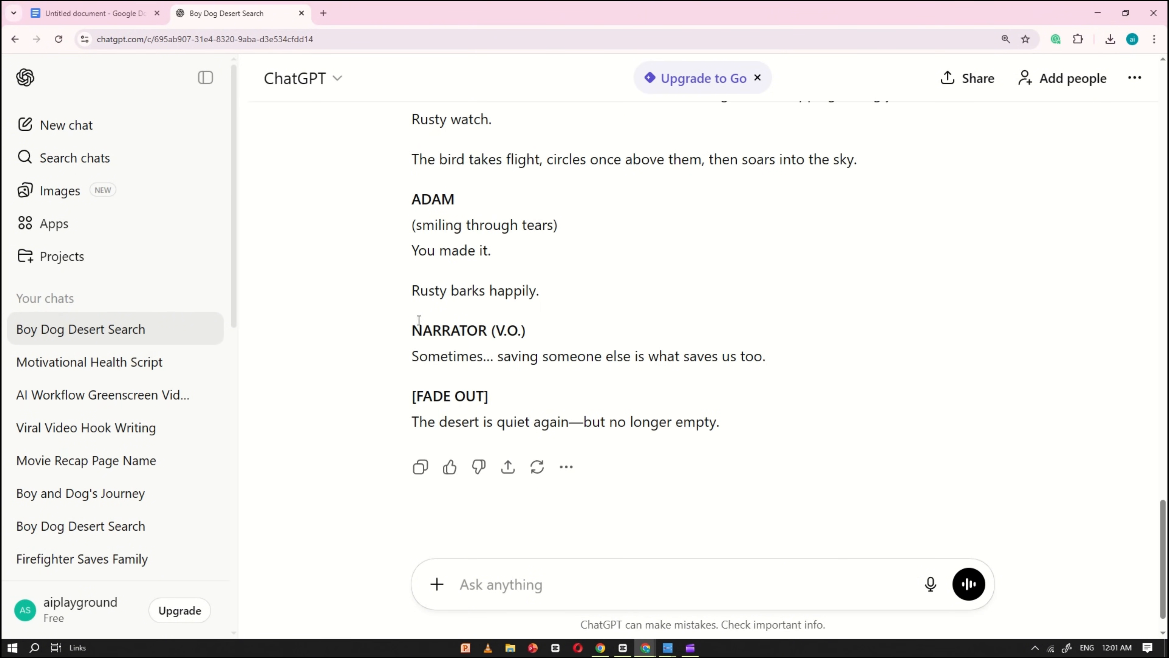
scroll("up", 3)
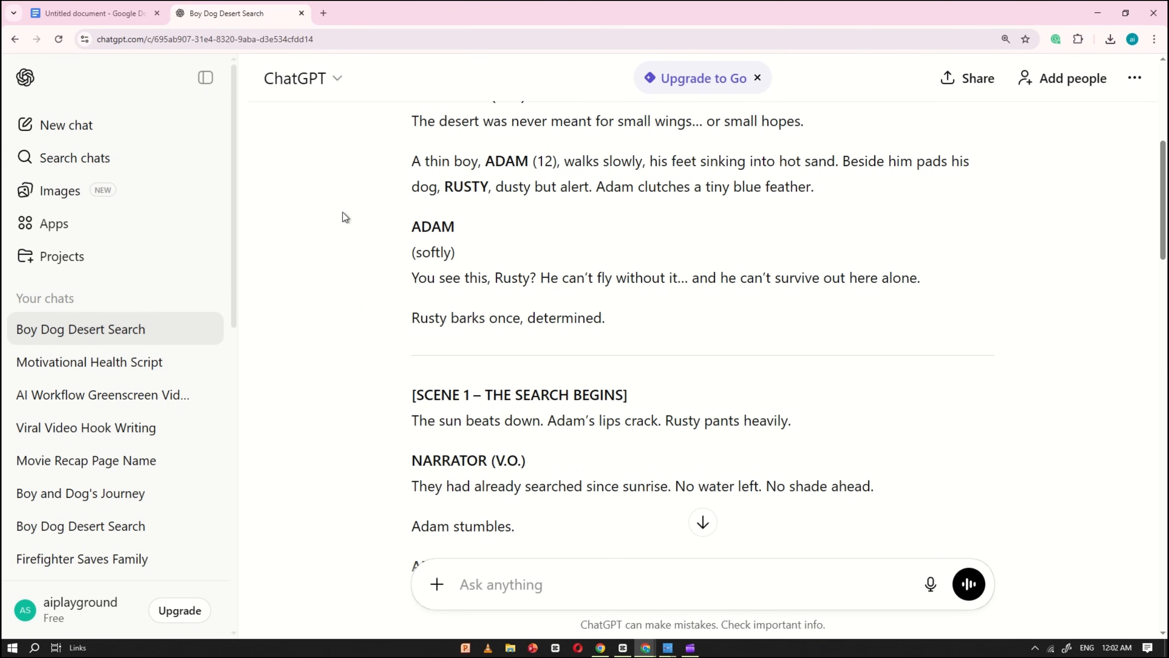
Step: Send the 2nd prompt to ChatGPT and read the chroma-green boy, dog and bird character image prompts
left_click(89, 13)
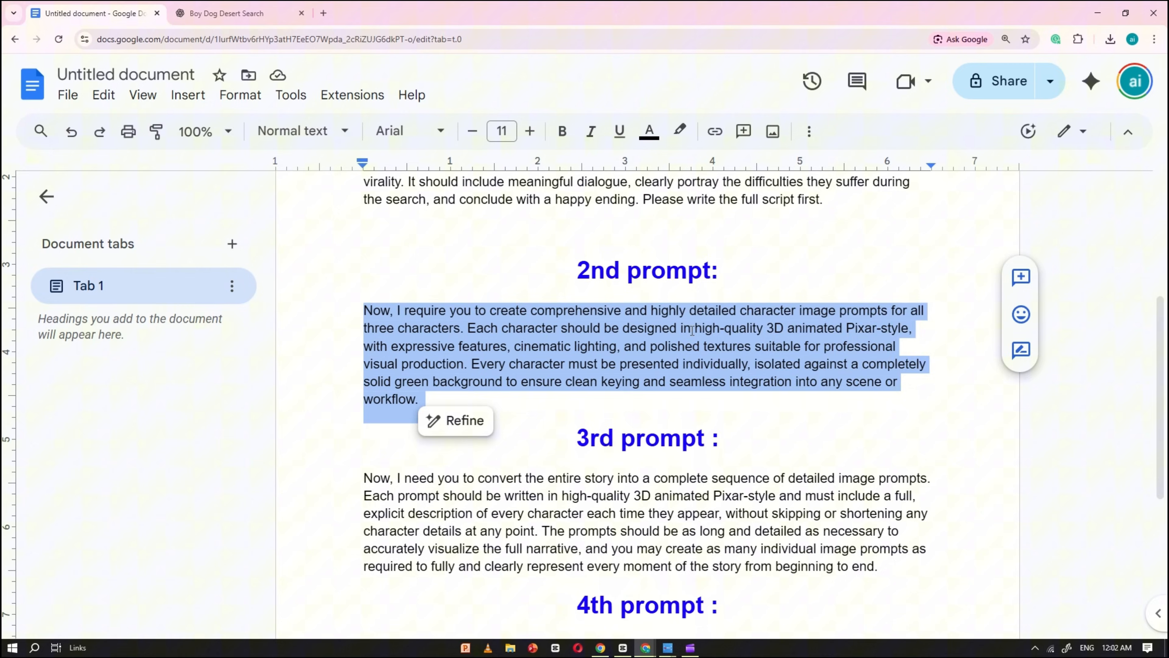
left_click(238, 13)
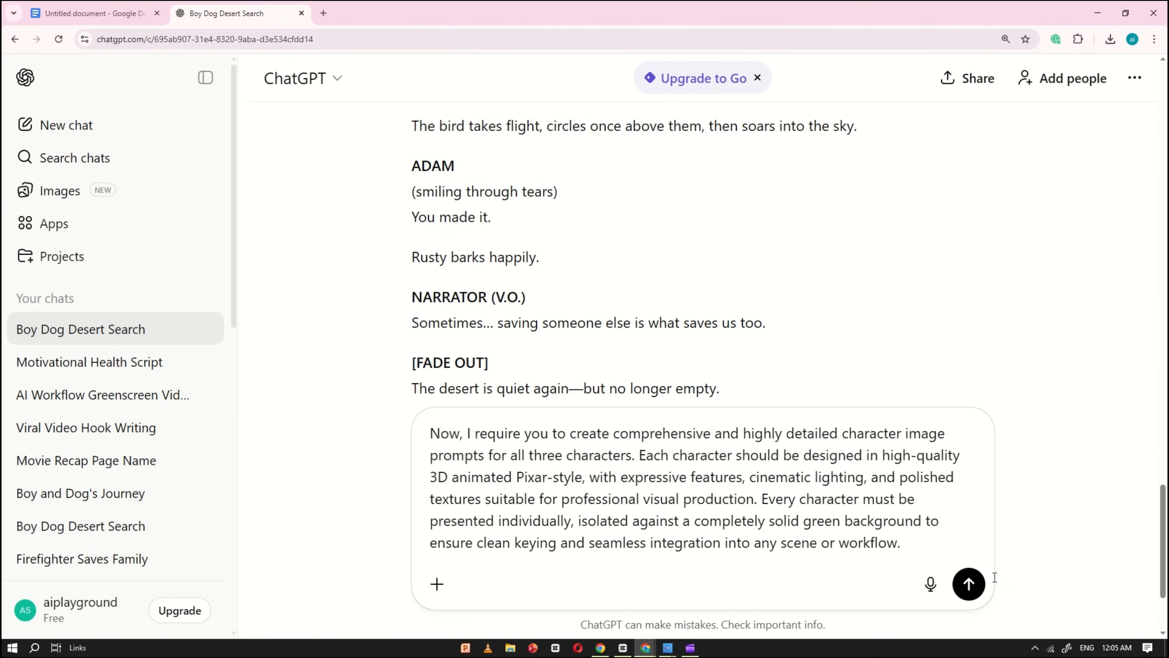
left_click(967, 584)
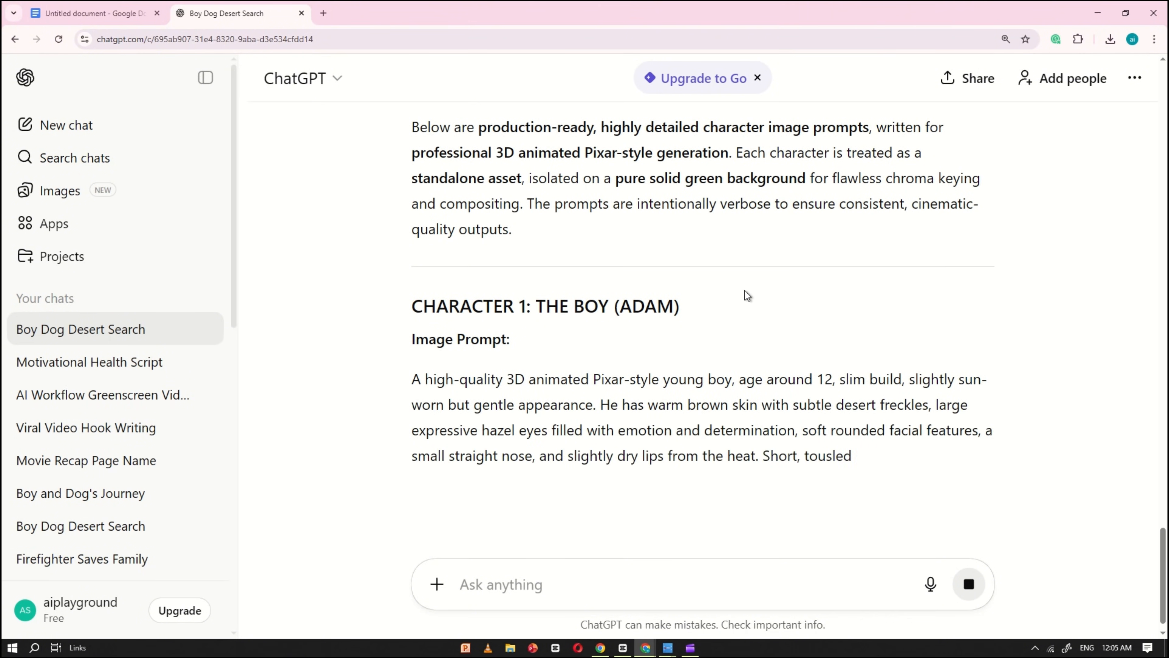
scroll("down", 3)
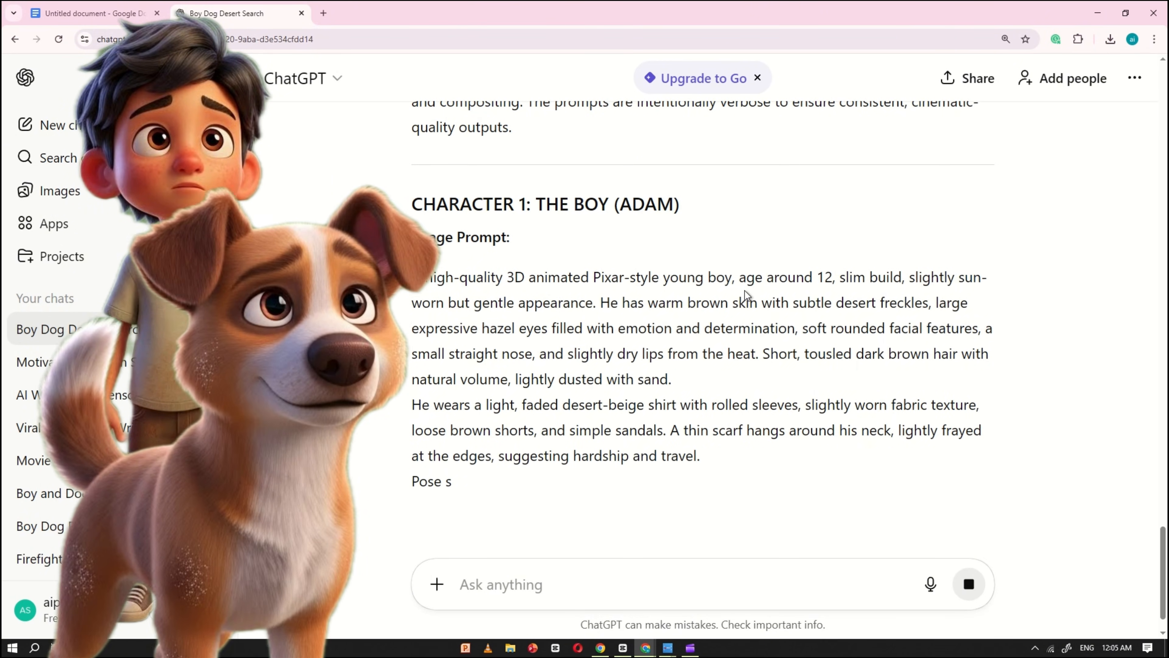
scroll("down", 3)
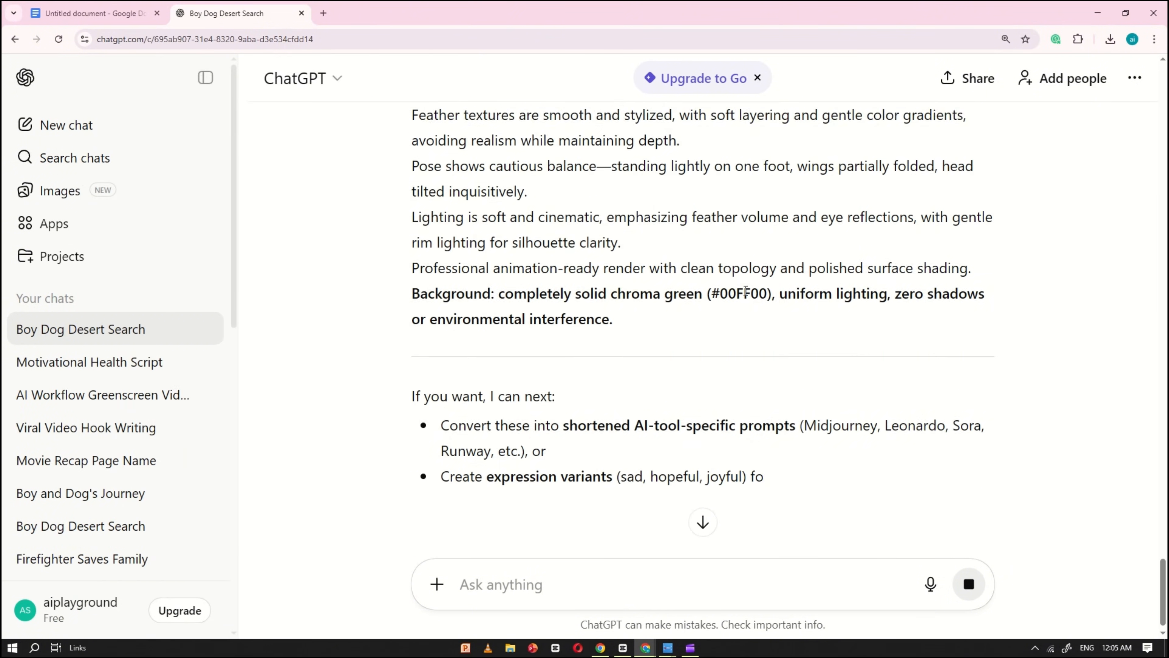
scroll("up", 3)
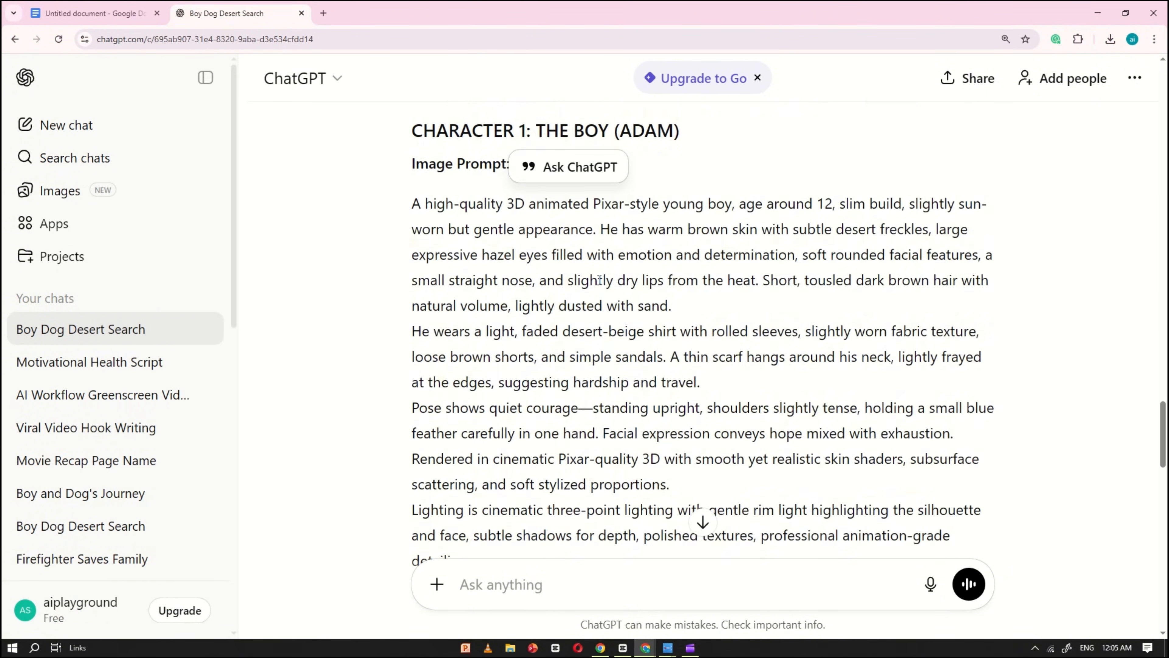
scroll("down", 3)
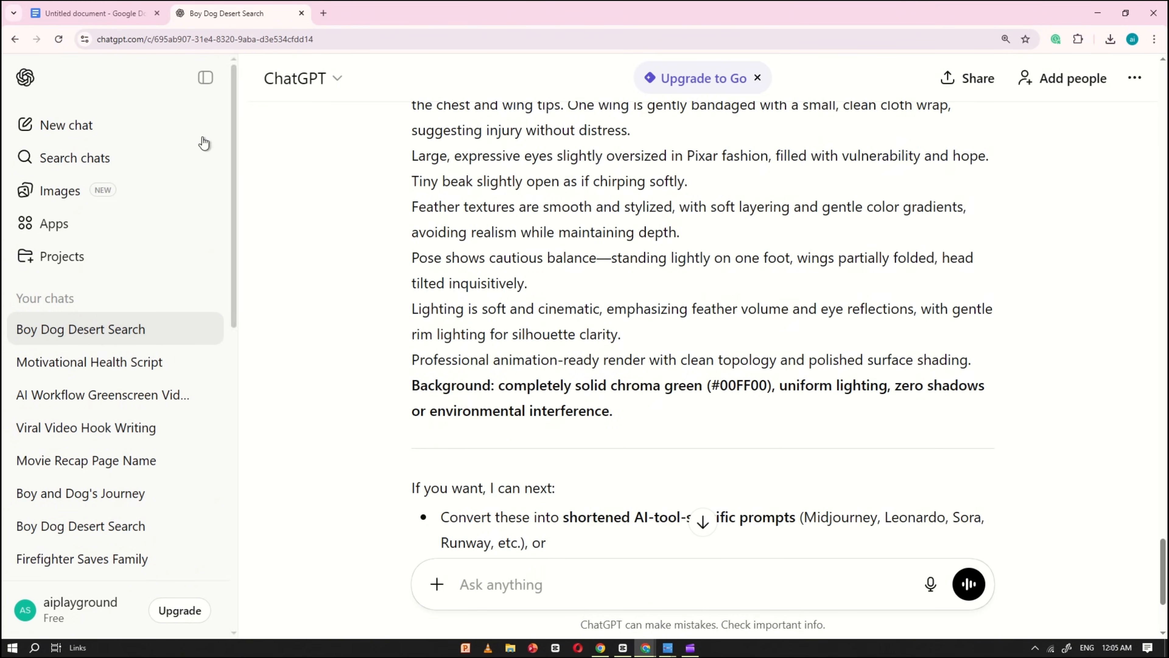
Step: Copy the 3rd prompt from the document and send the scene-by-scene image prompt request to ChatGPT
left_click(90, 13)
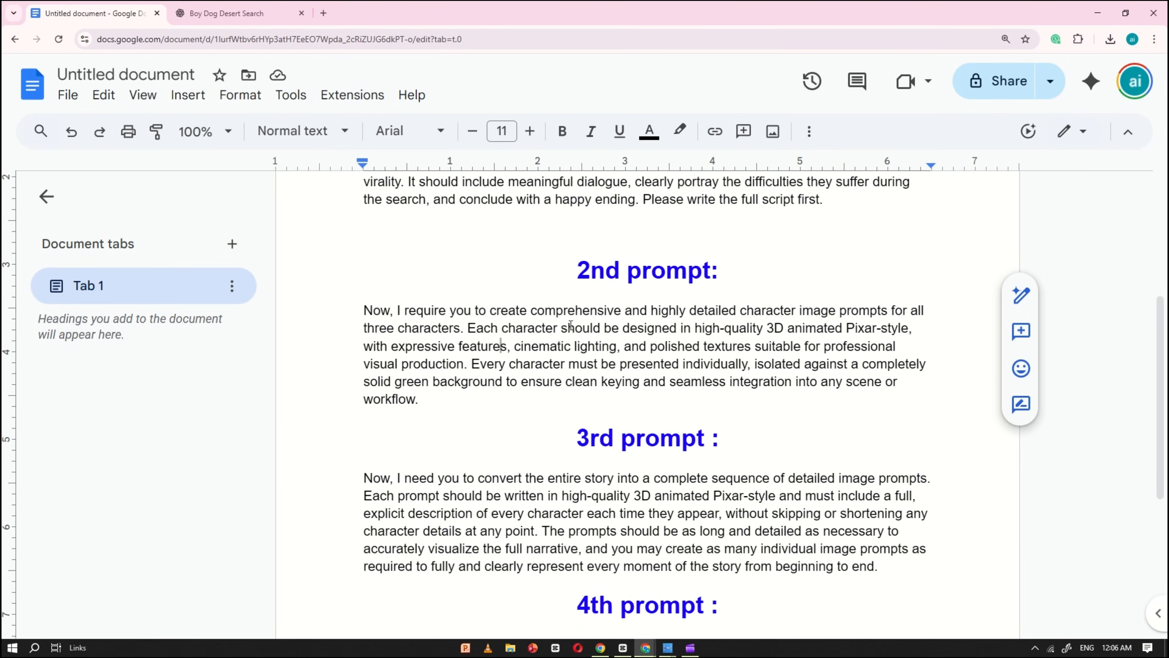
scroll("down", 3)
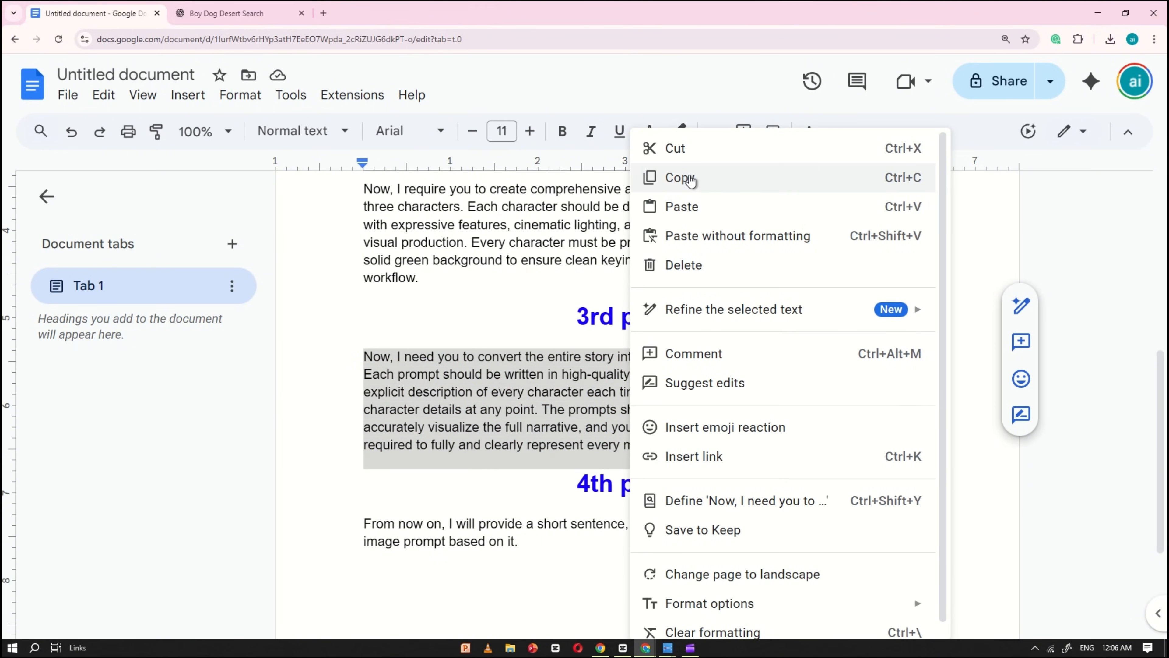
left_click(680, 177)
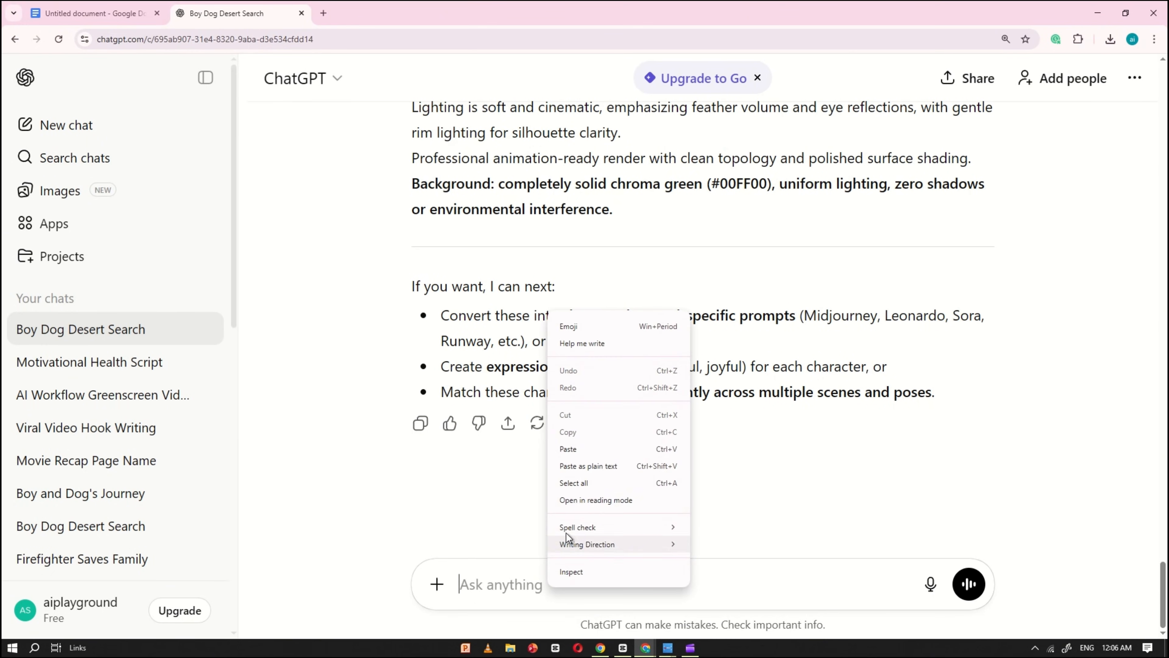
left_click(568, 449)
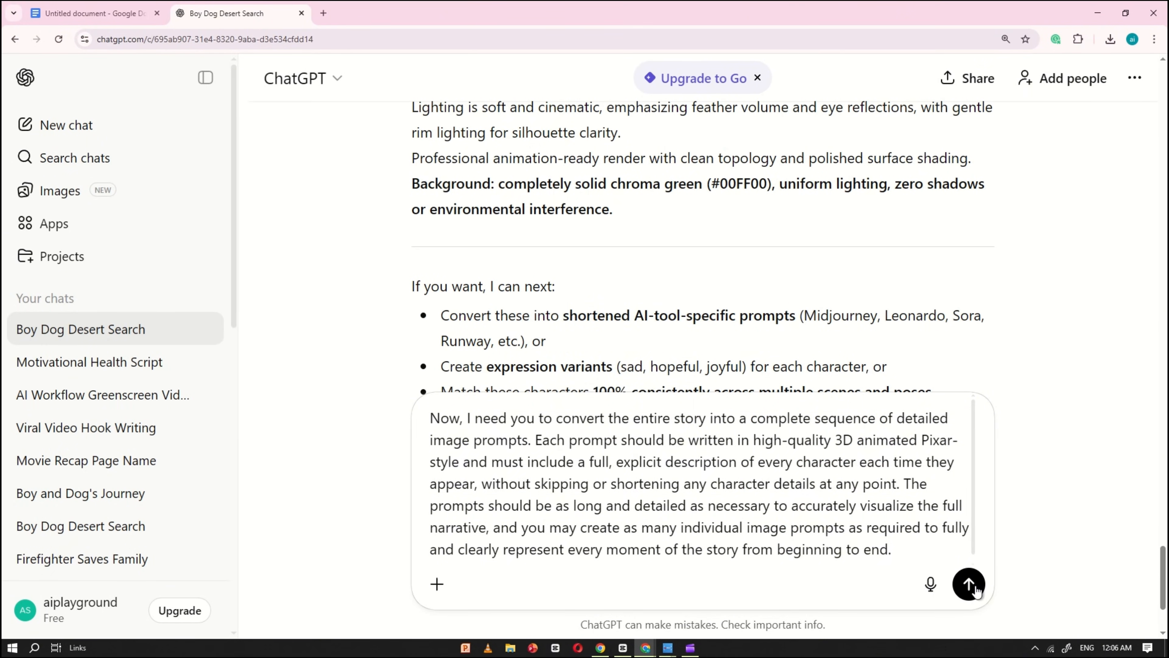
left_click(968, 584)
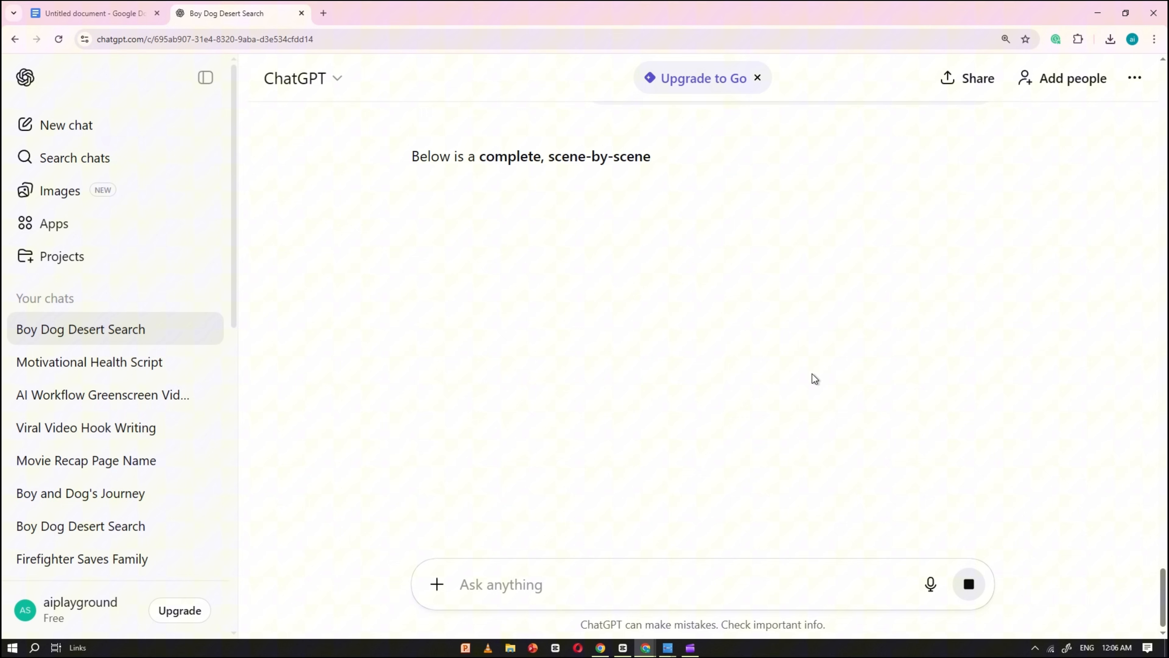
Step: Read through all twelve generated scene image prompts
scroll("down", 3)
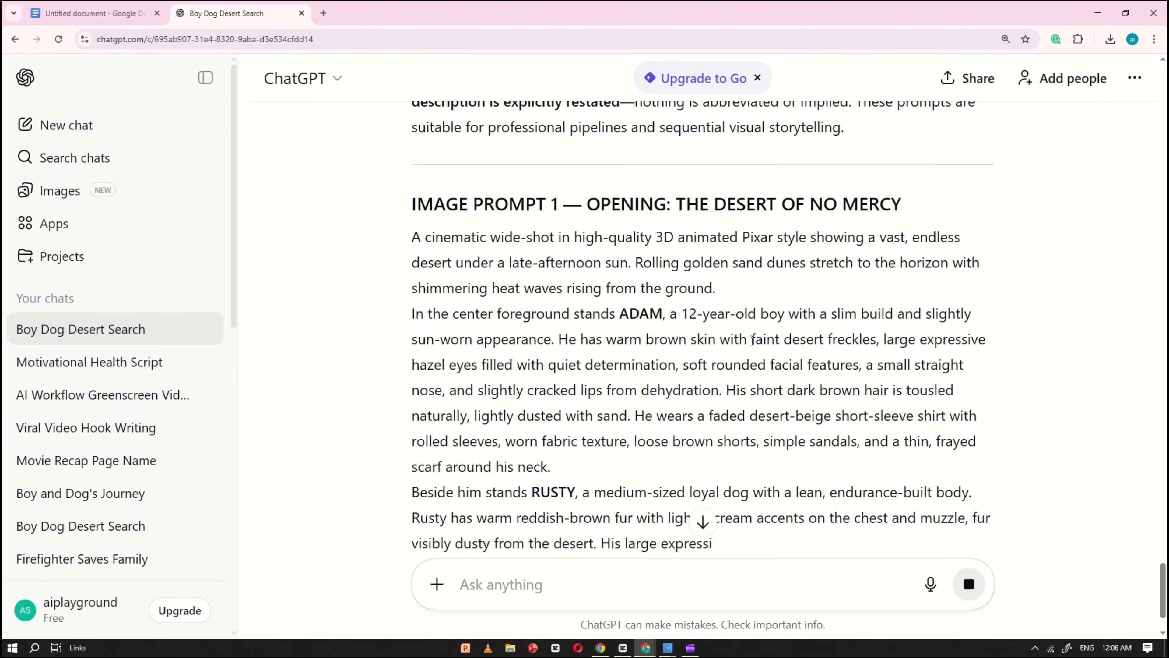
scroll("down", 3)
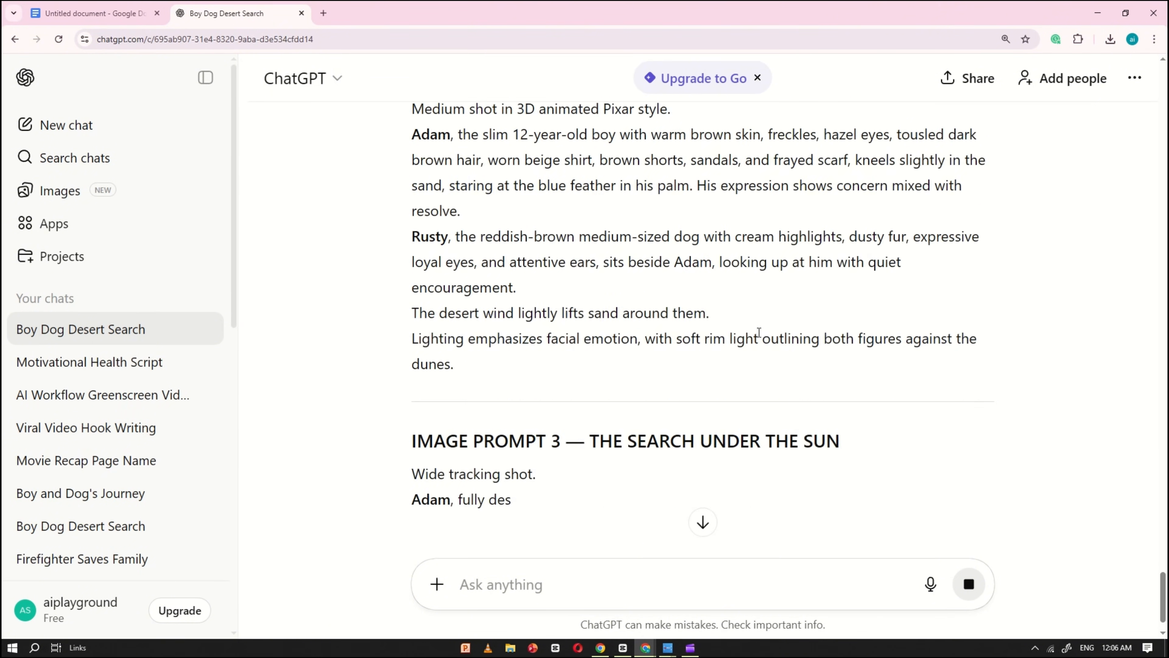
scroll("down", 3)
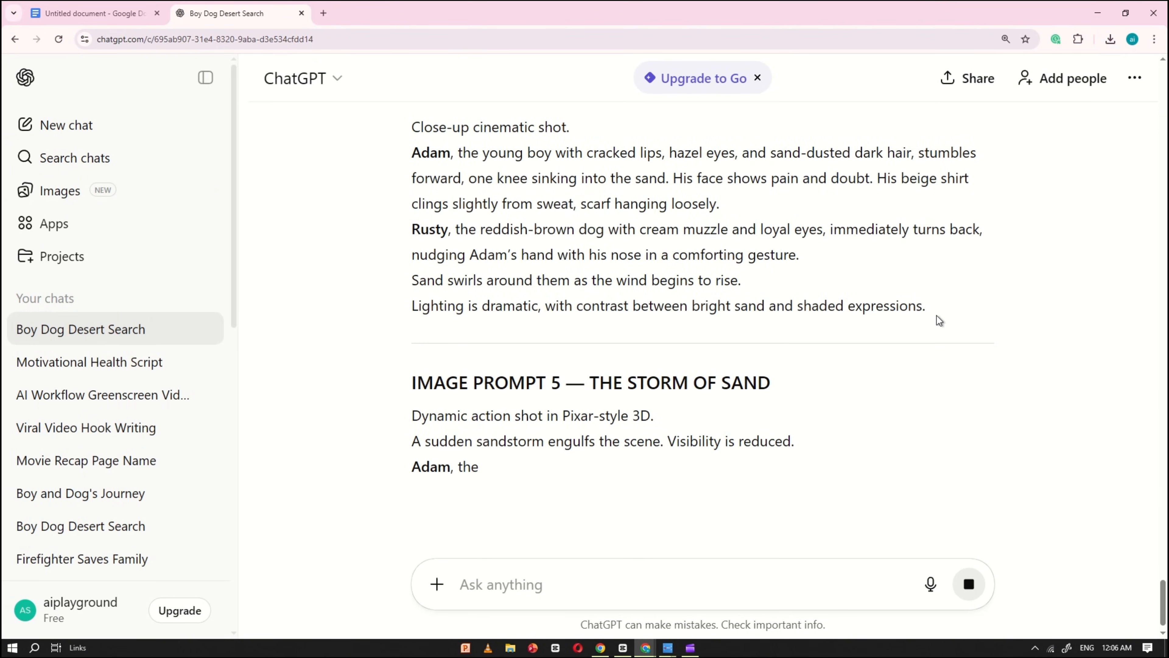
scroll("down", 3)
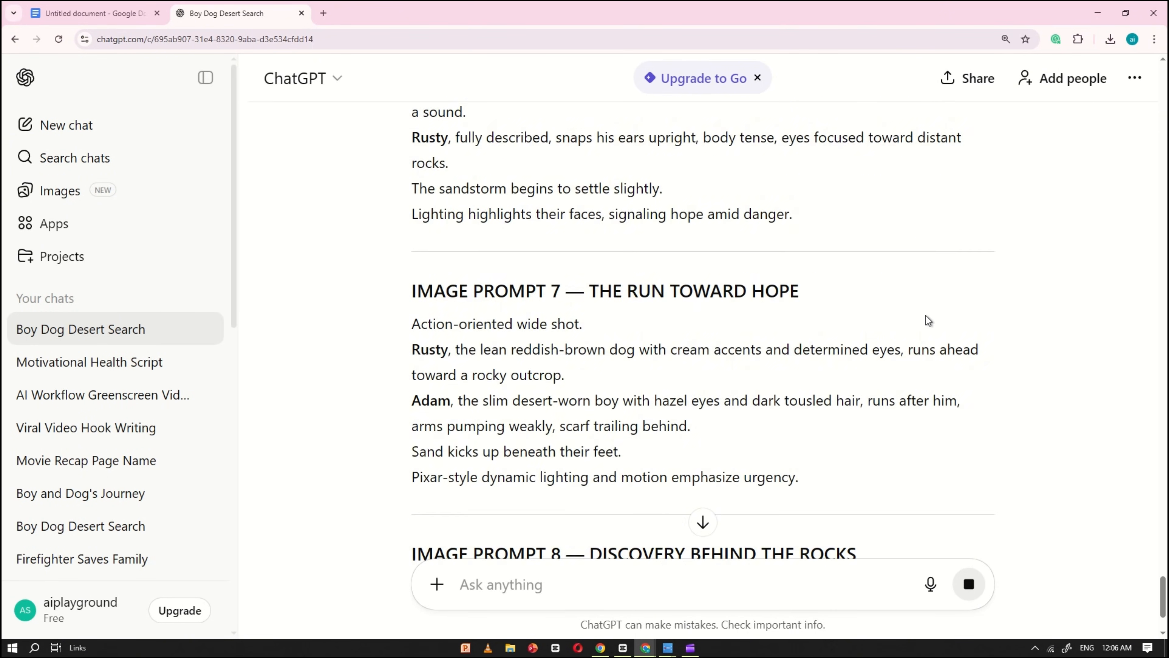
scroll("down", 3)
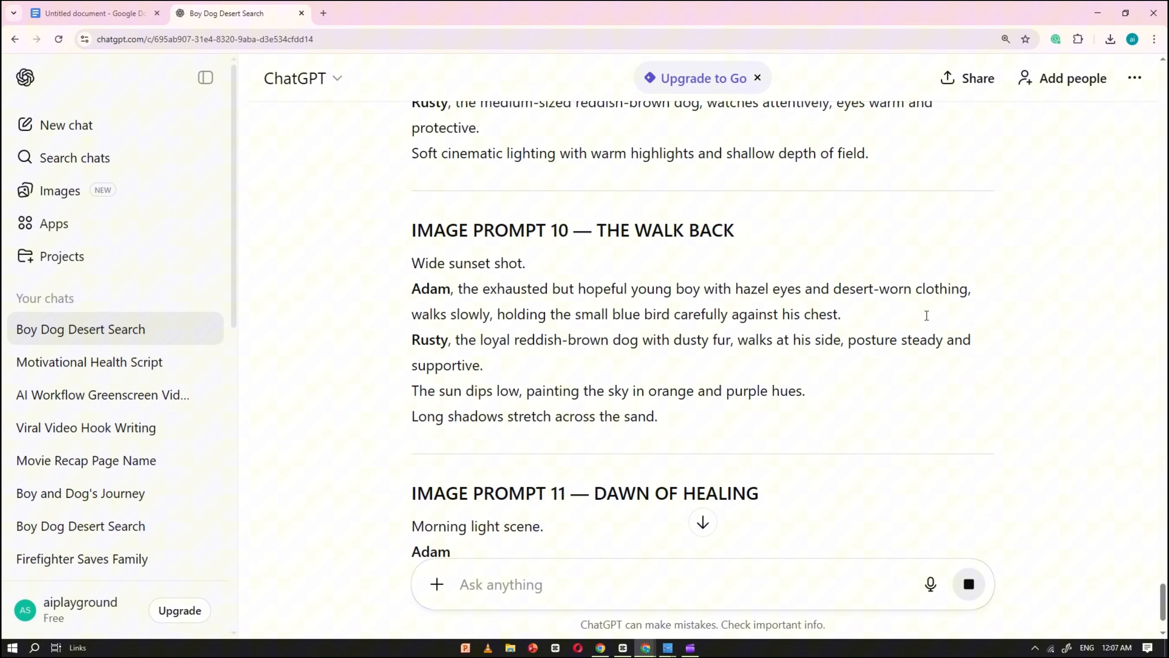
scroll("down", 3)
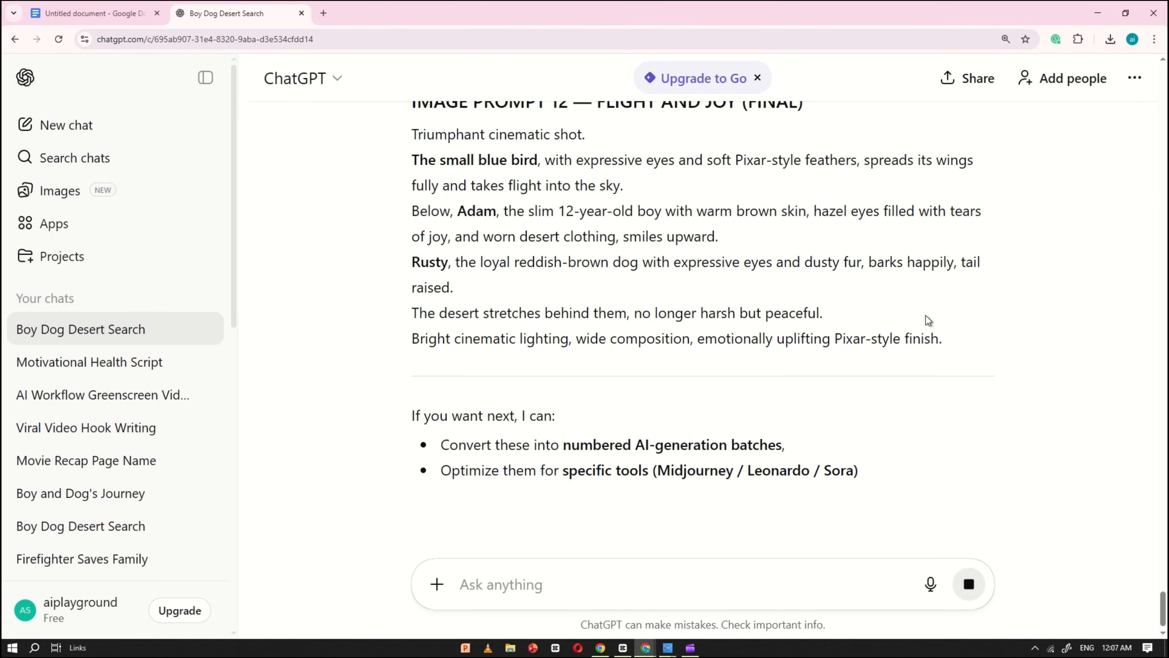
scroll("up", 3)
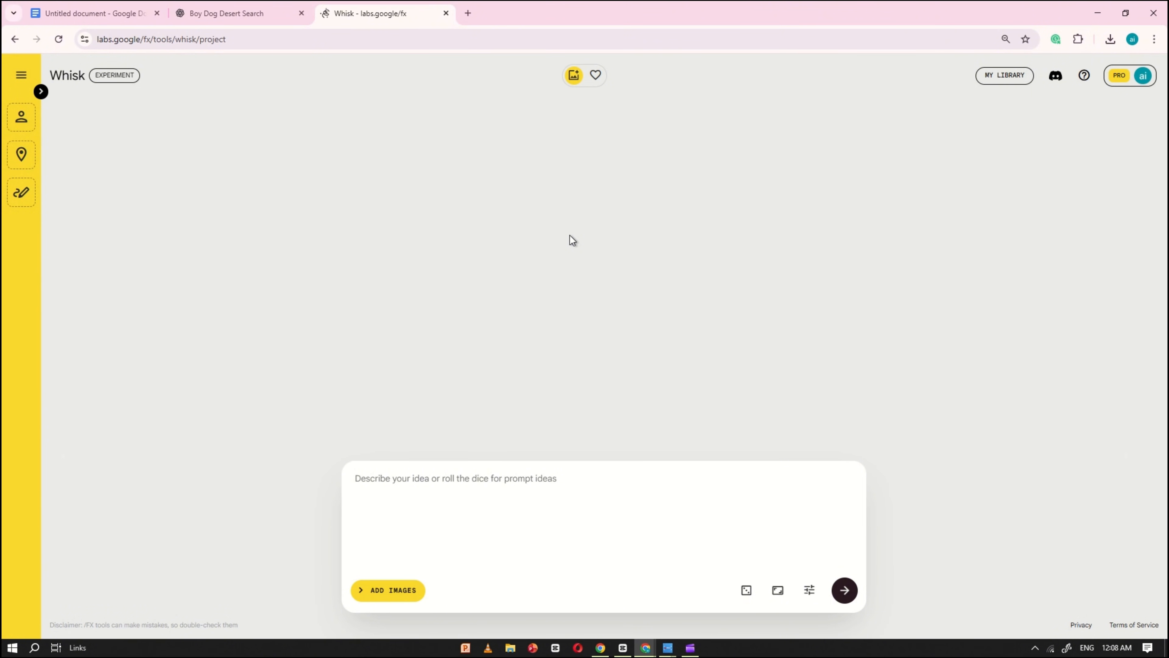
Step: Paste the boy, dog and yellow bird character prompts into Whisk and generate each green-screen image
left_click(231, 13)
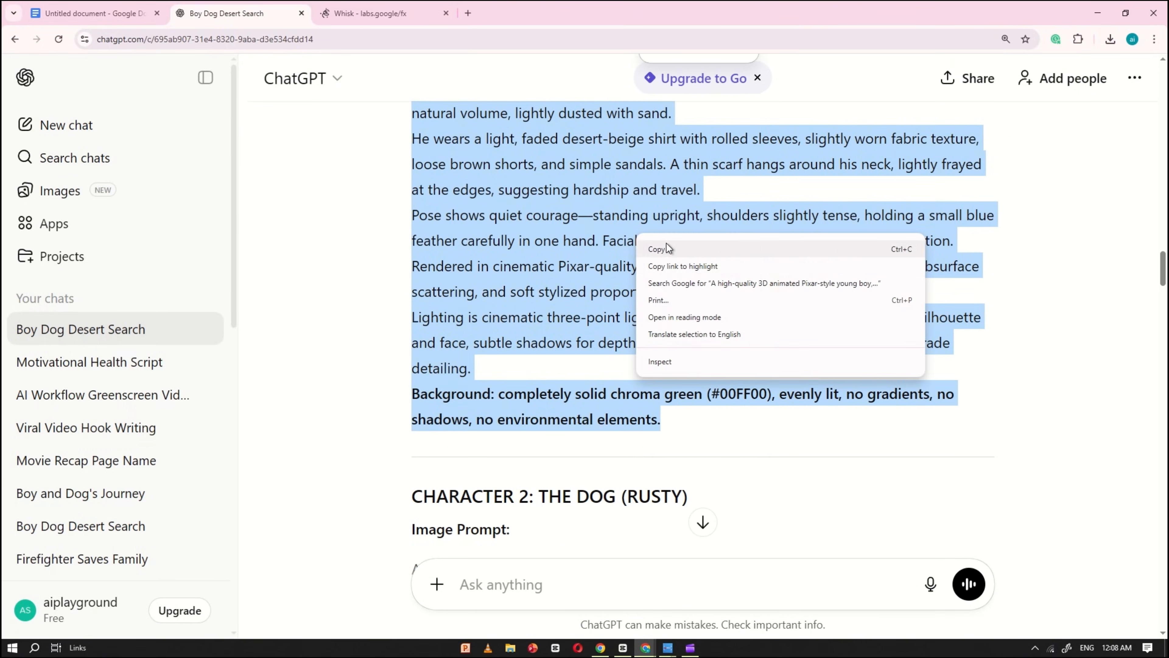
left_click(662, 13)
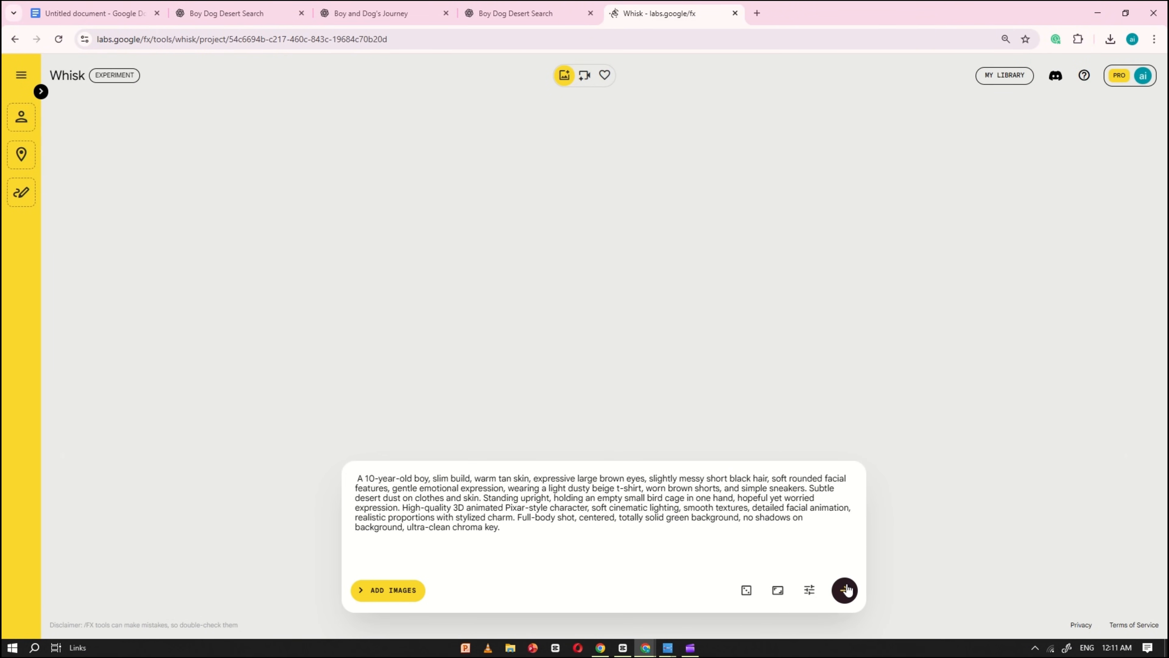
left_click(843, 590)
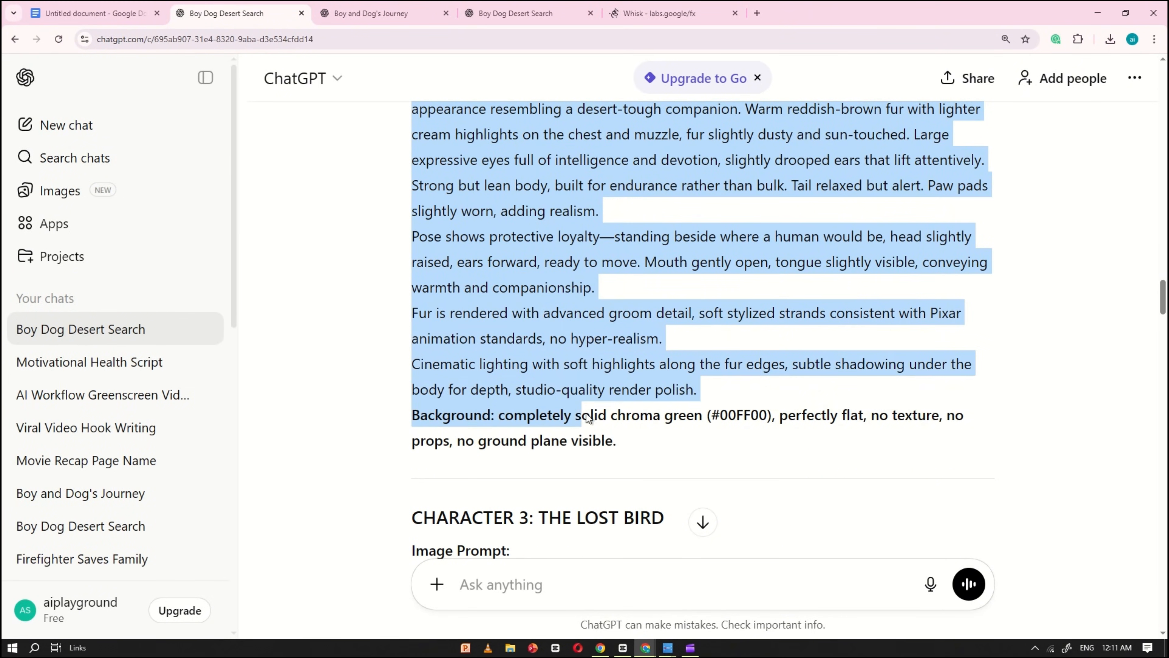
left_click(656, 13)
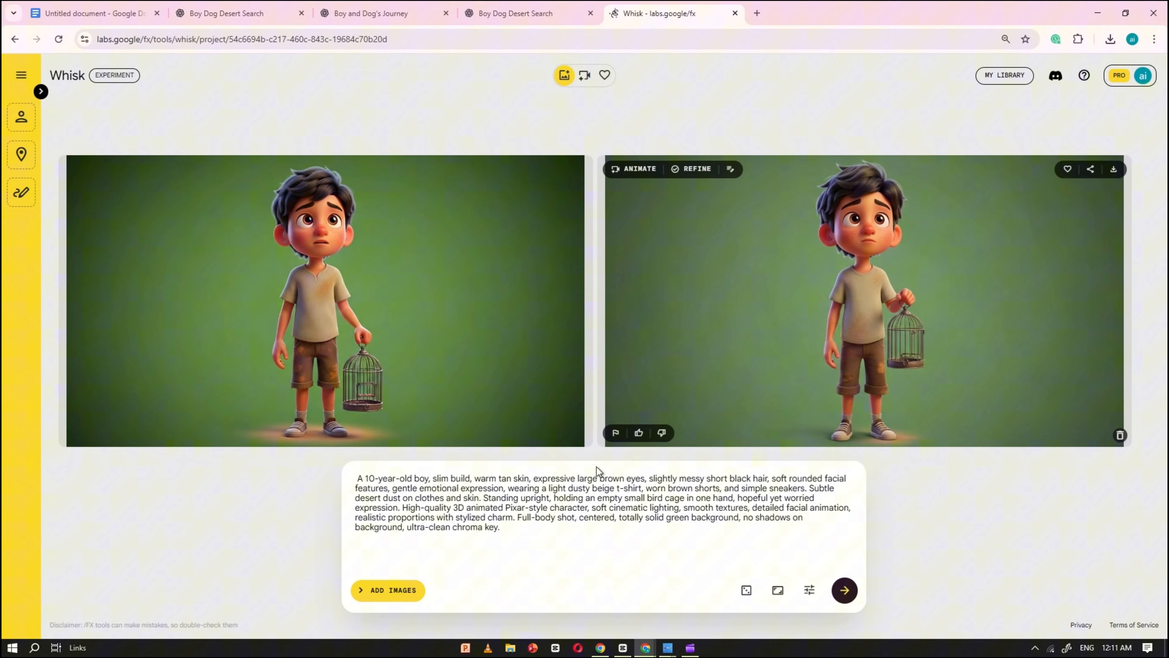
left_click(843, 590)
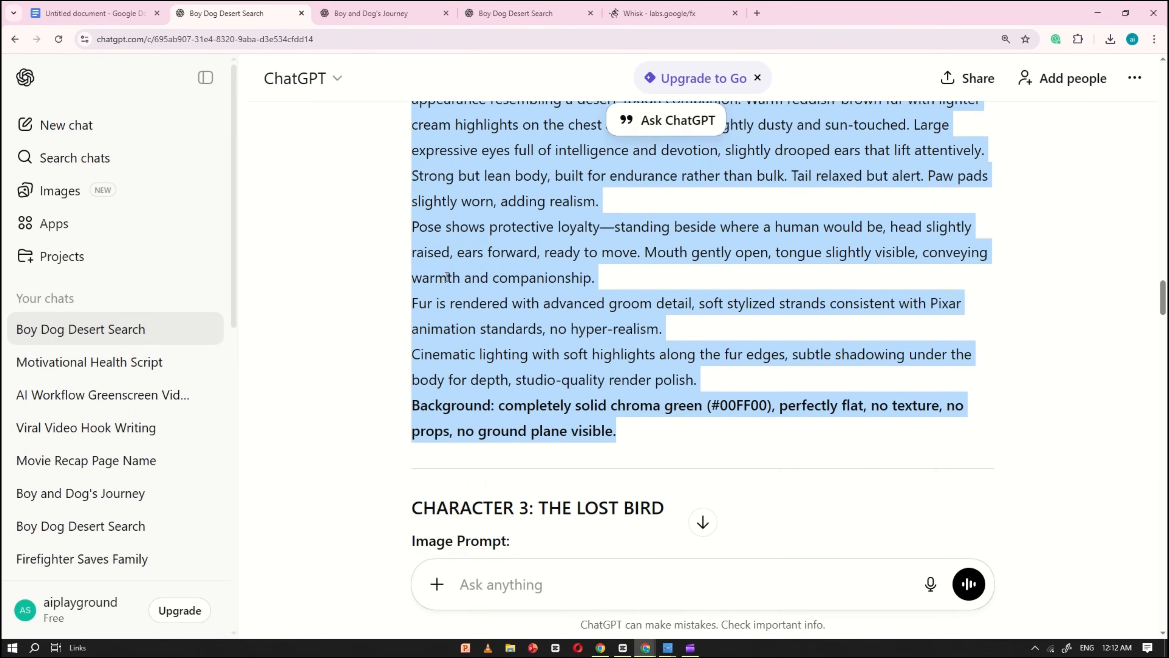
scroll("down", 3)
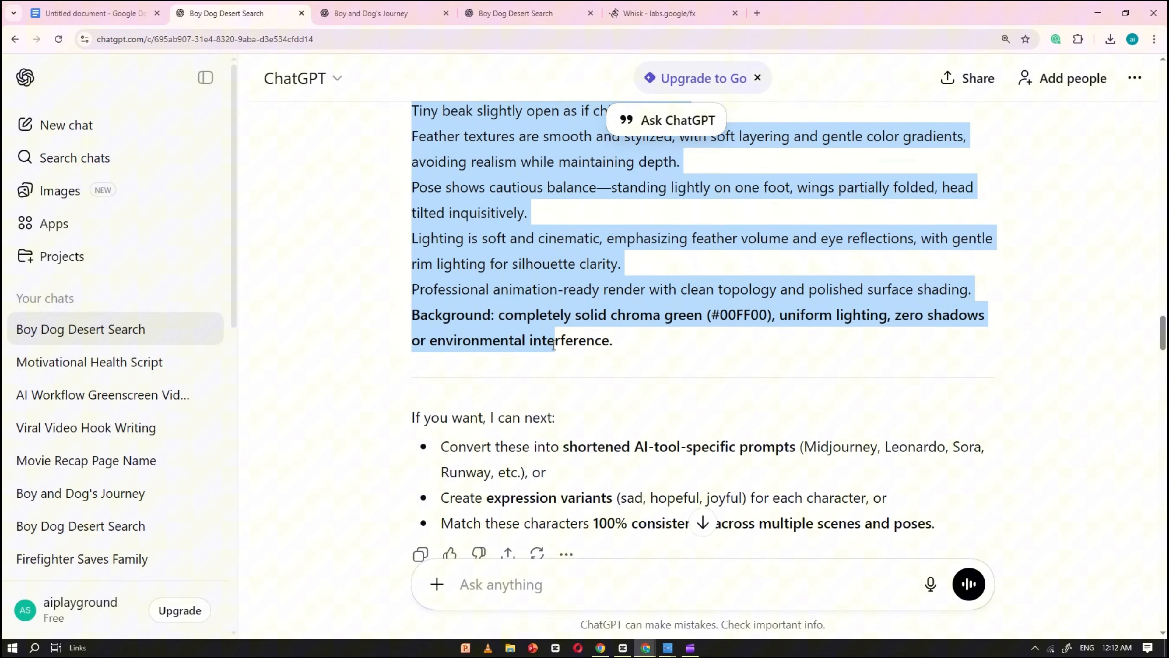
left_click(668, 13)
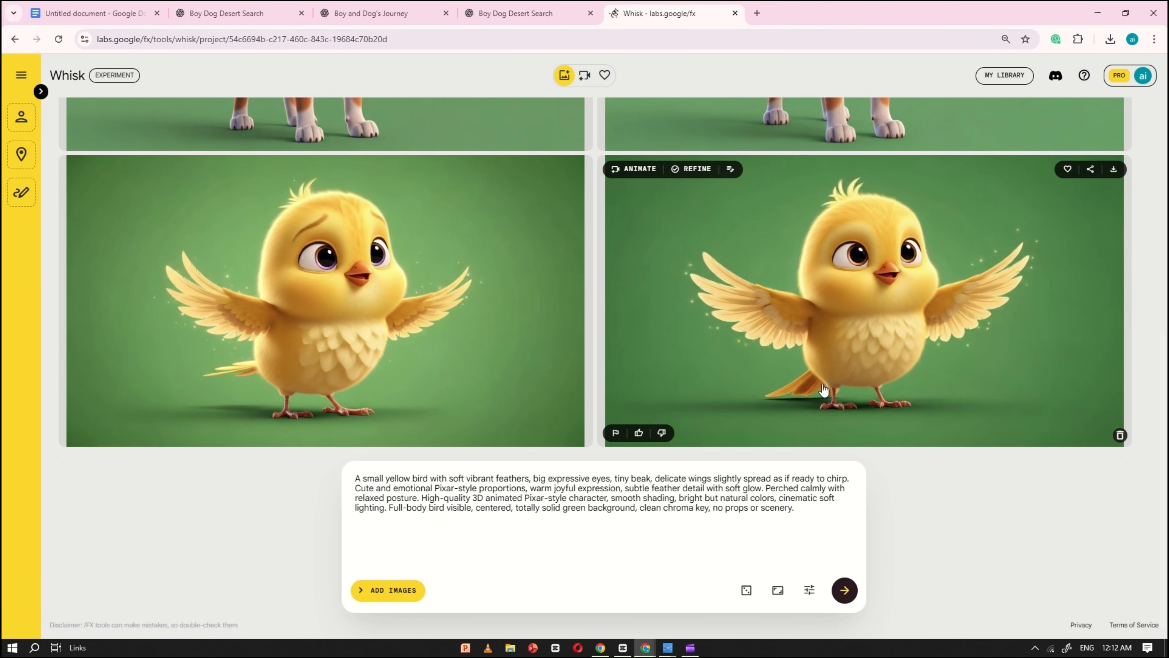
Step: Download the generated character images from Whisk
scroll("up", 3)
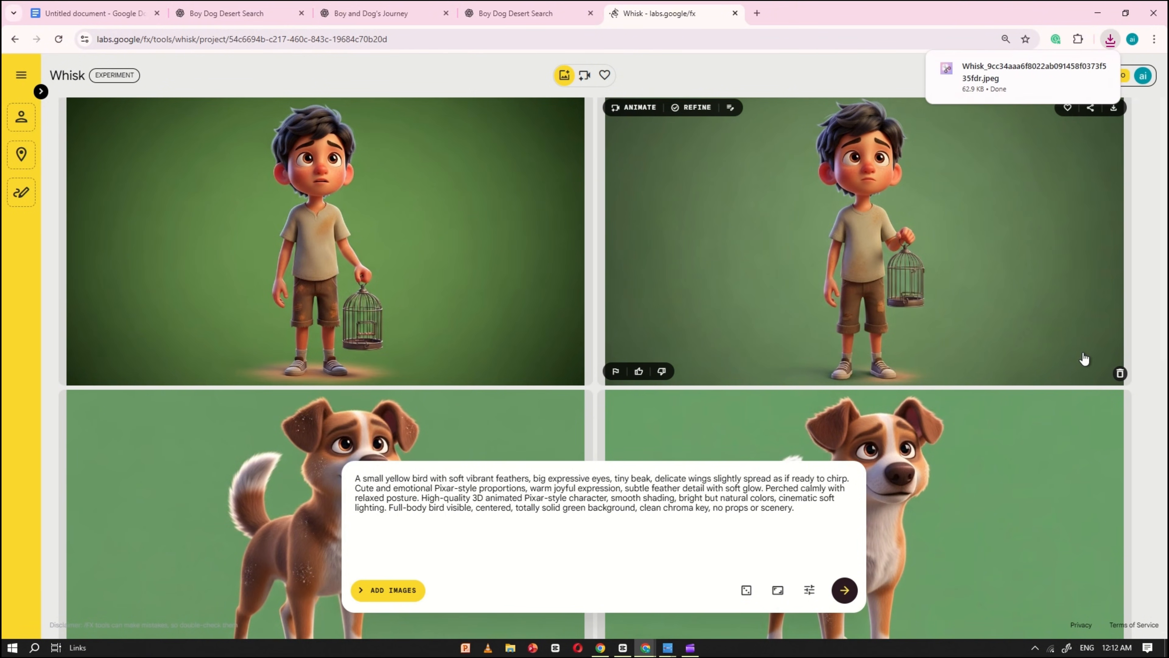
scroll("down", 3)
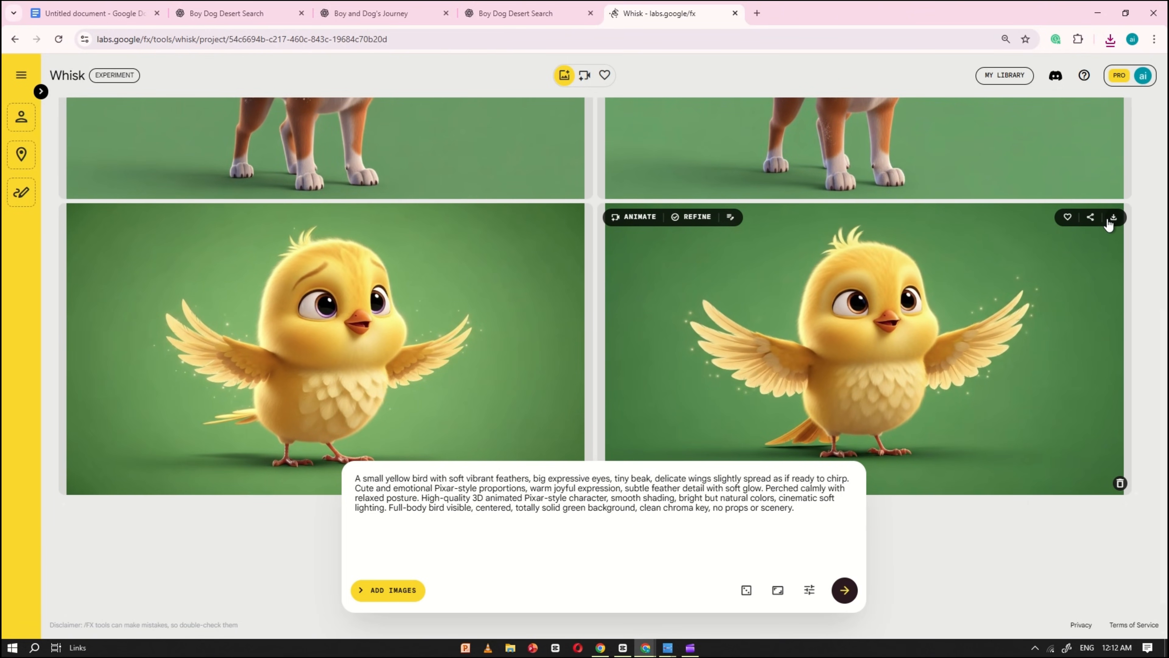
double_click(690, 498)
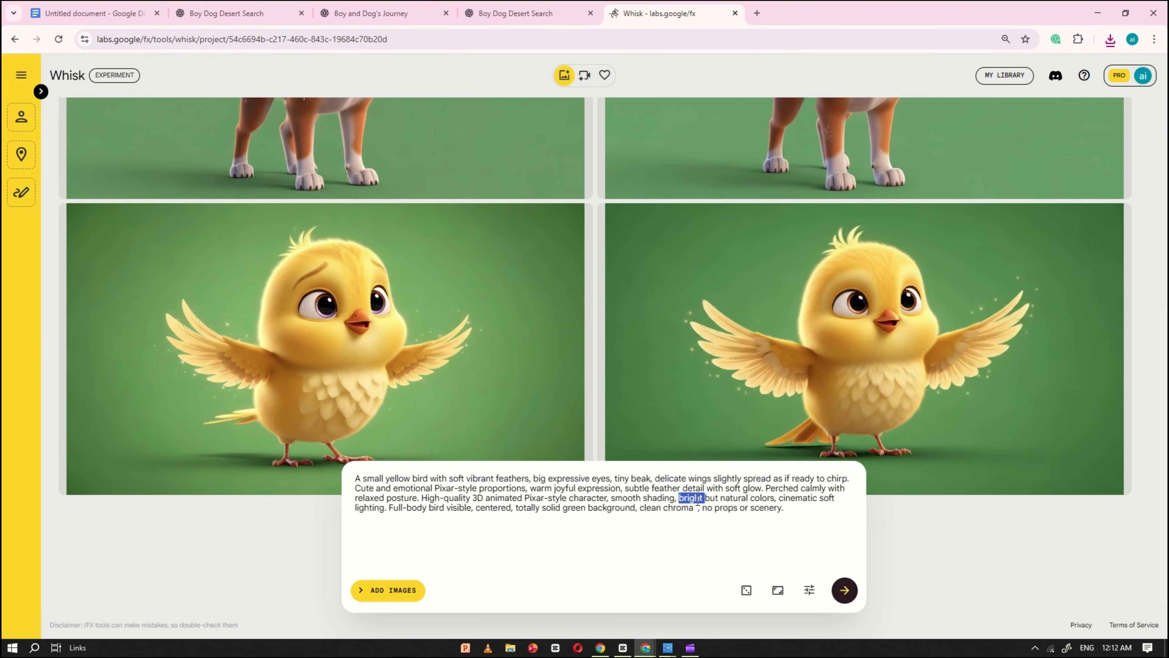
Step: Add the three downloaded Whisk images as subject references and collapse the reference panel
left_click(41, 91)
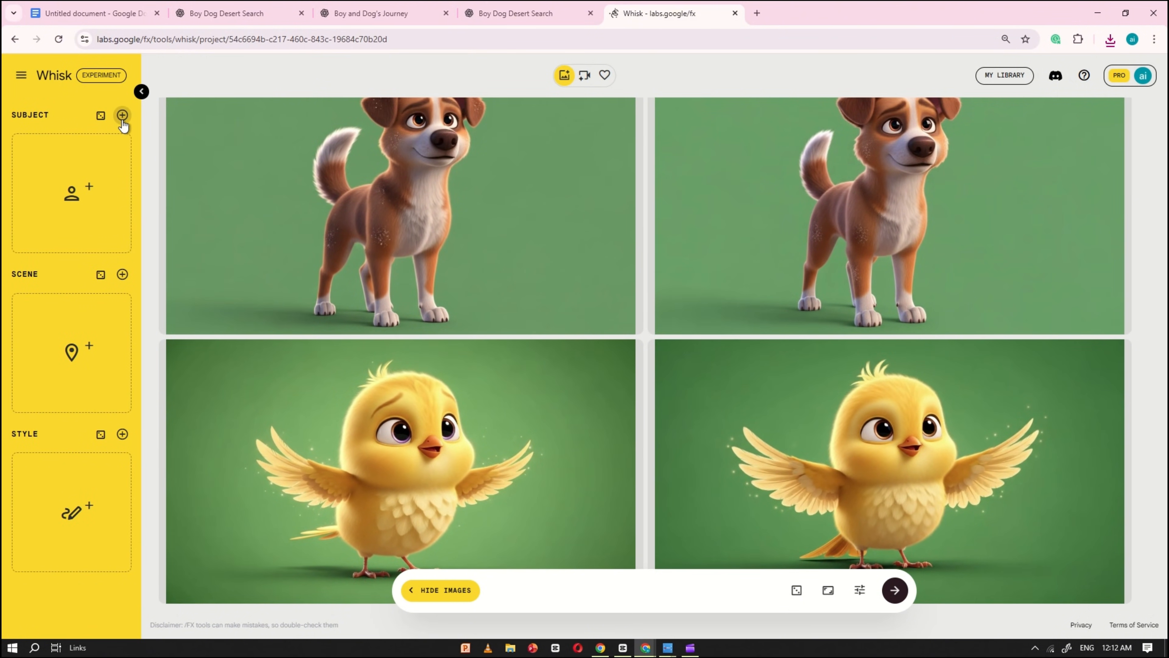
left_click(122, 115)
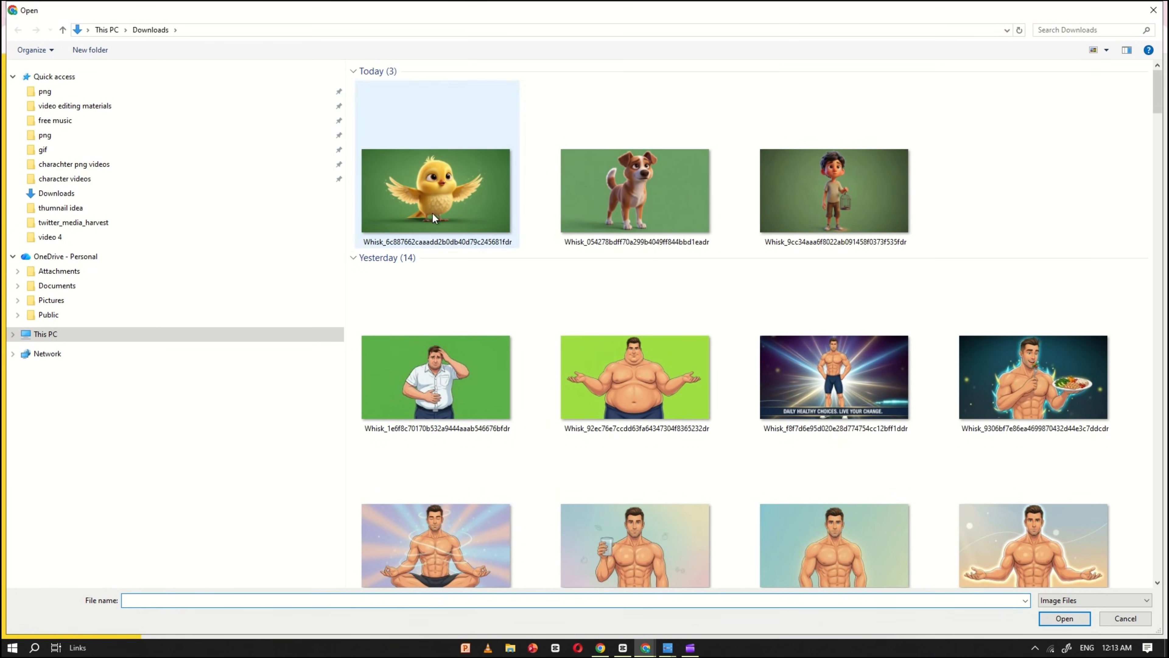
left_click(834, 190)
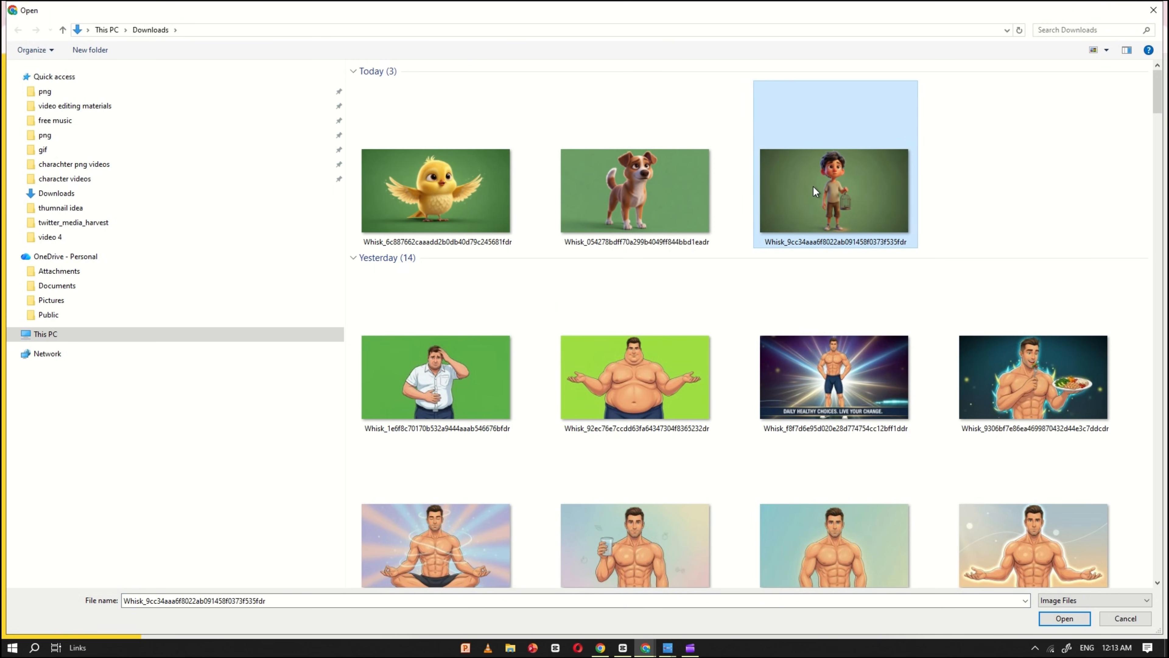
left_click(1063, 618)
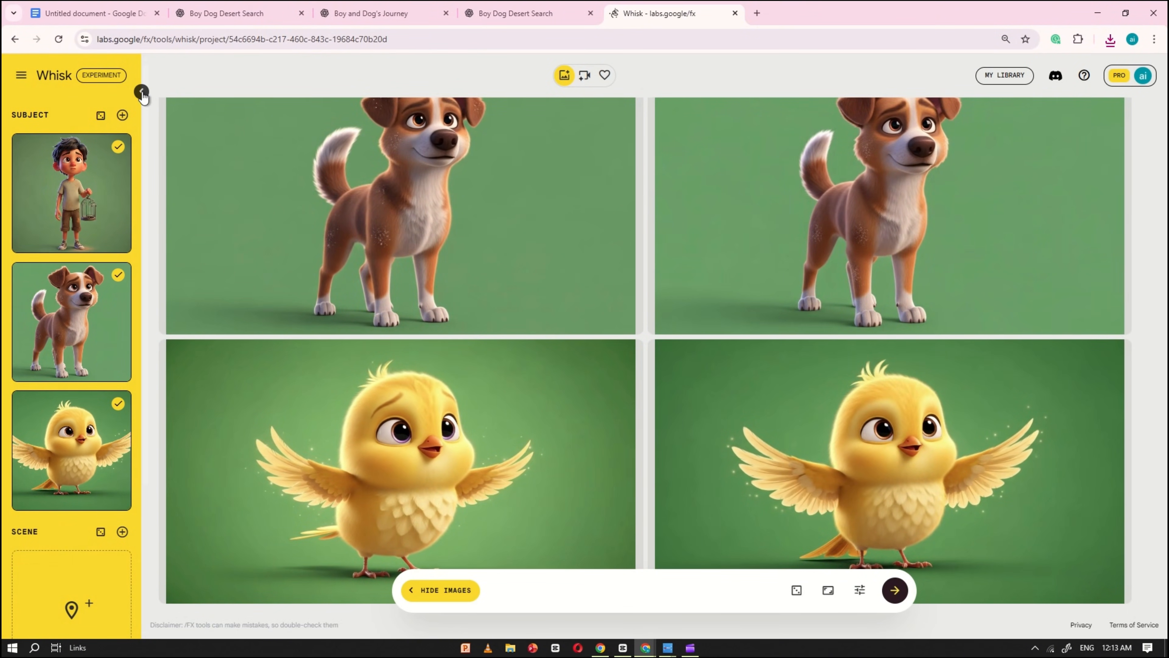
left_click(142, 92)
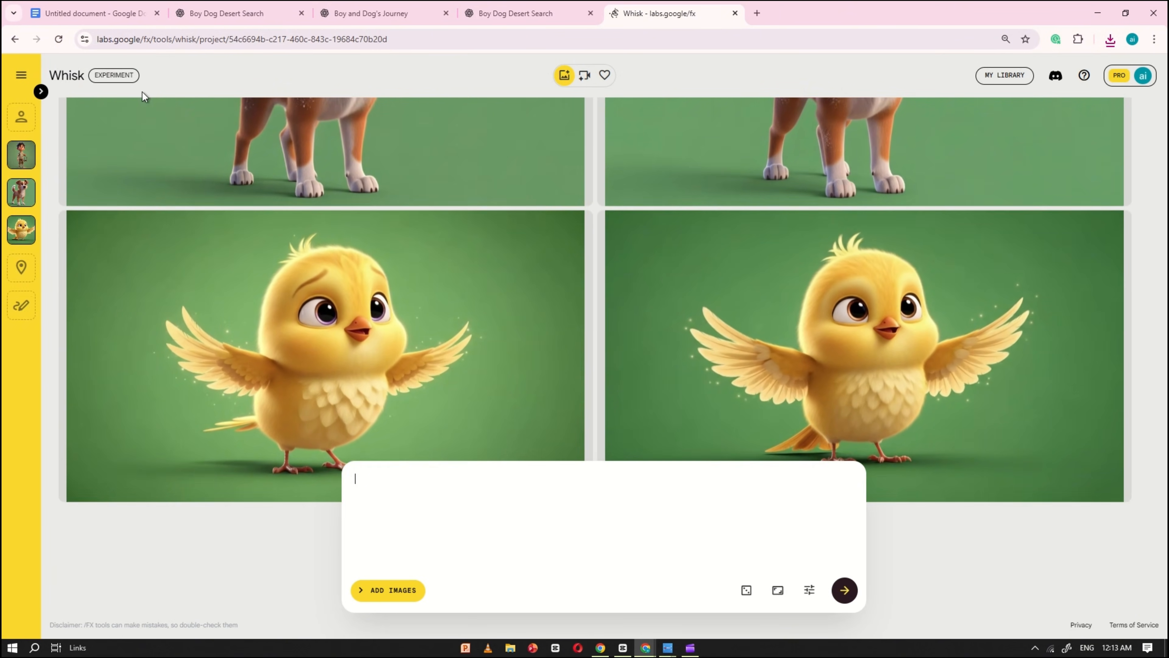
Step: Copy scene image prompts from the ChatGPT reply for use in Whisk
left_click(239, 14)
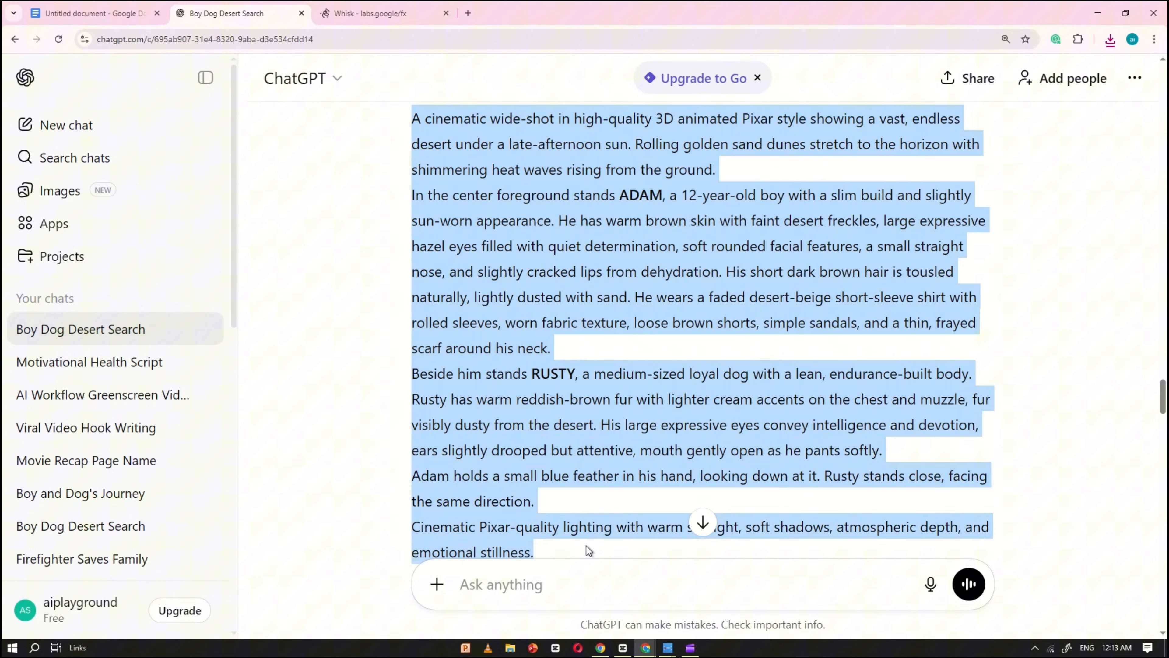
scroll("down", 3)
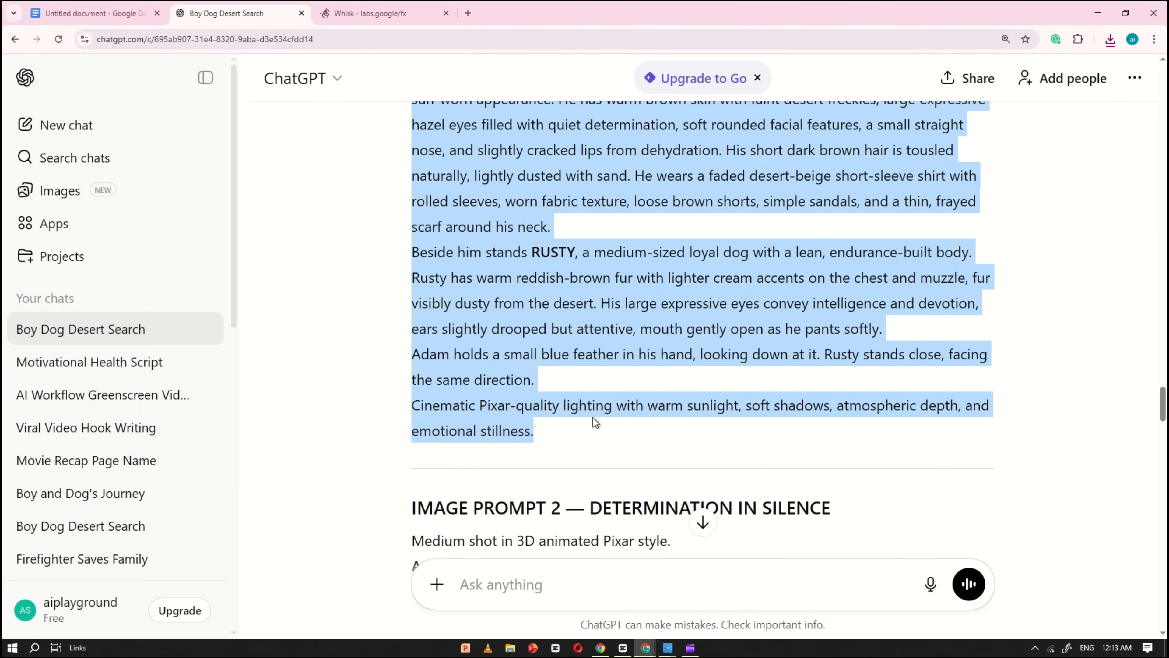
mouse_move(515, 326)
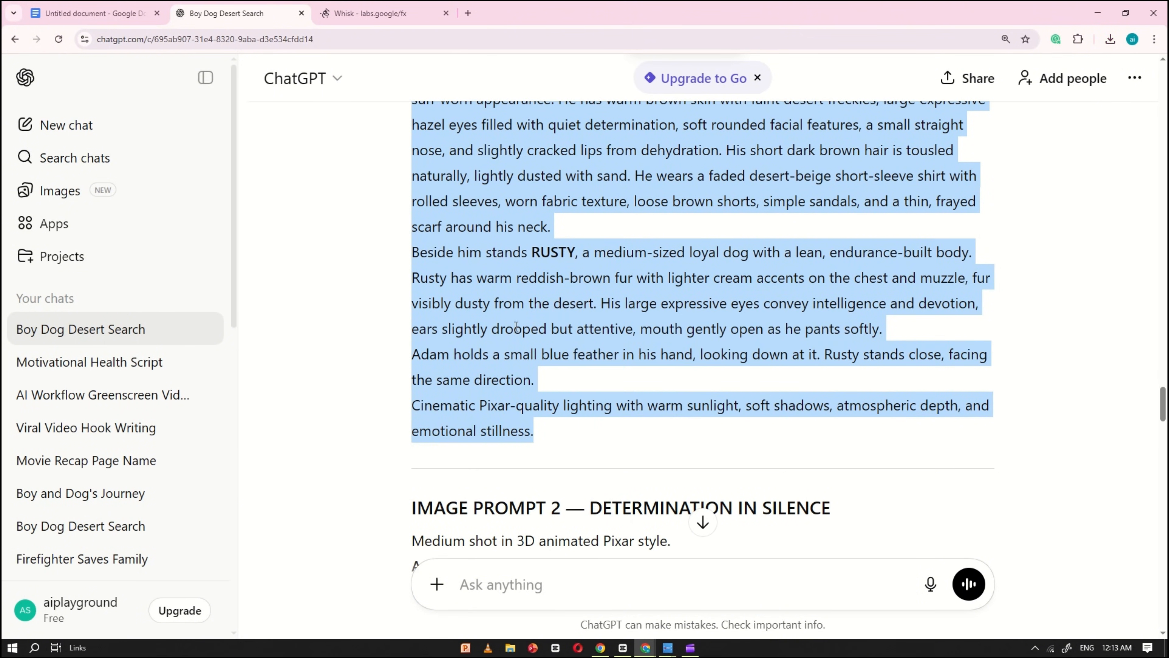
left_click(383, 13)
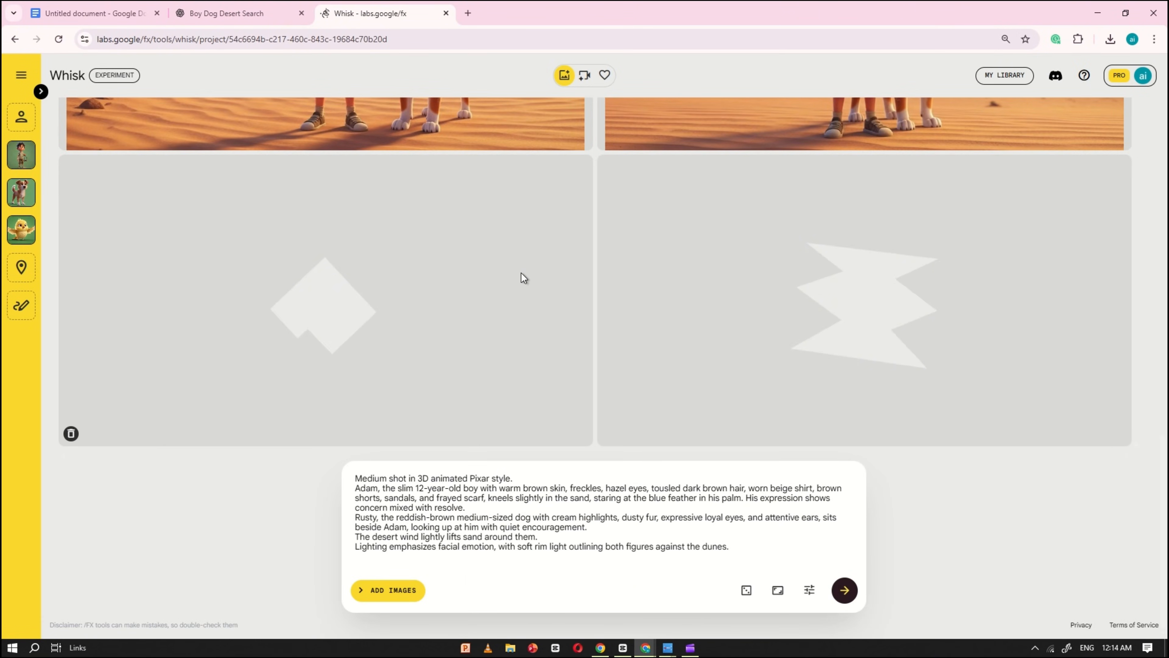
left_click(231, 13)
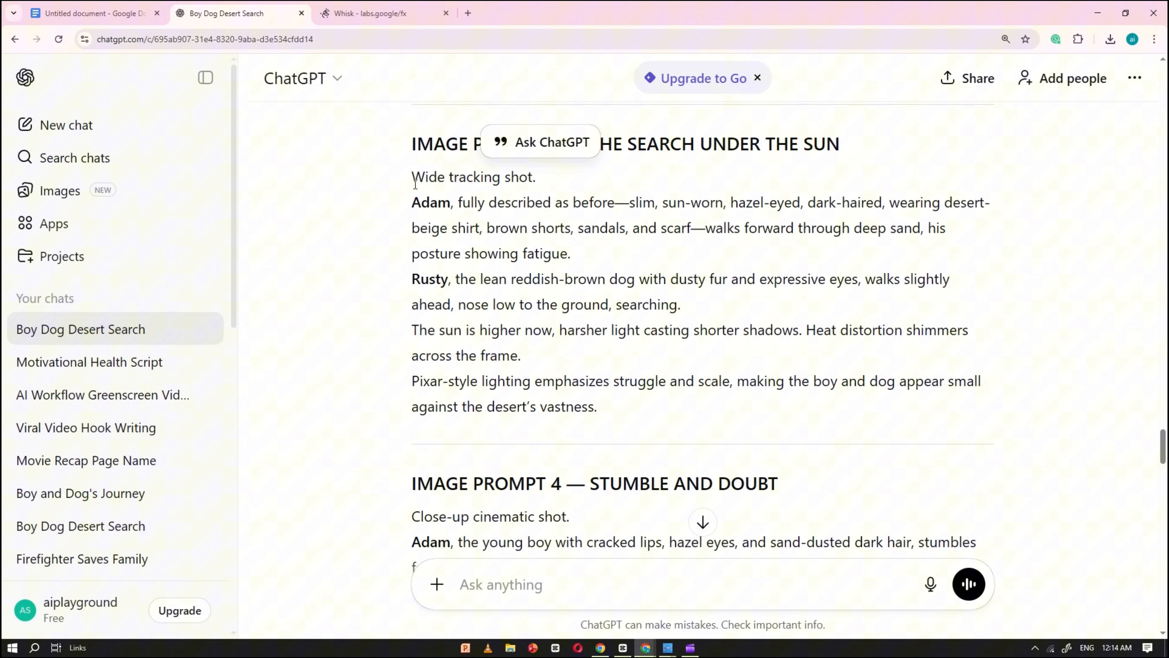
left_click(382, 12)
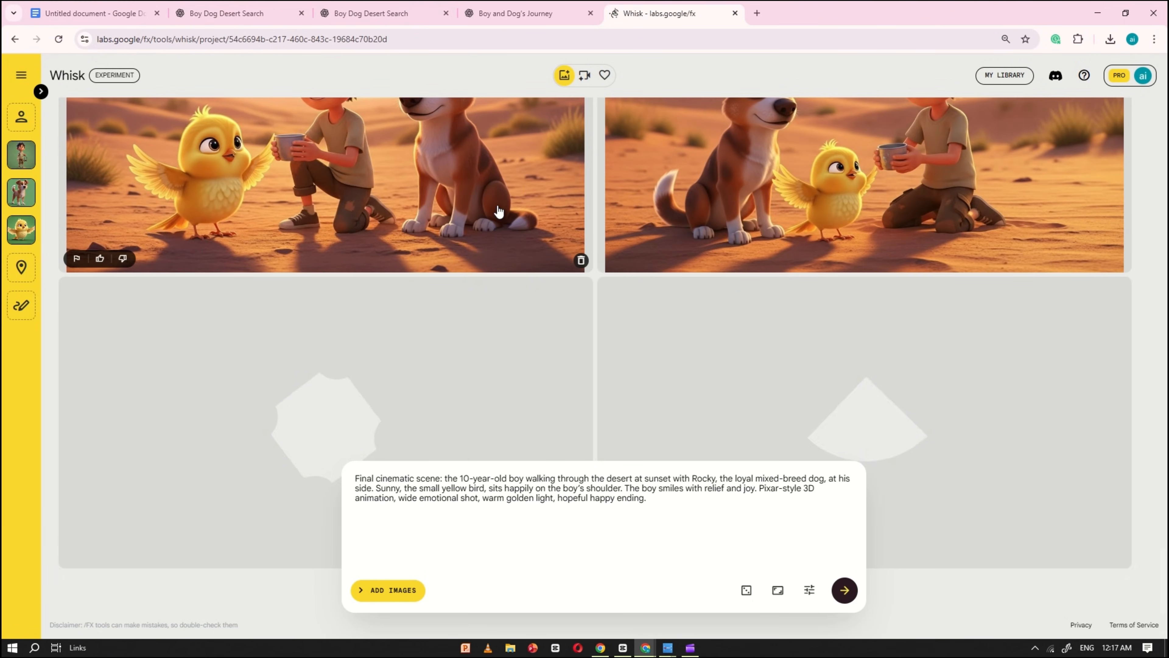
Step: Generate the desert scene images in Whisk and look through the results
left_click(844, 590)
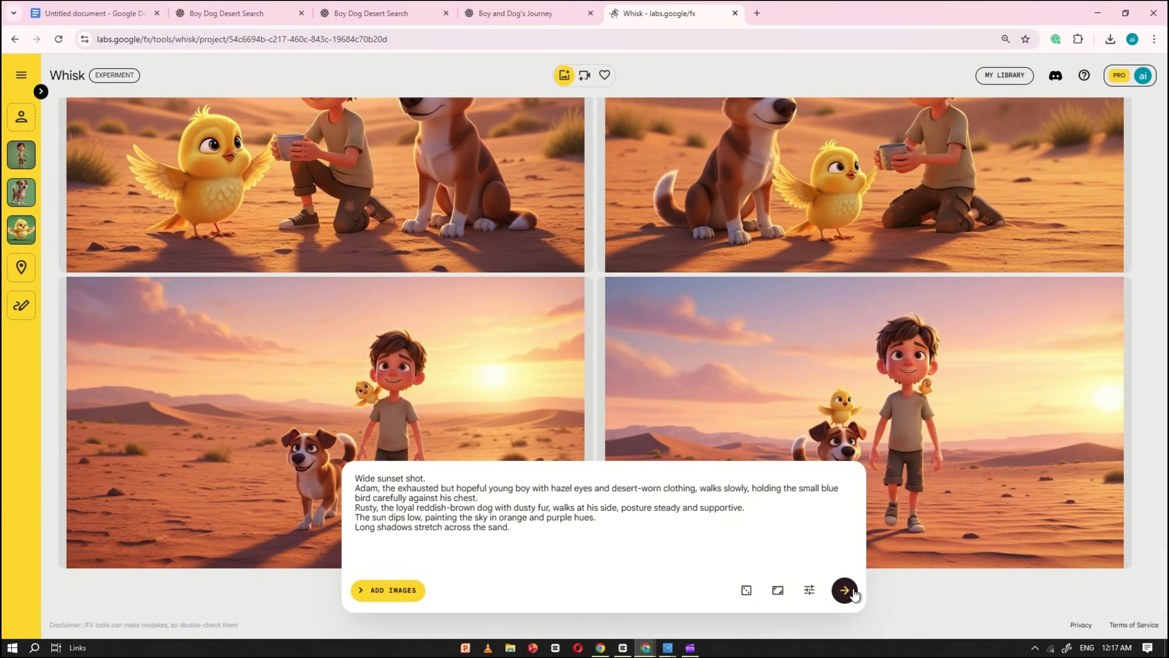
left_click(843, 590)
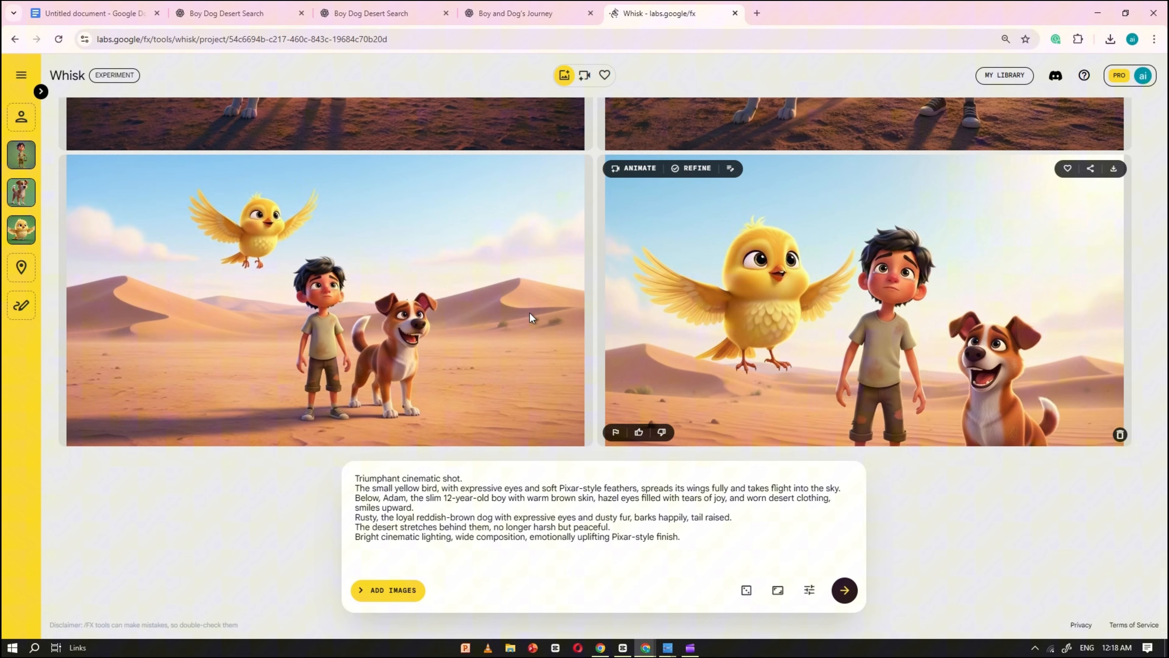
scroll("down", 3)
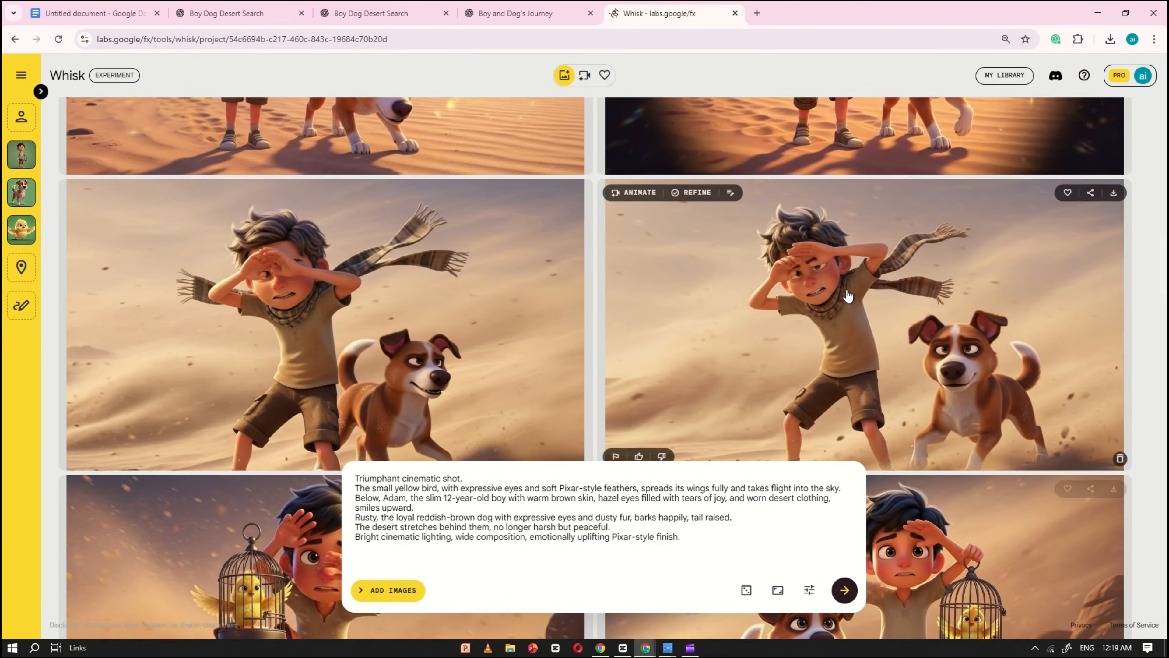
scroll("down", 3)
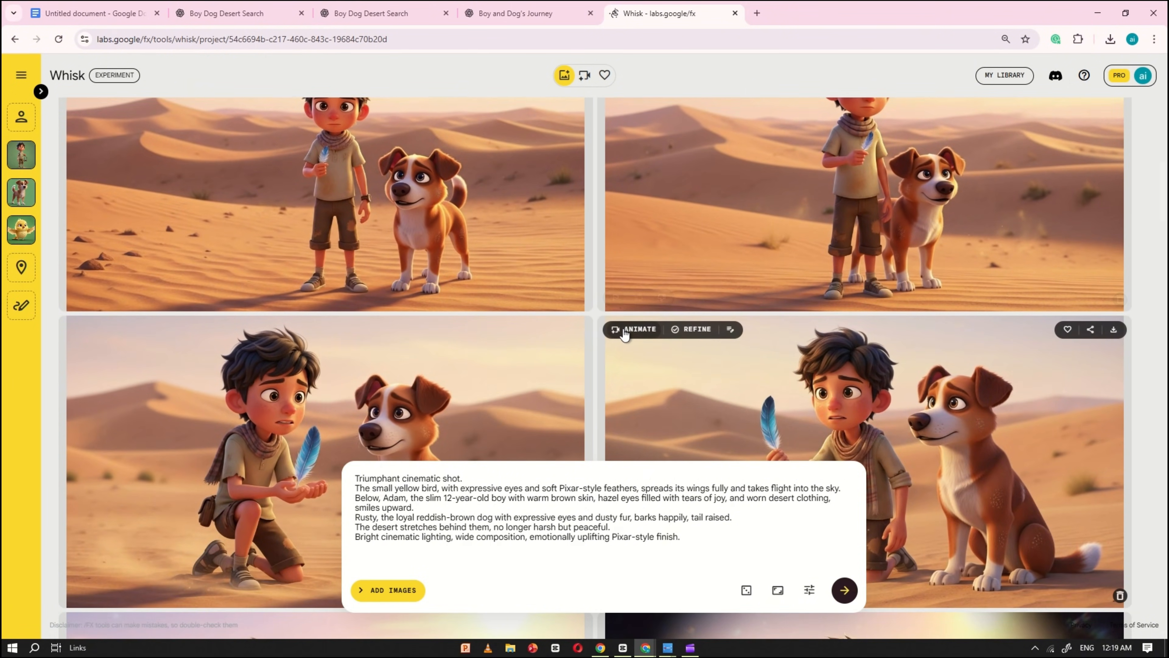
Step: Get image prompts for the desert wide shot and the boy carrying the caged bird
left_click(94, 13)
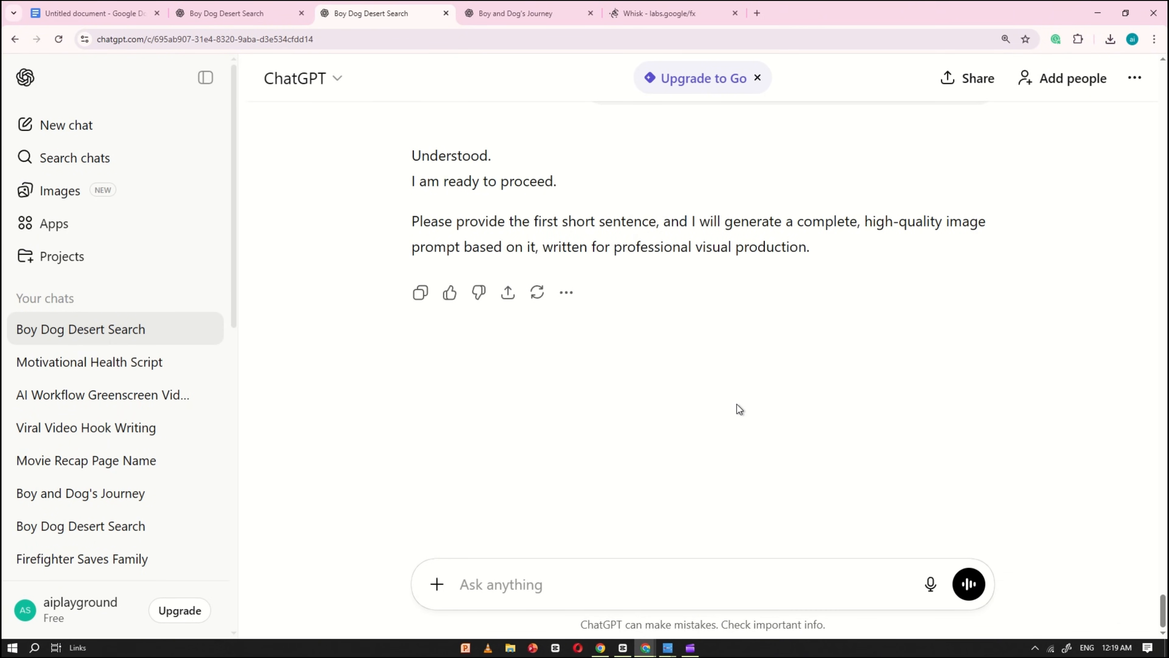
type("desert")
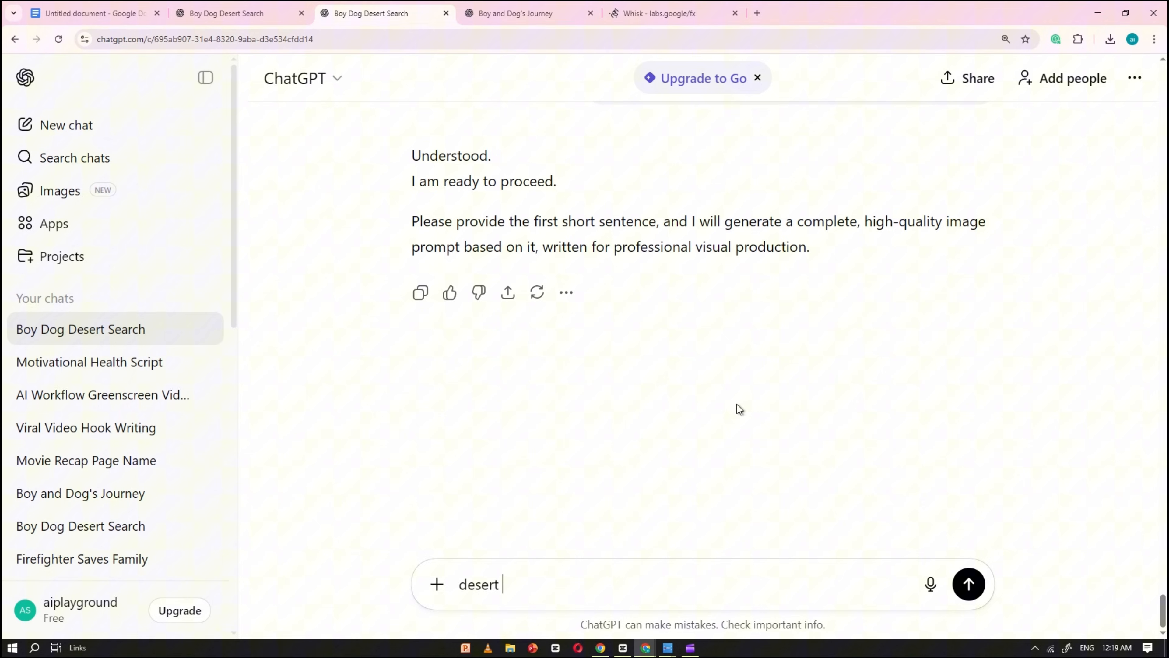
type("wide")
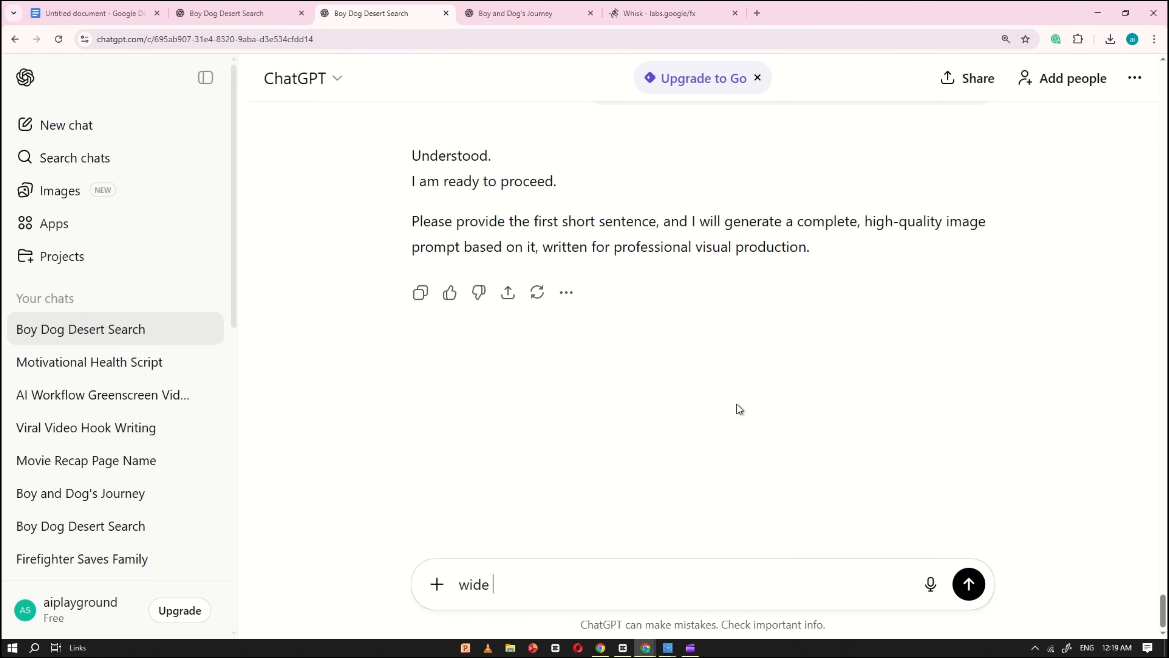
type("shot of d")
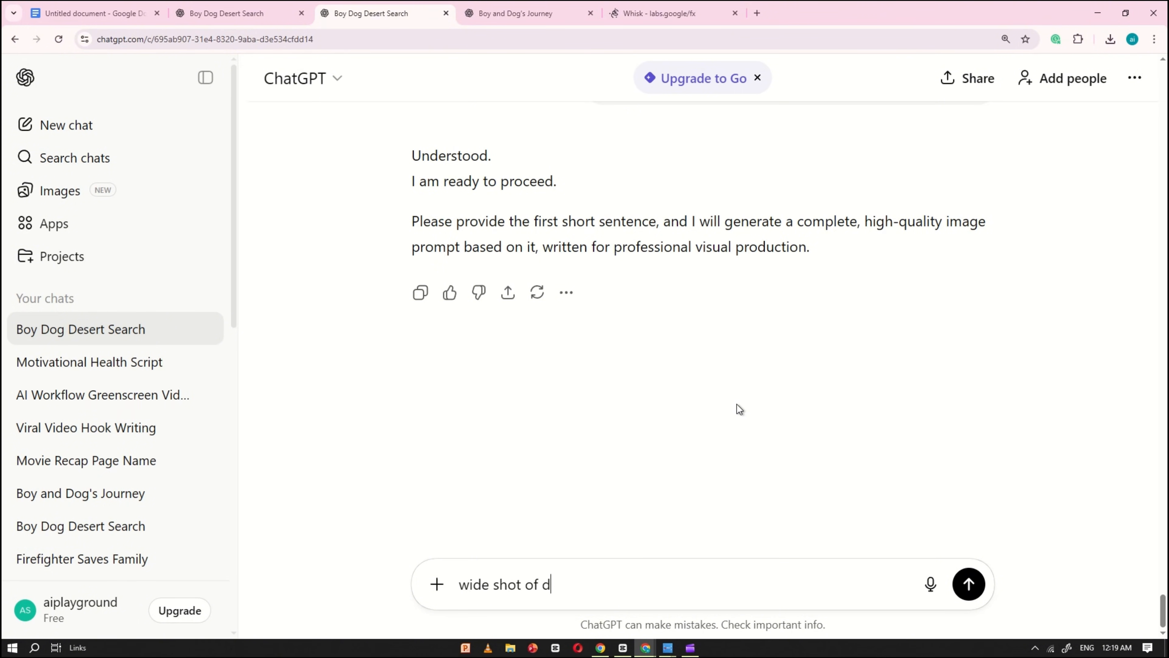
left_click(968, 584)
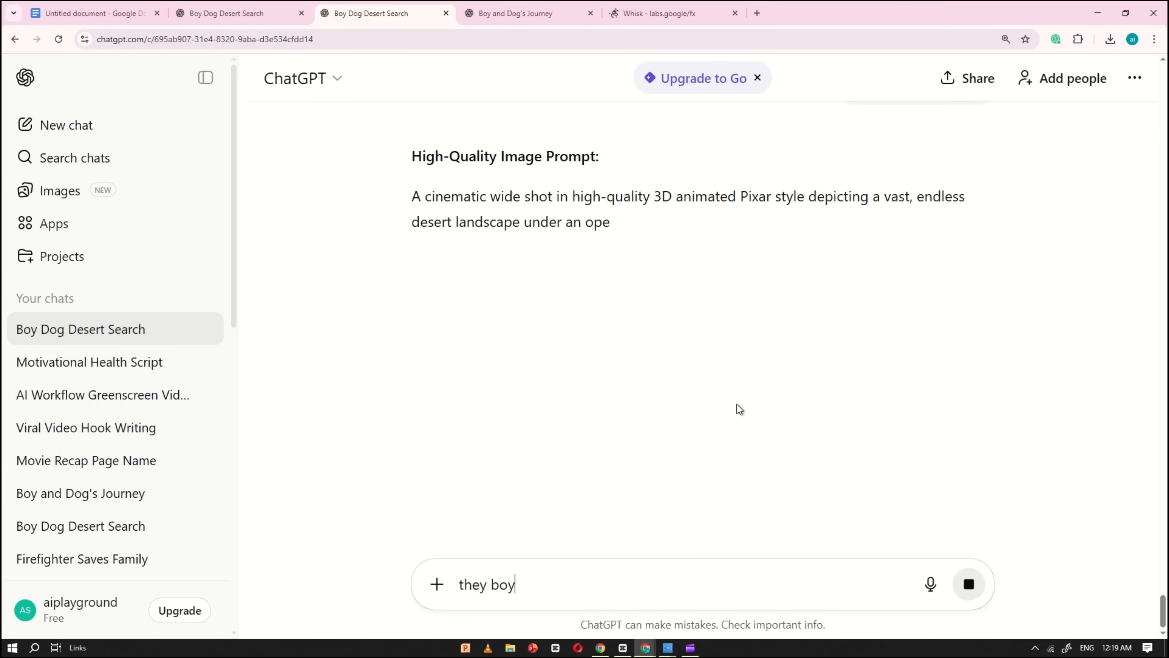
key("Return")
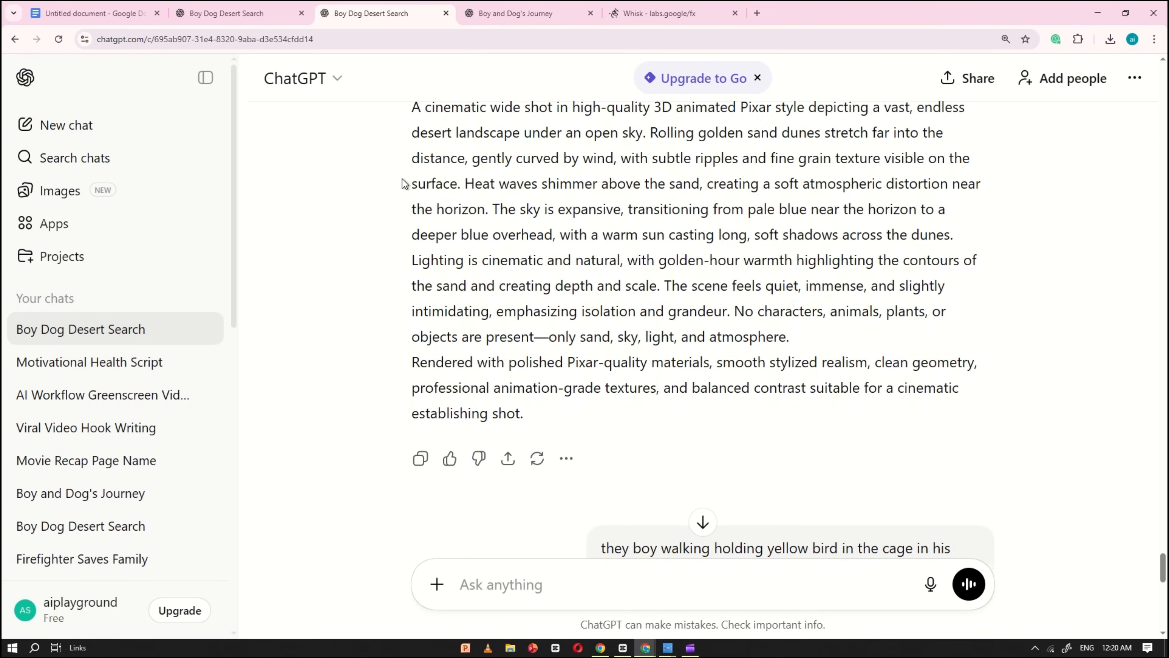
Step: Get image prompts for the bird flying free and the unhappy boy kneeling in the desert
left_click(670, 13)
type("the bird is flying in the sky and the boy worried")
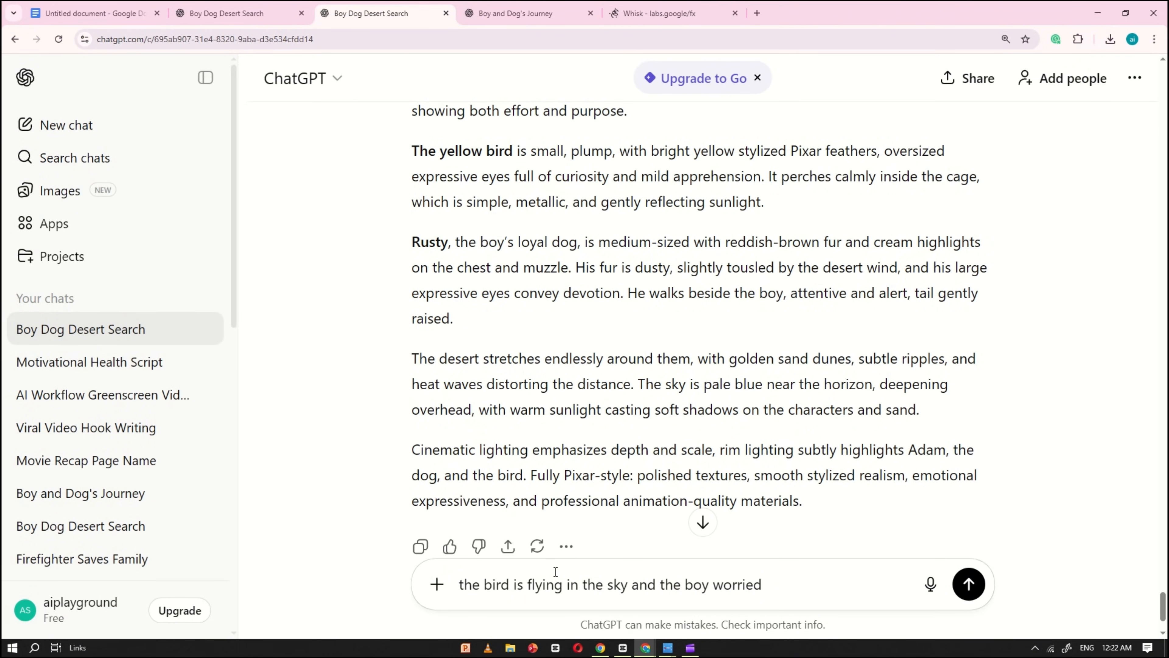
left_click(969, 584)
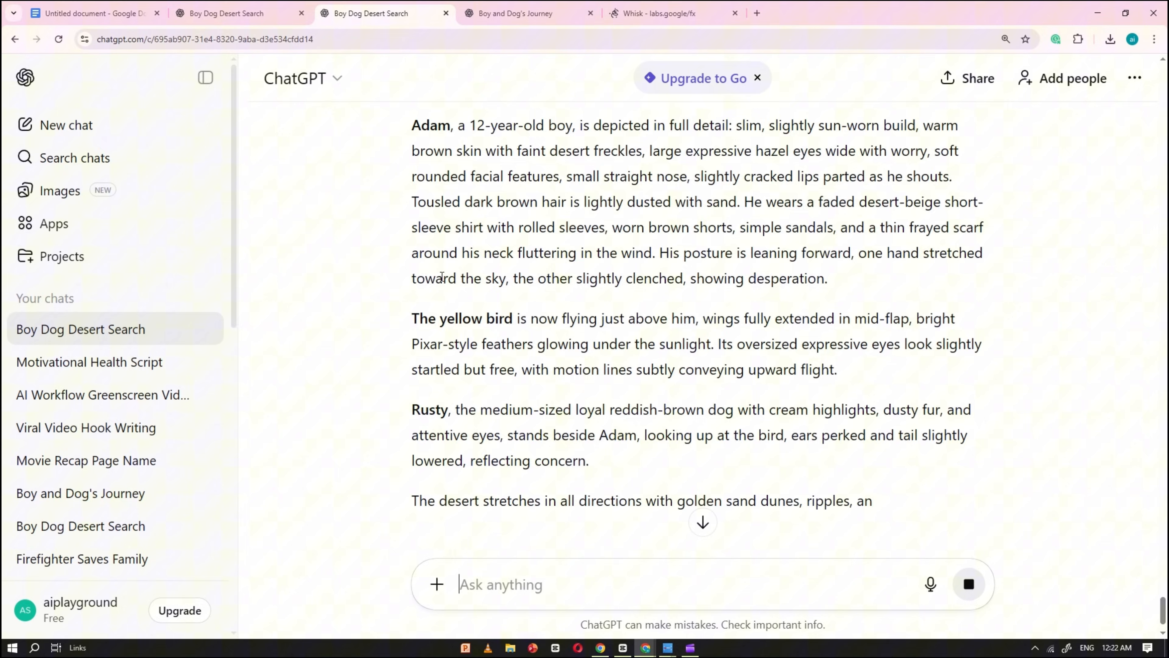
left_click(667, 13)
type("the boy very")
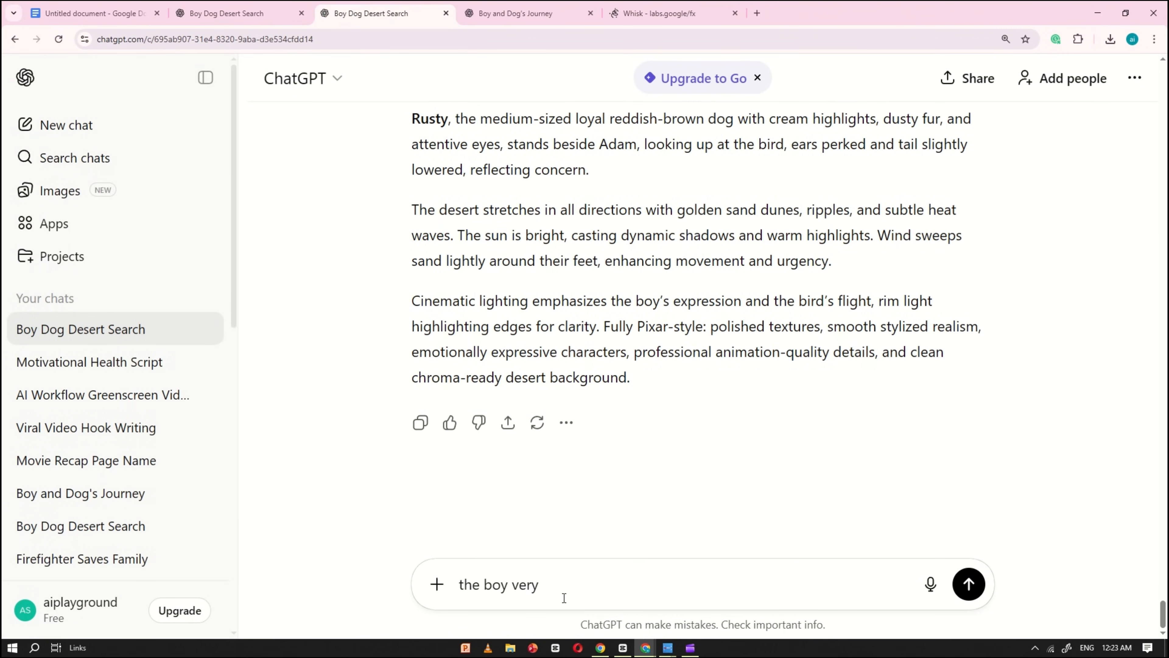
type("unhappy kneeing in the desert and his dont")
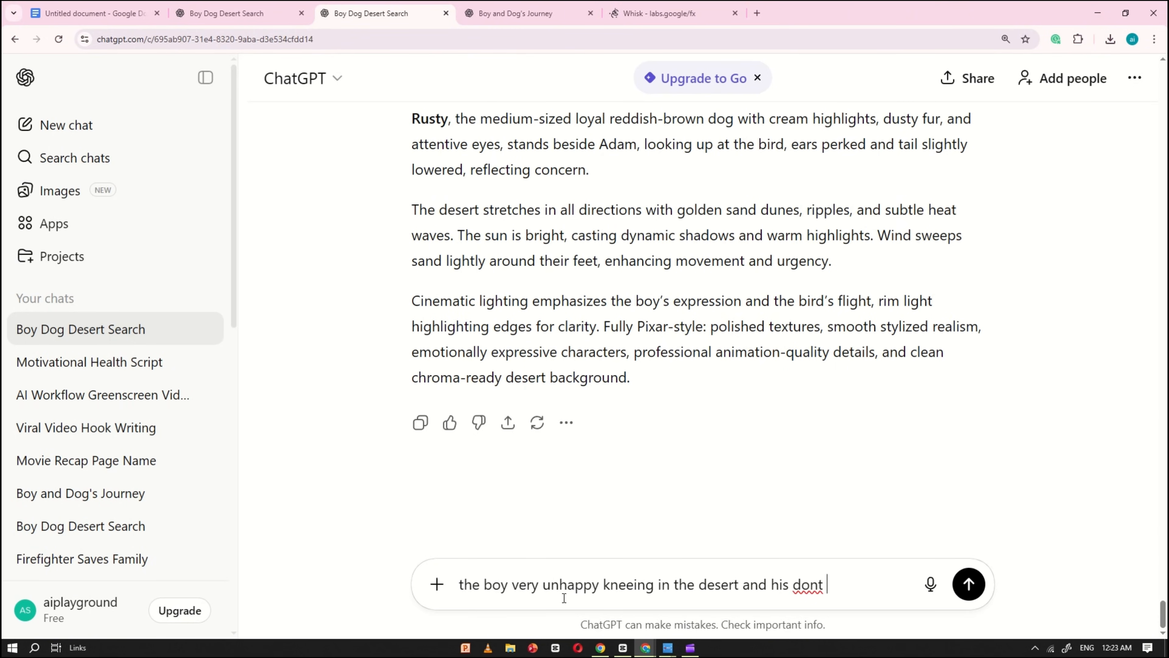
left_click(968, 584)
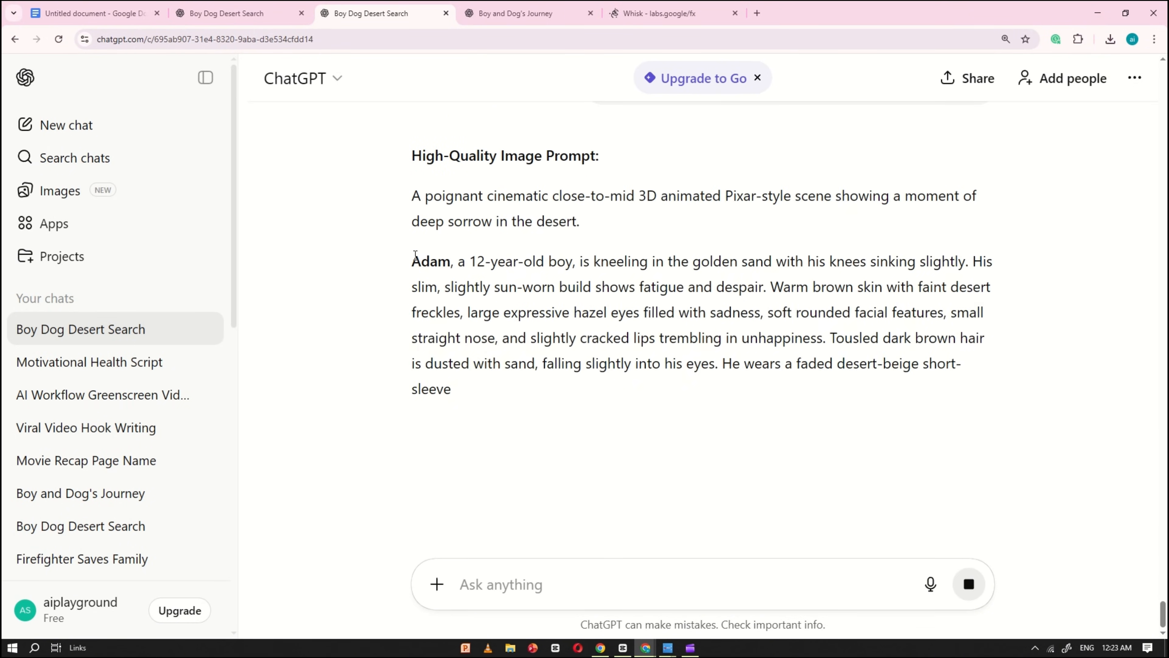
left_click(662, 13)
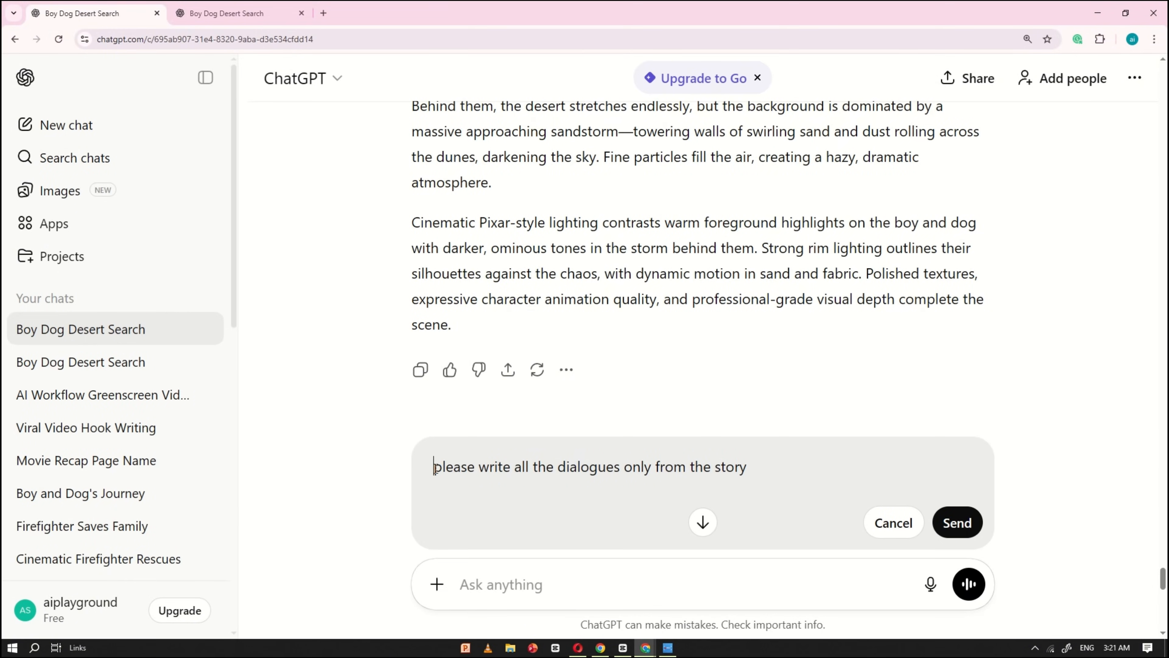
mouse_move(778, 468)
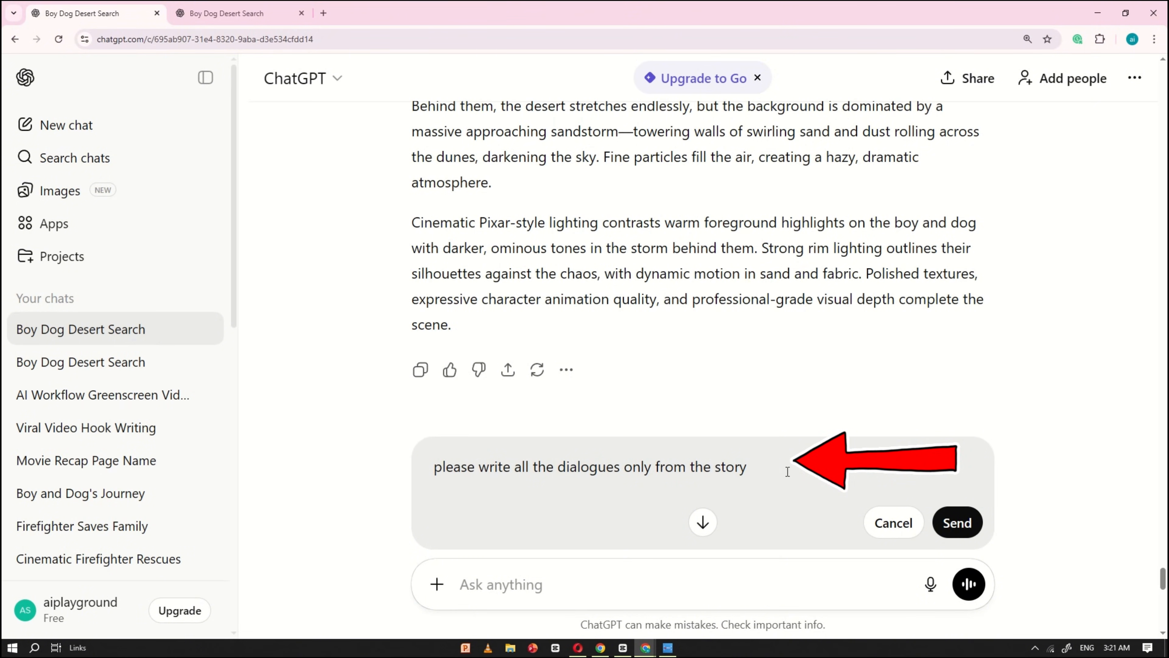
Step: Request only the story's dialogue lines, read the boy's lines, then switch to Grok
left_click(956, 522)
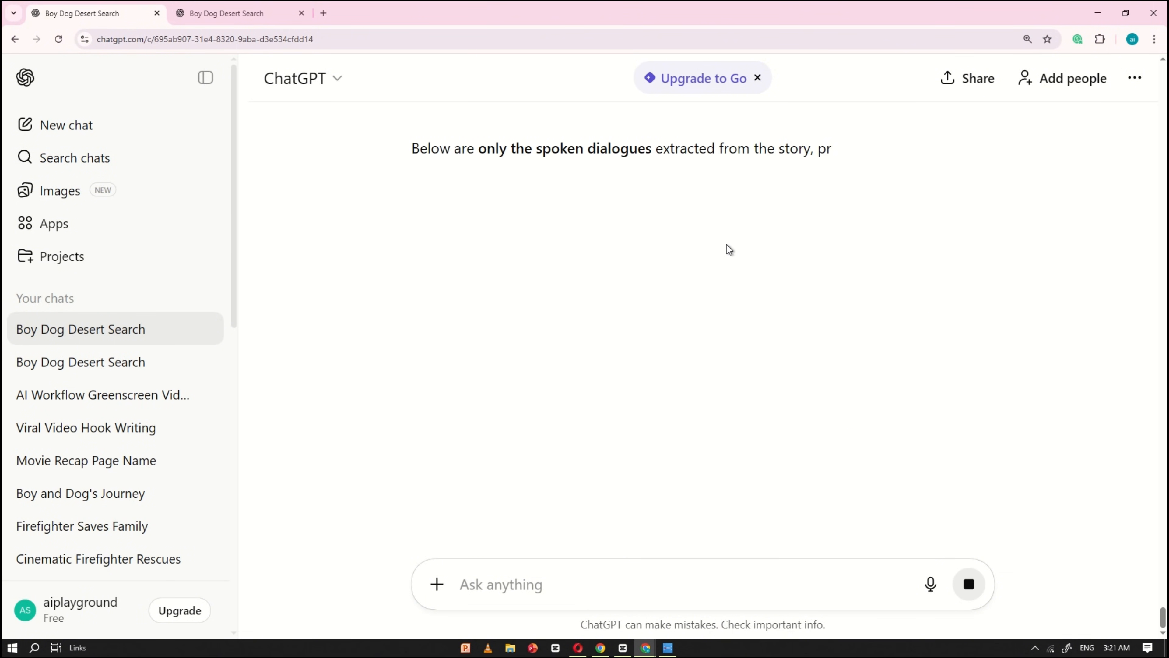
scroll("down", 3)
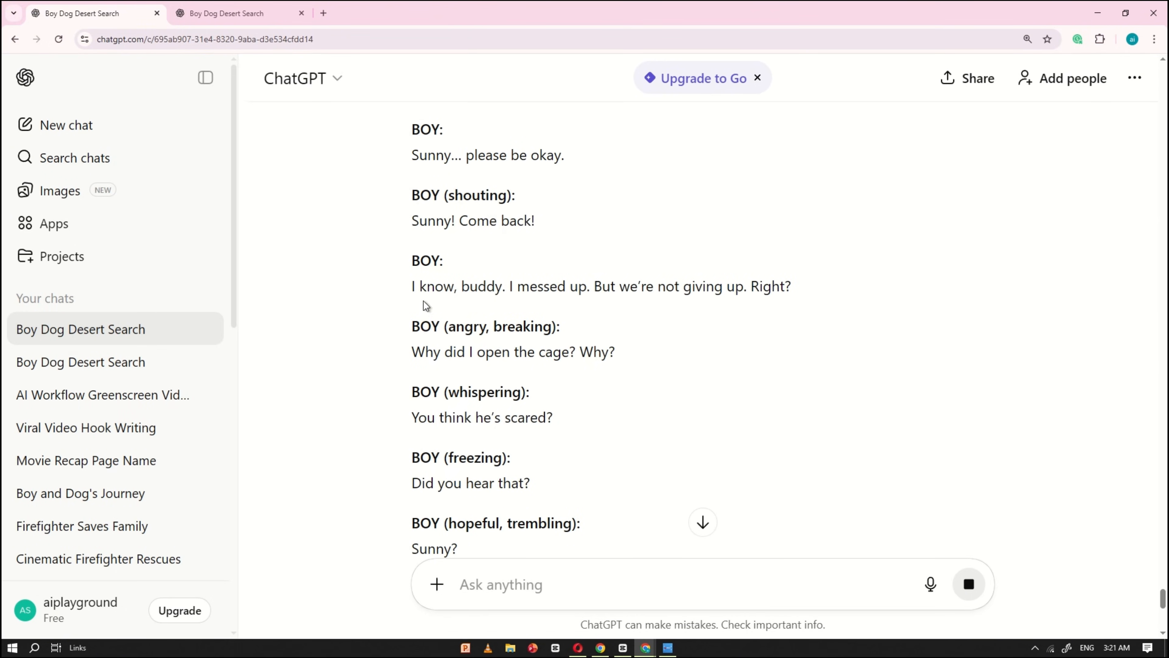
scroll("down", 3)
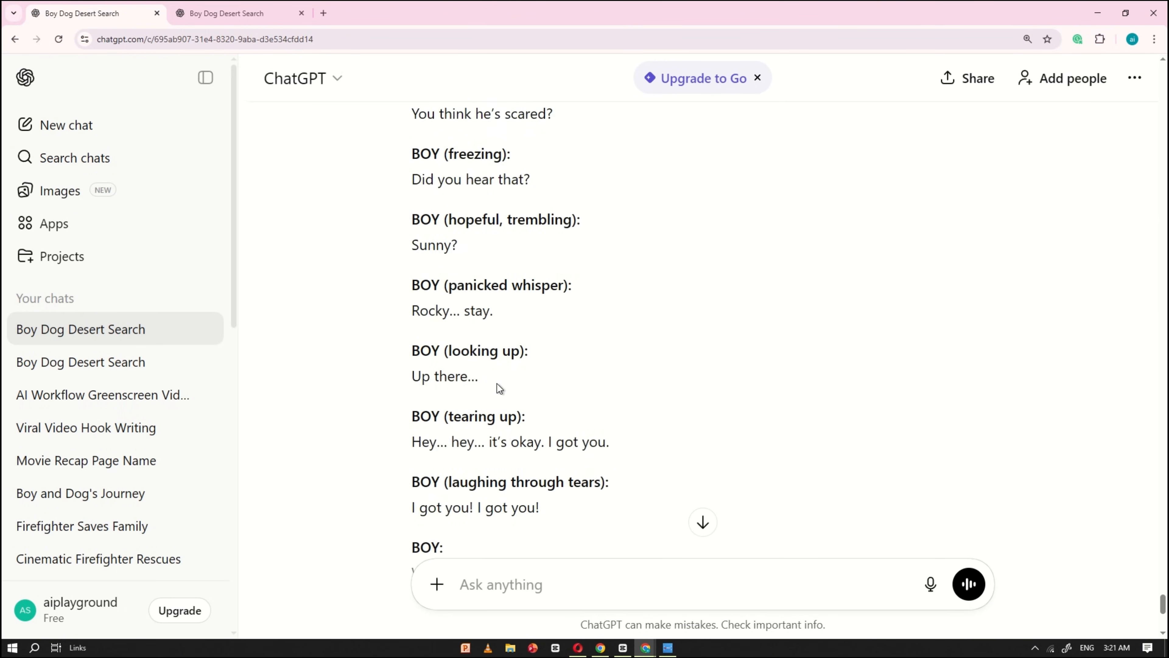
scroll("up", 3)
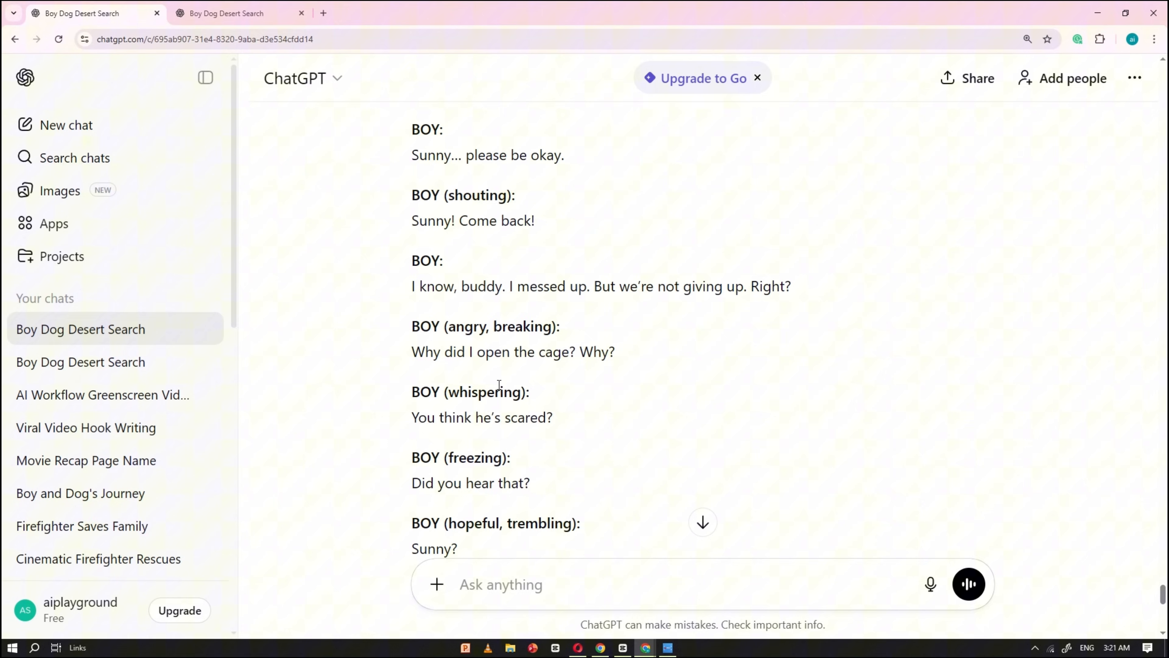
left_click(238, 14)
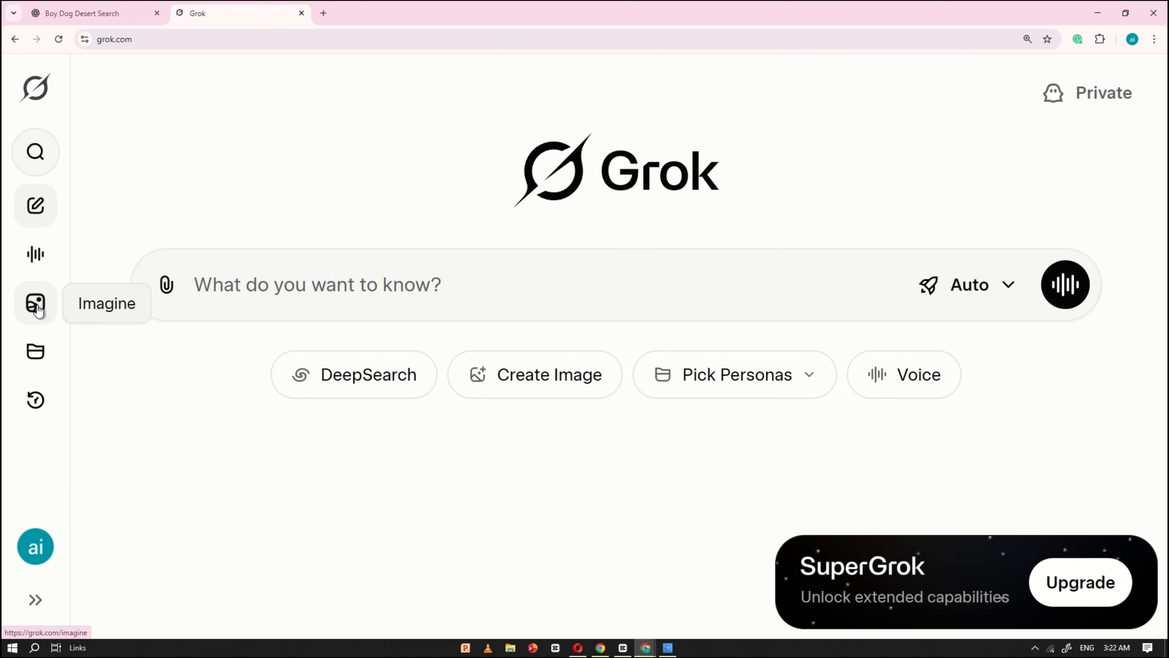
Step: Upload the boy, dog and caged bird desert image to Grok Imagine as the reference
left_click(35, 302)
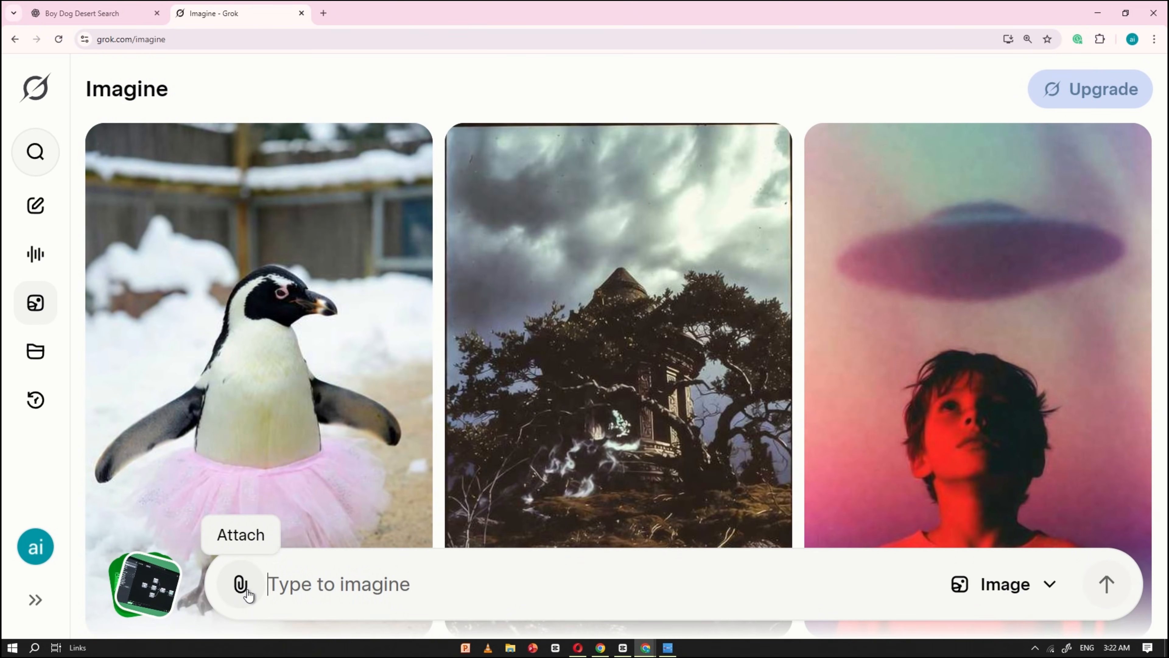
left_click(240, 584)
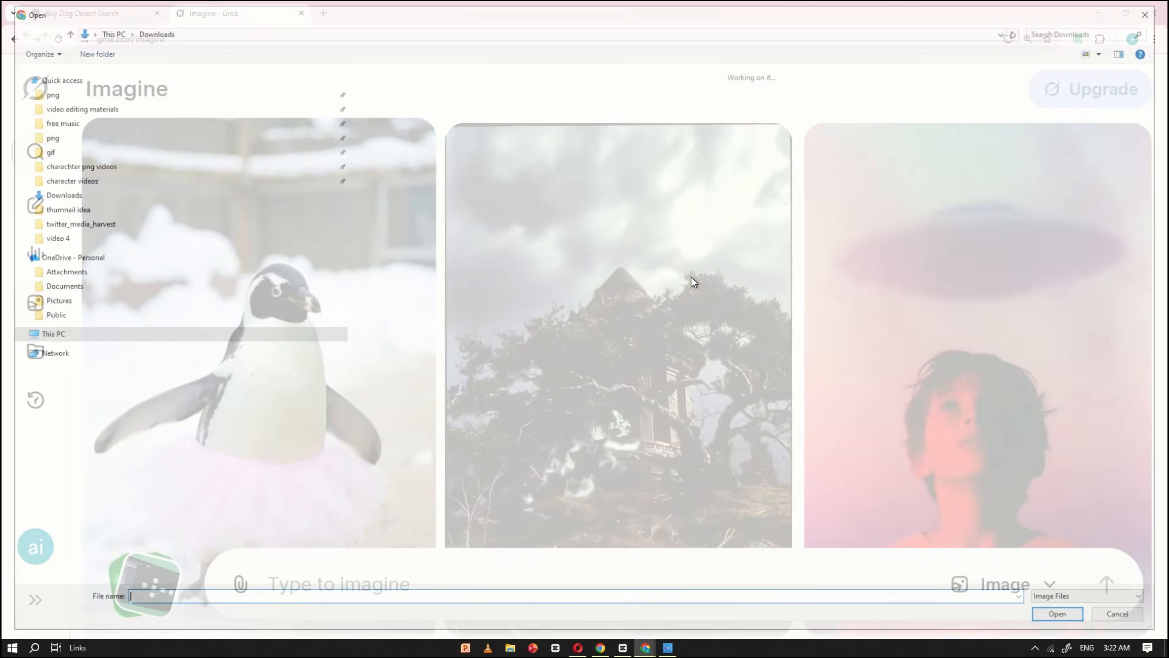
left_click(1116, 614)
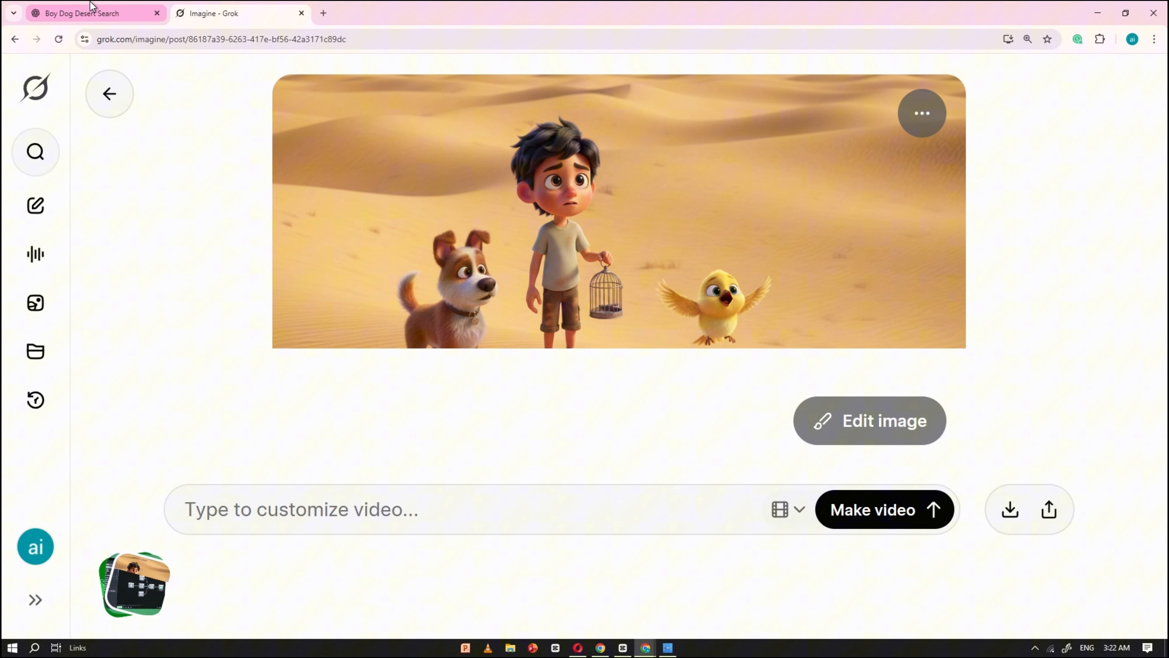
left_click(86, 12)
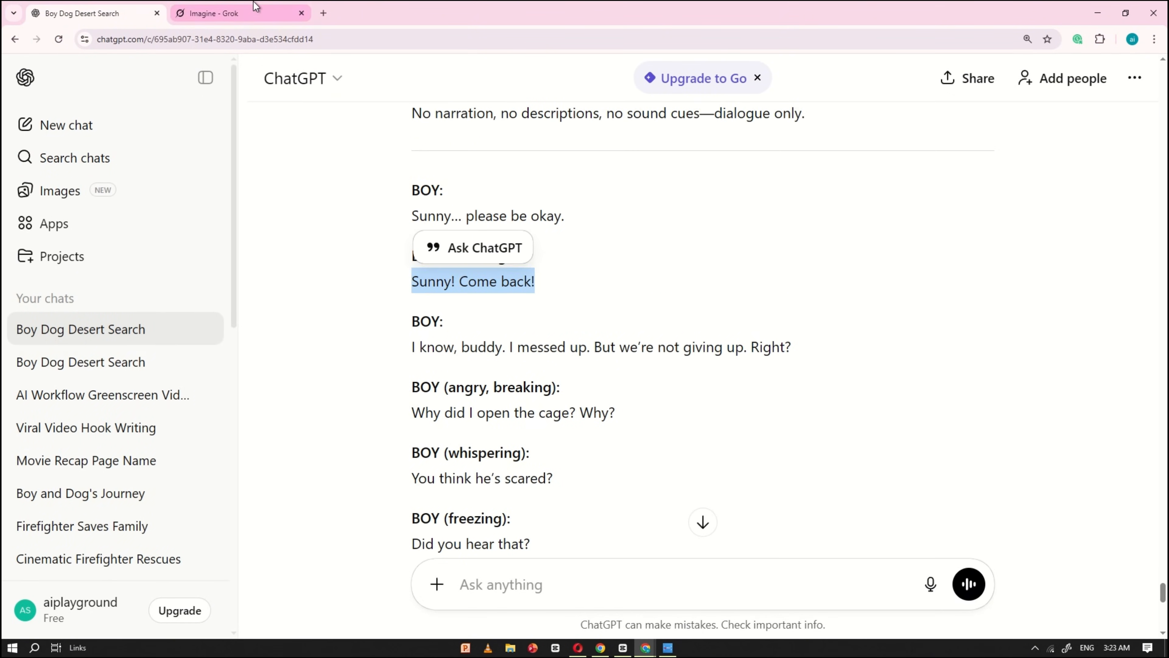
left_click(217, 13)
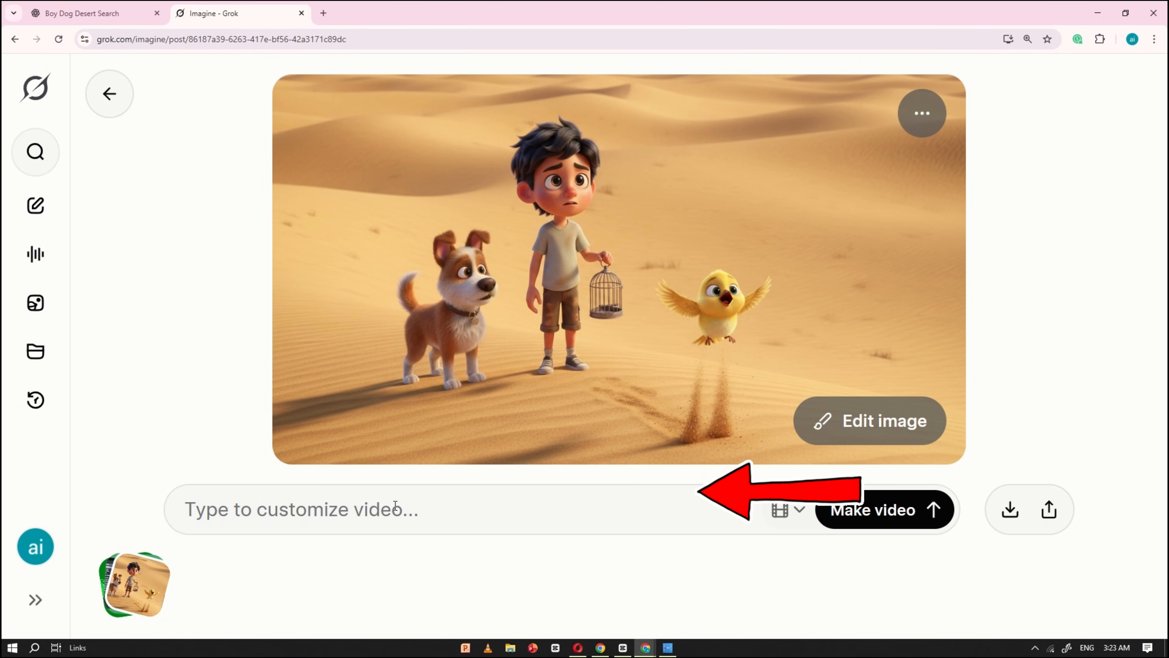
Step: Generate the clip with 'script: Sunny! Come back!' and pause its playback
type("scr")
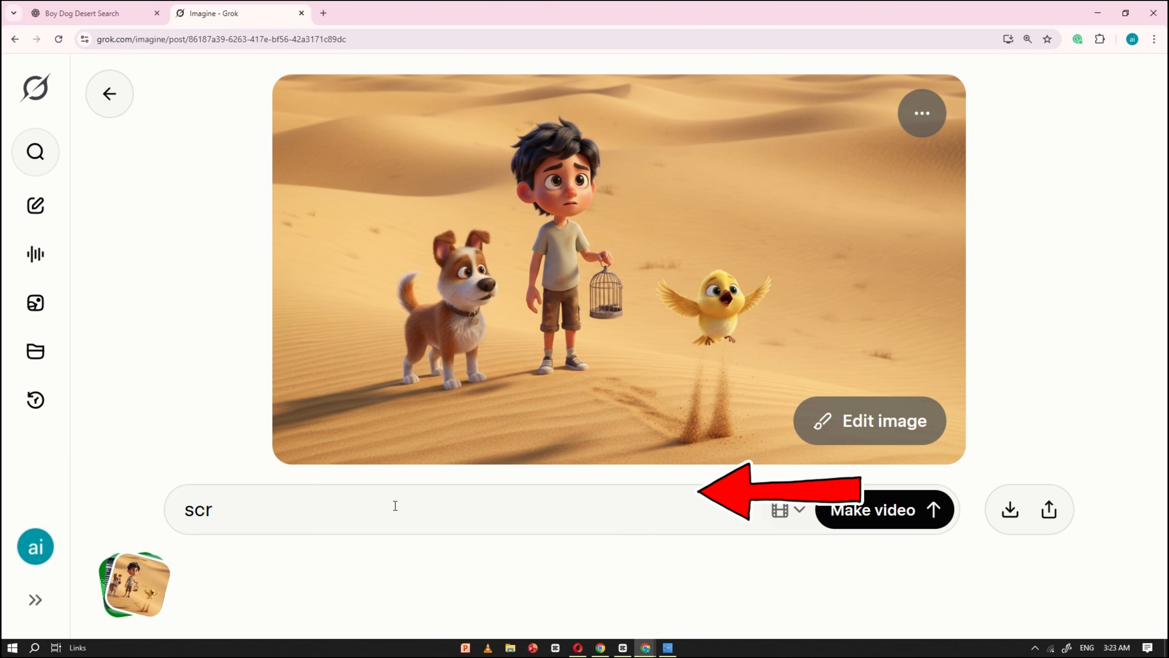
type("ipt")
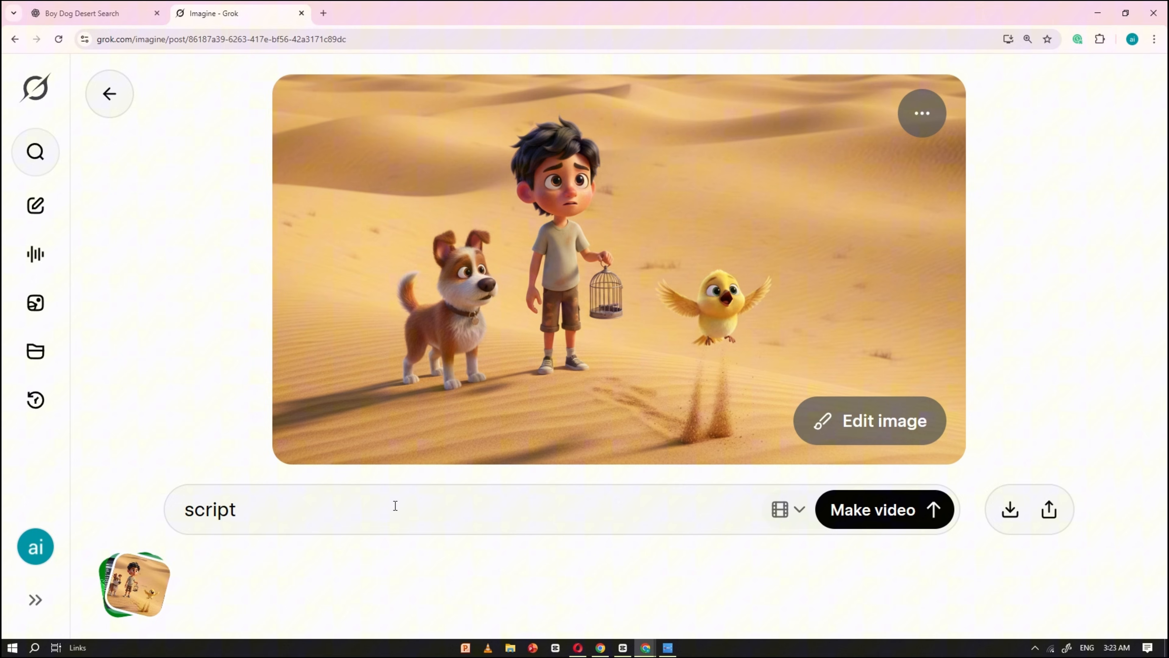
type(": Sunny! Come back!")
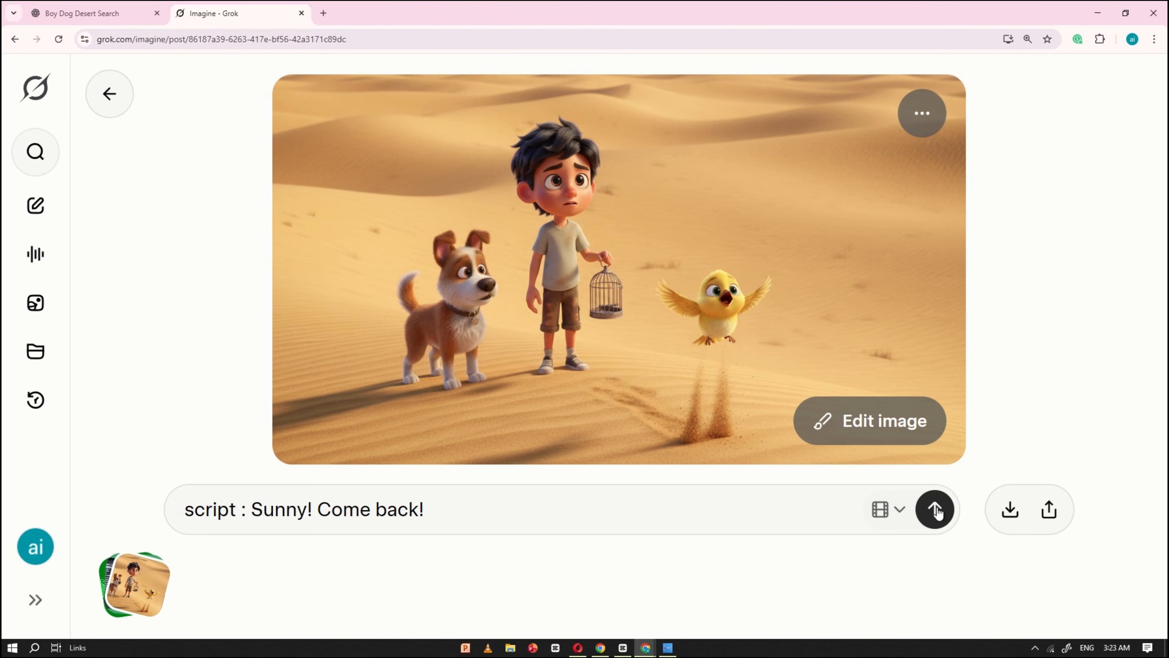
left_click(934, 509)
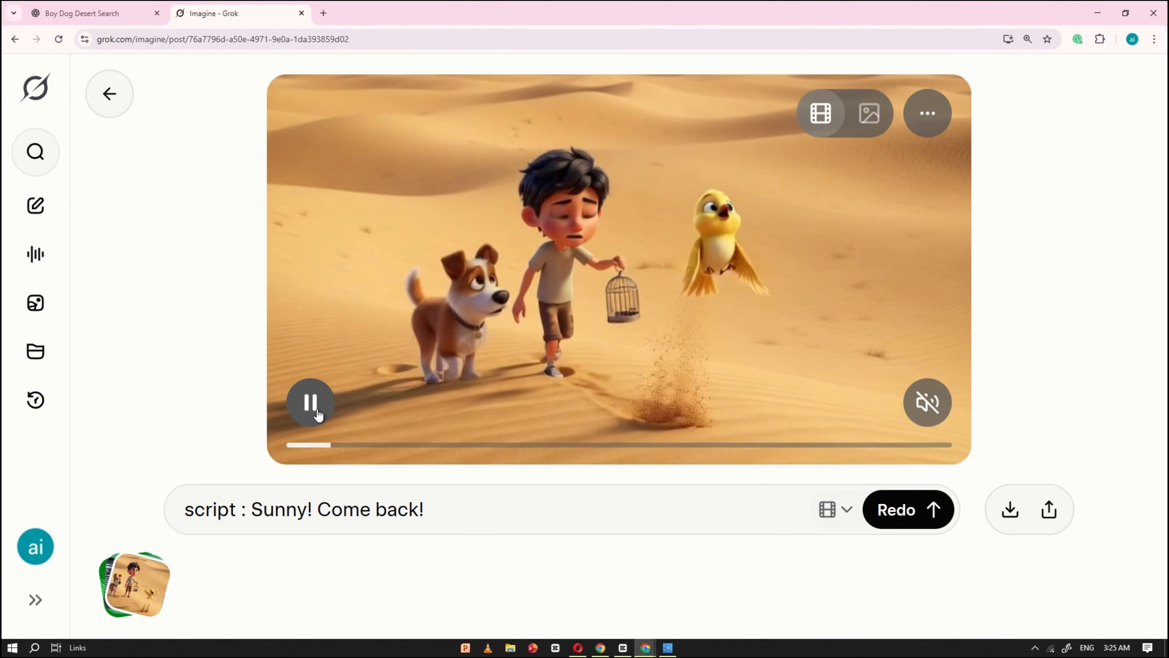
left_click(927, 402)
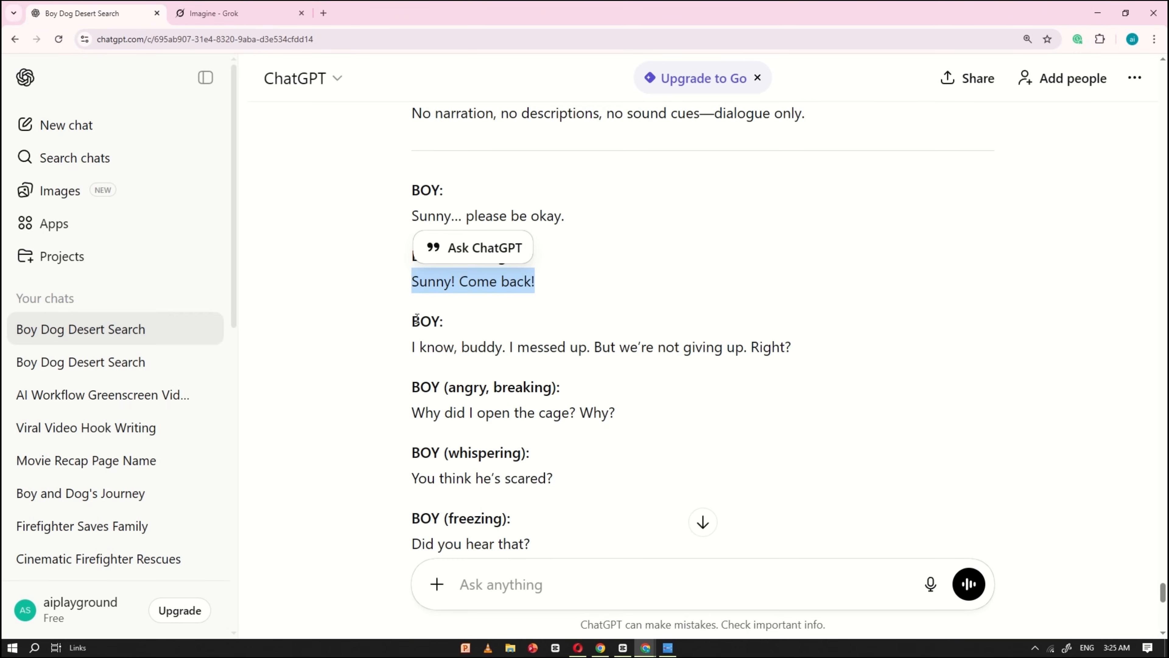
Step: Generate the cage-line clip in Grok and mark the second result as preferred
left_click(238, 13)
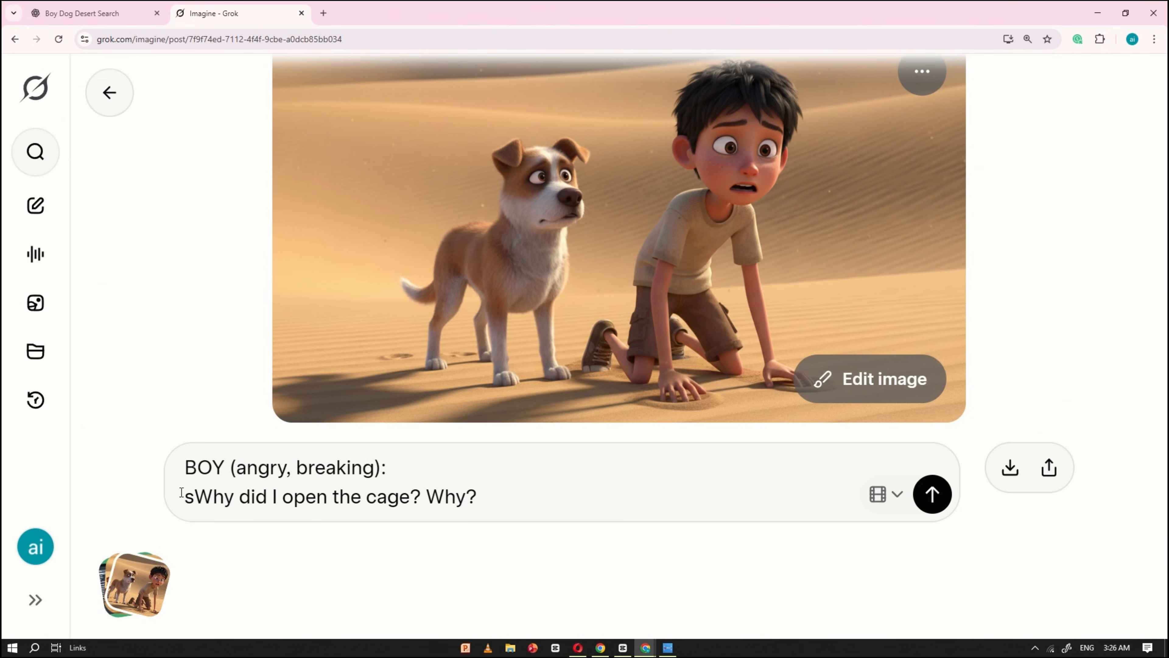
left_click(930, 494)
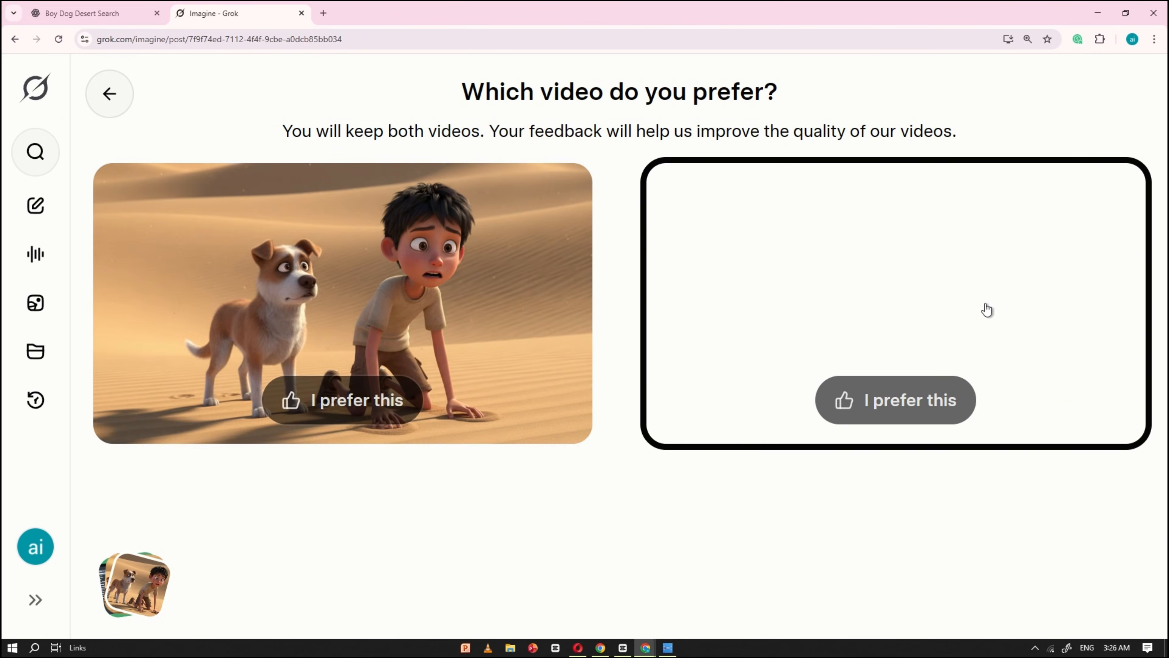
left_click(895, 400)
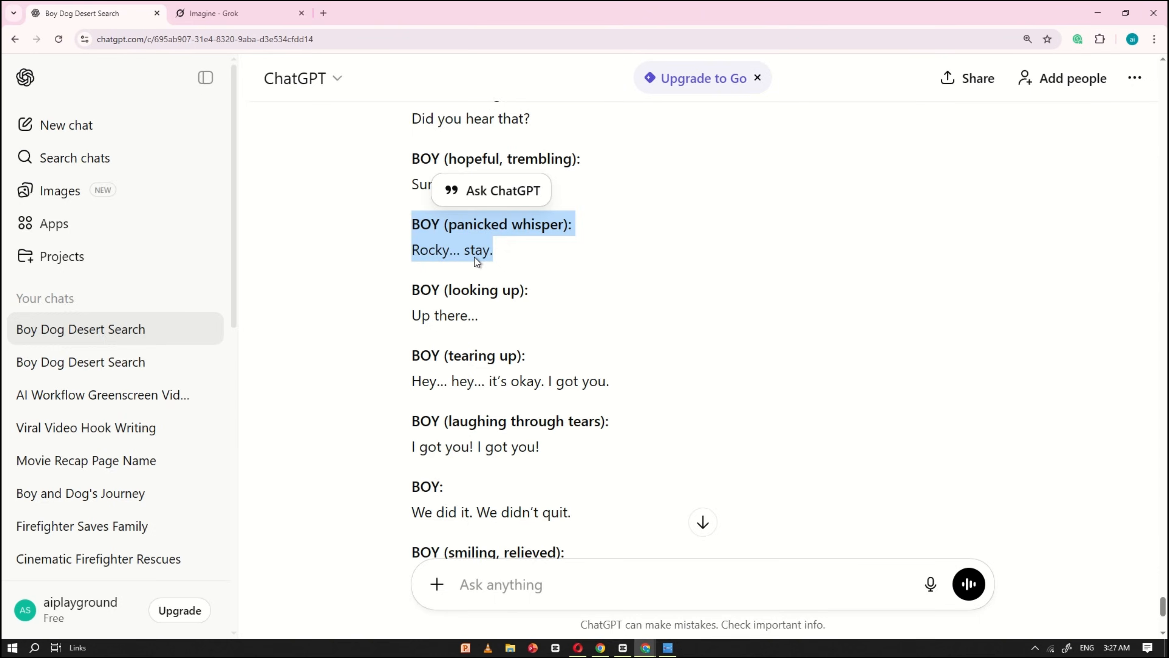
left_click(216, 13)
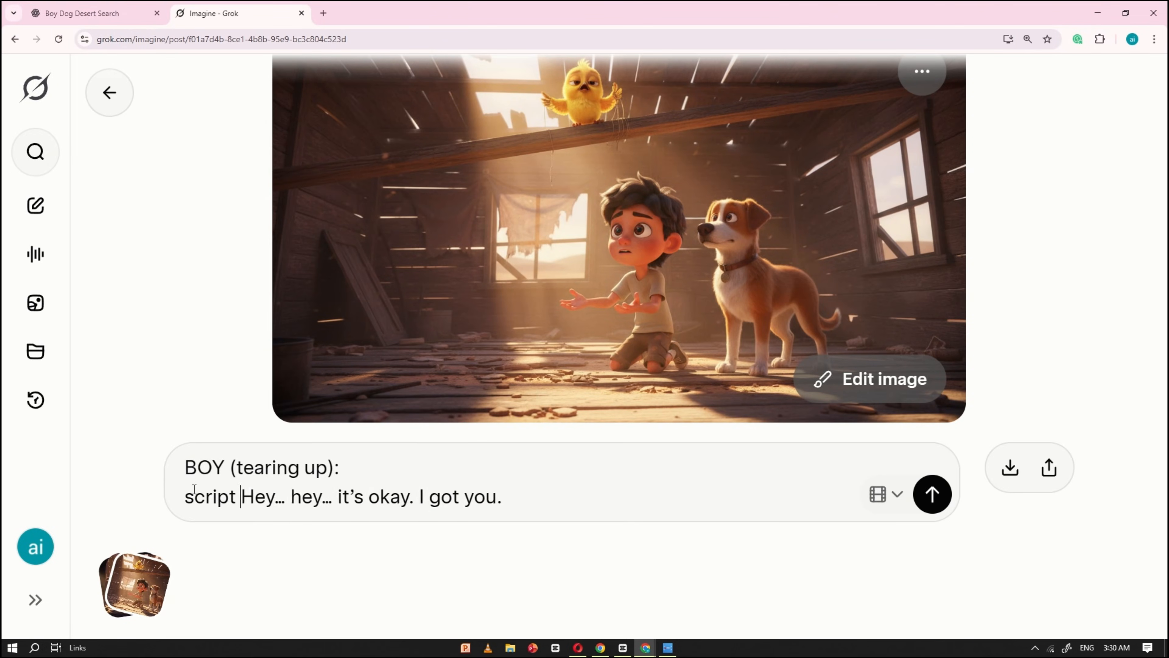
left_click(931, 493)
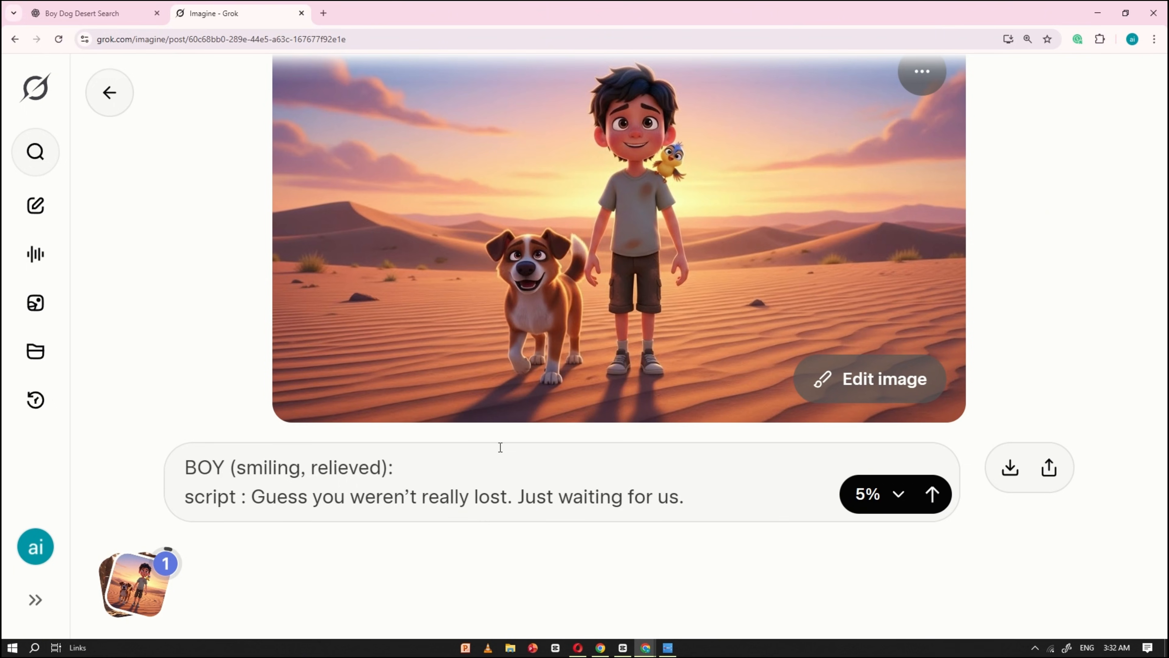
Step: Generate the 'I got you! I got you!' clip and return to the favourites gallery of scenes
left_click(89, 14)
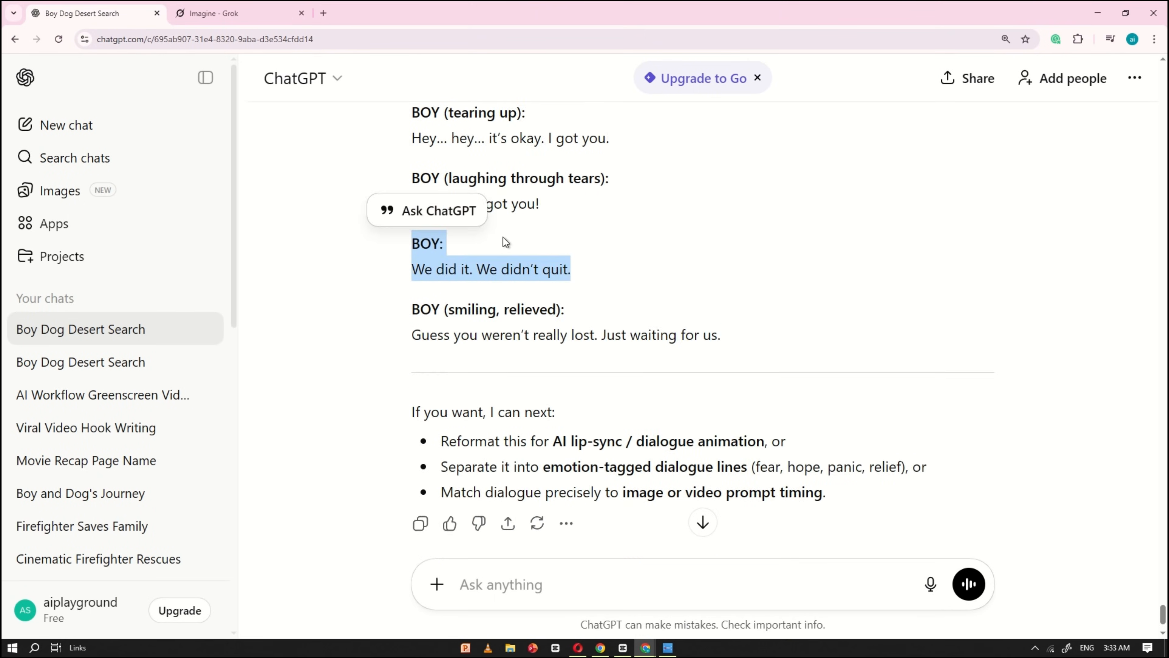
left_click(239, 13)
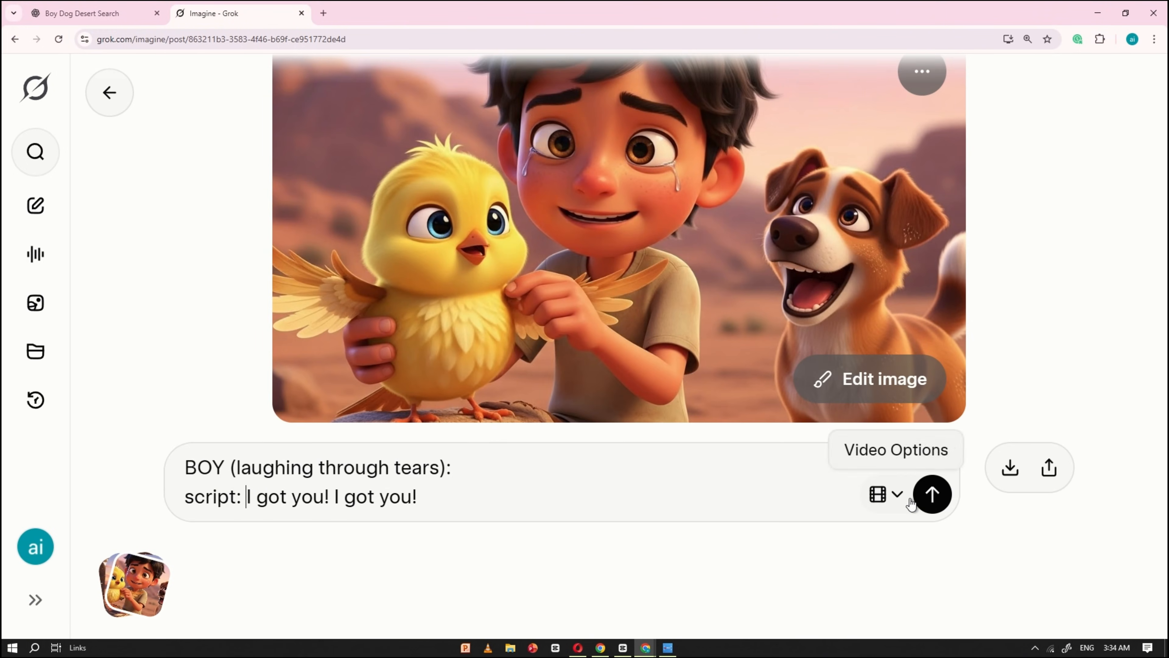
left_click(933, 494)
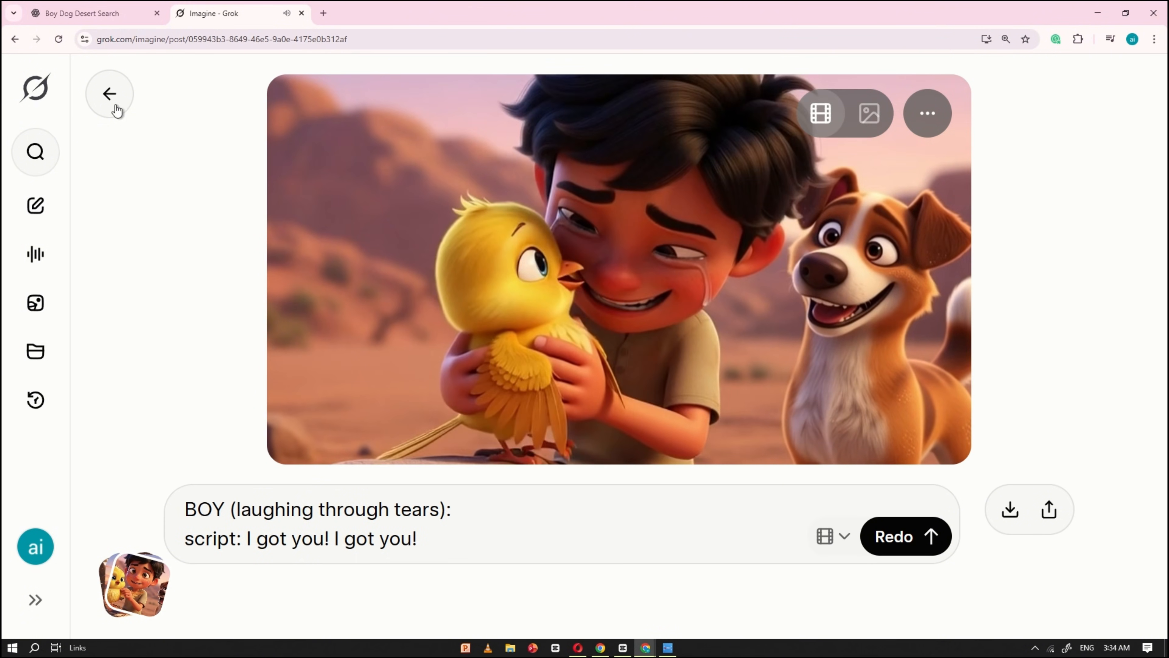
left_click(110, 94)
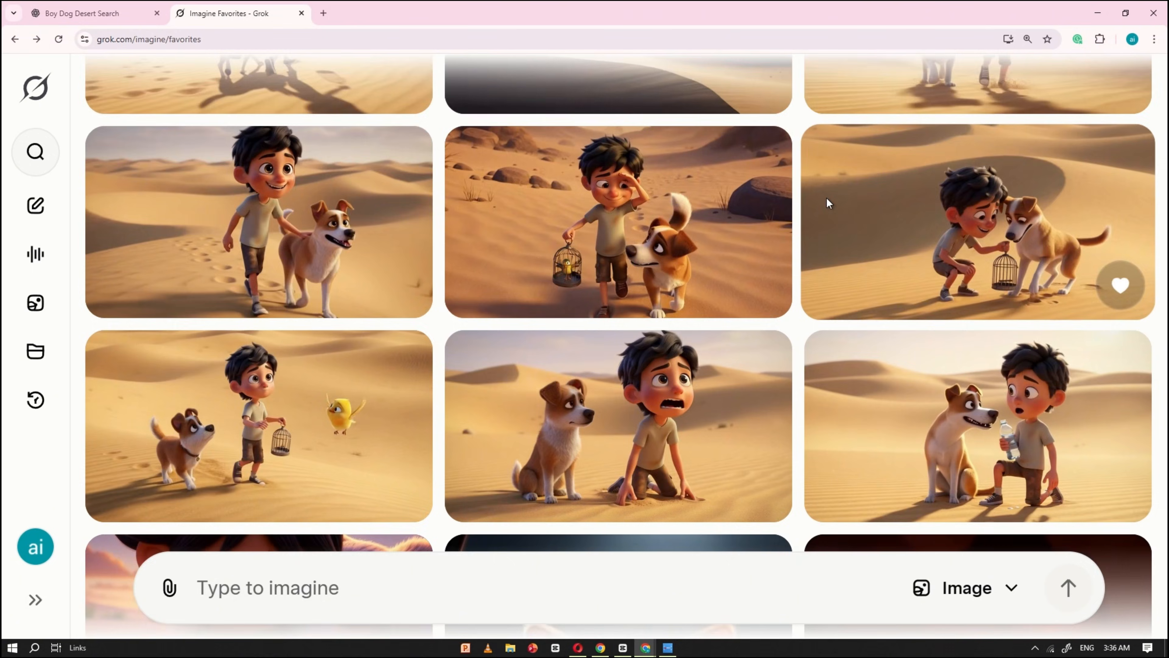
scroll("down", 3)
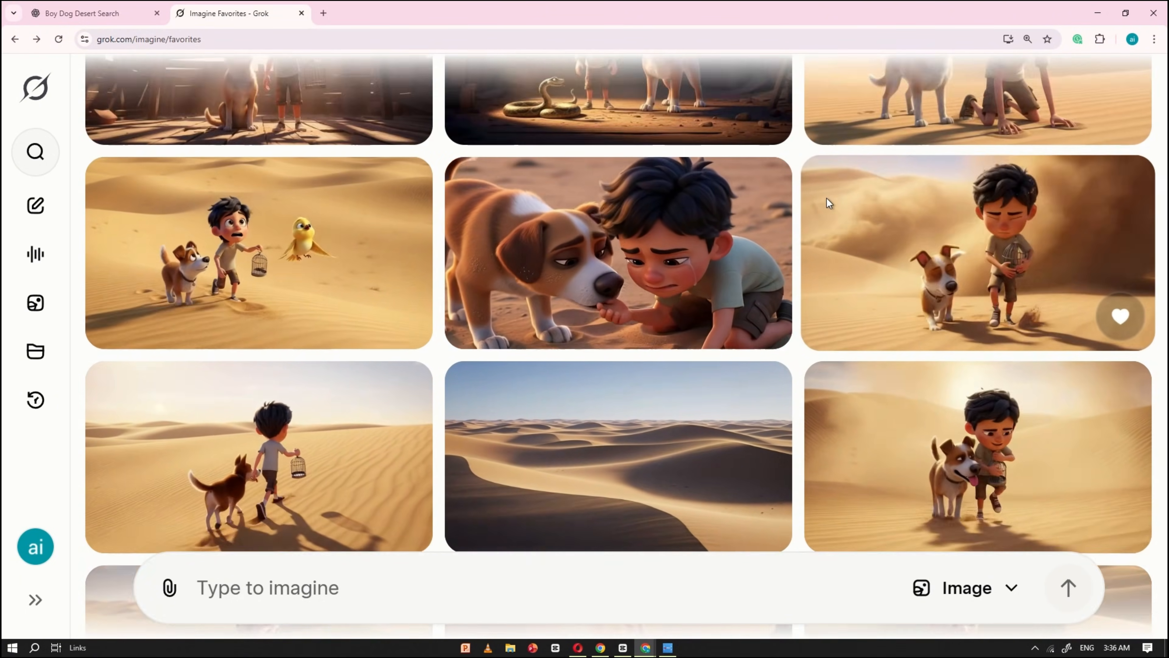
scroll("up", 3)
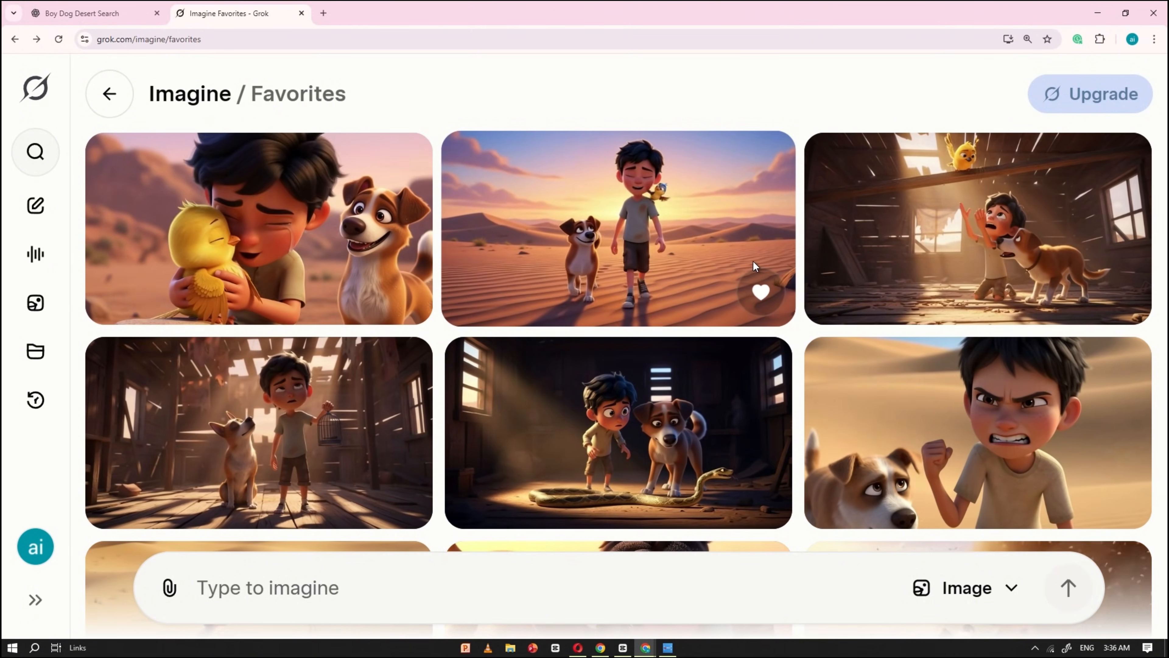
scroll("down", 3)
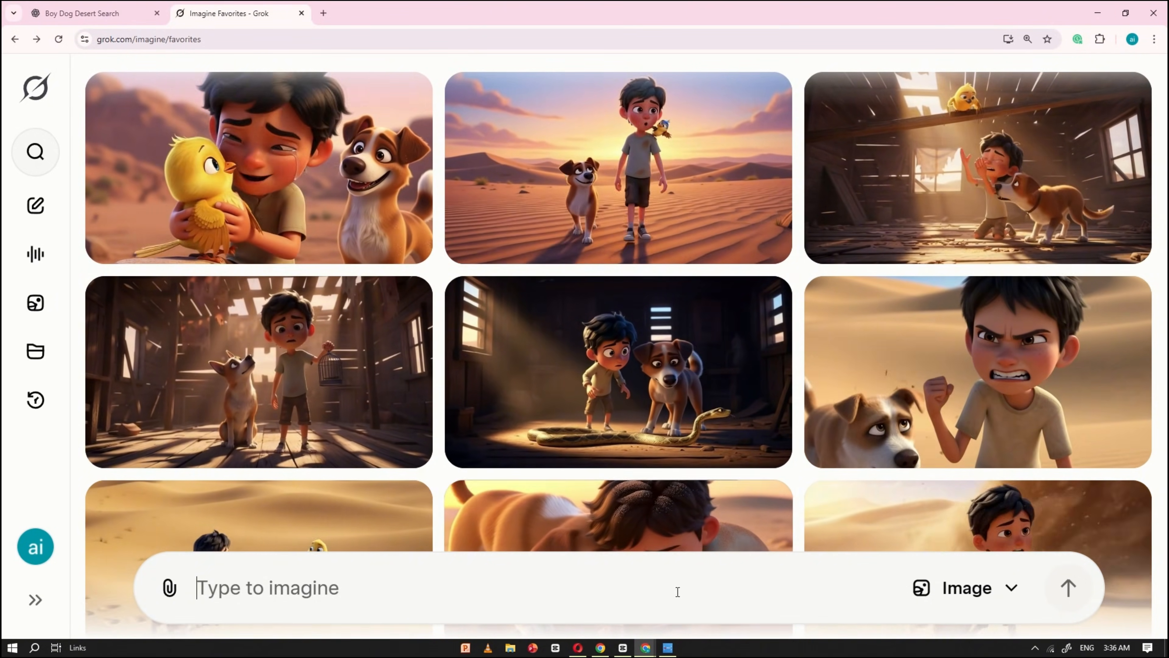
Step: Import the grok-video clips and arrange them in story order on the timeline
left_click(665, 647)
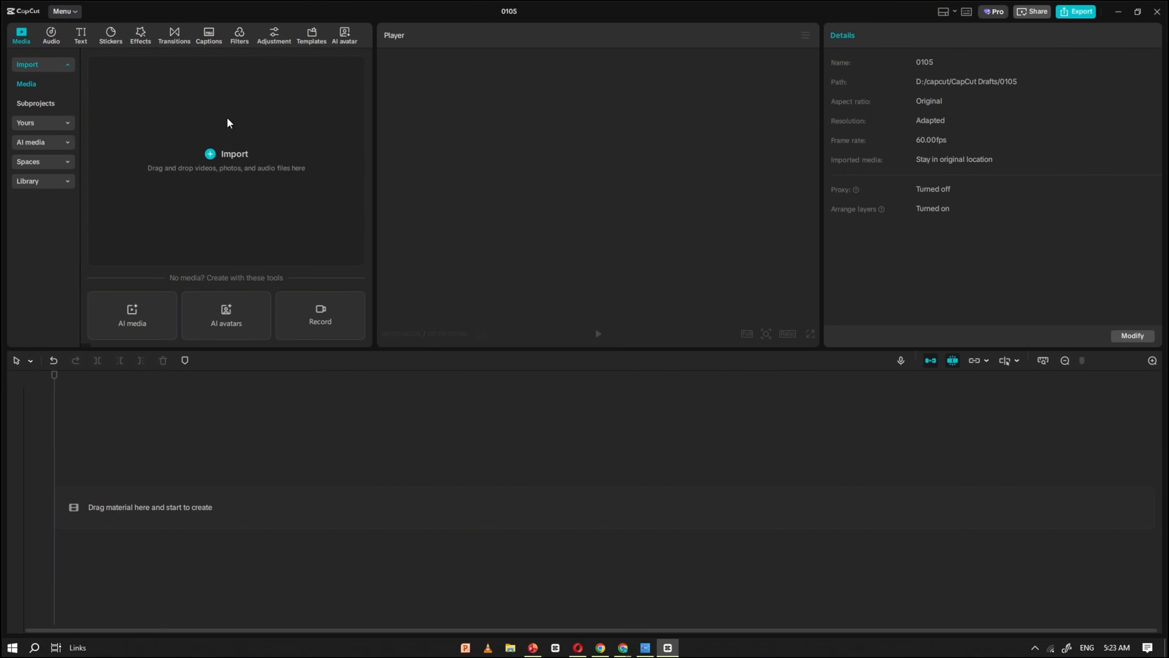
left_click(225, 154)
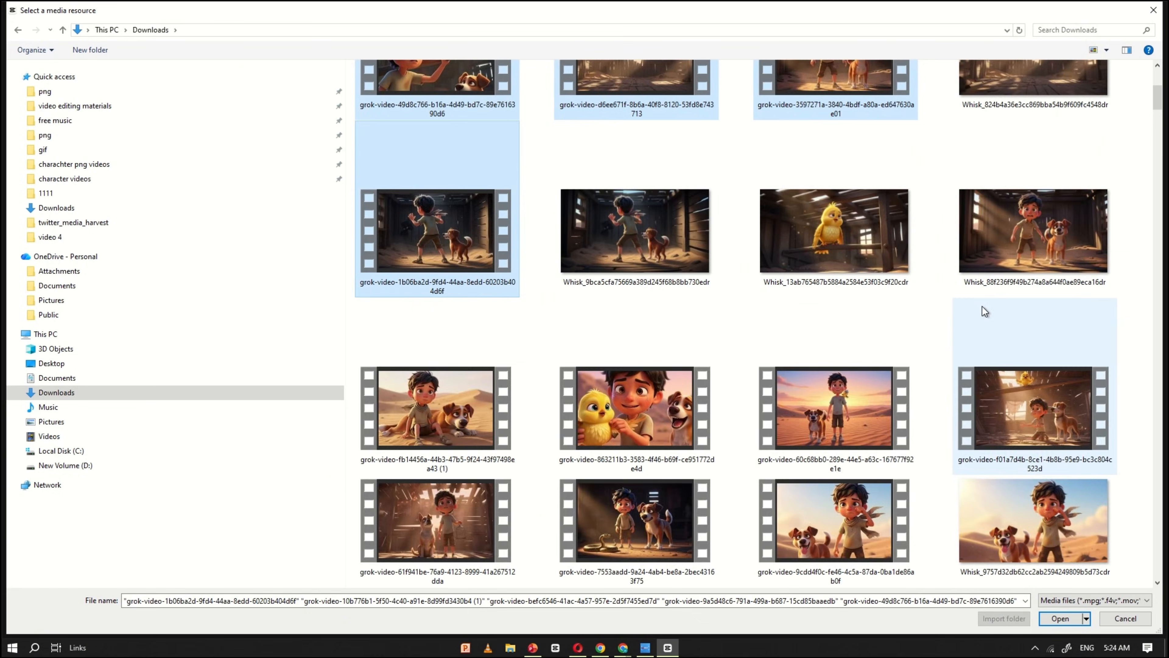
left_click(1061, 618)
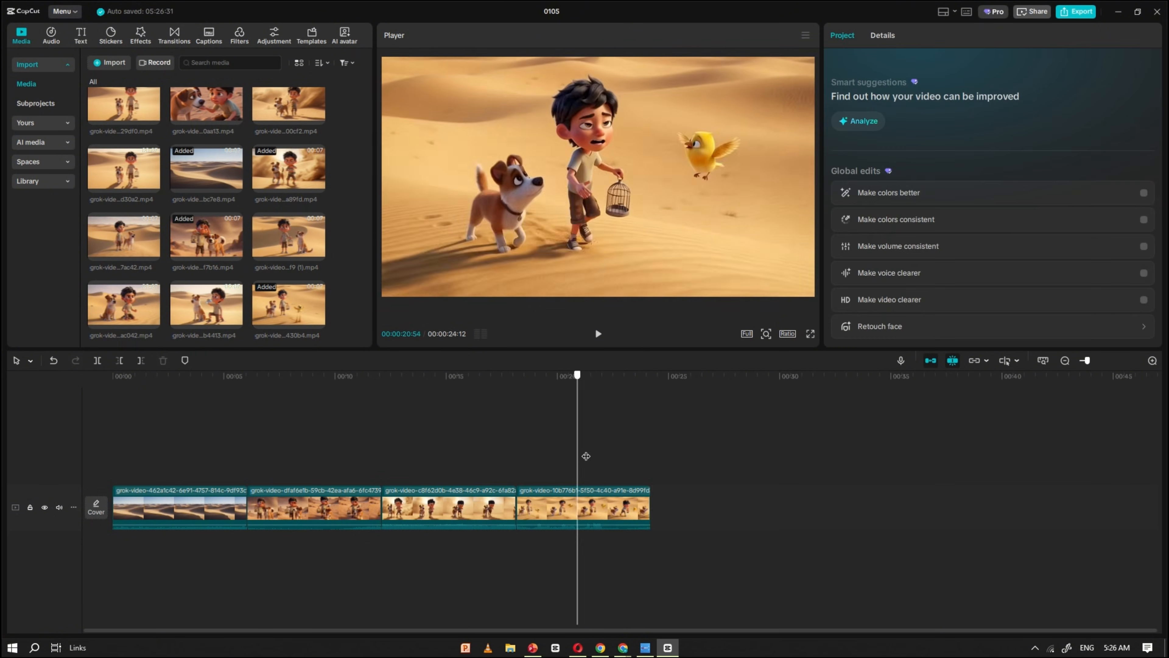
left_click(123, 170)
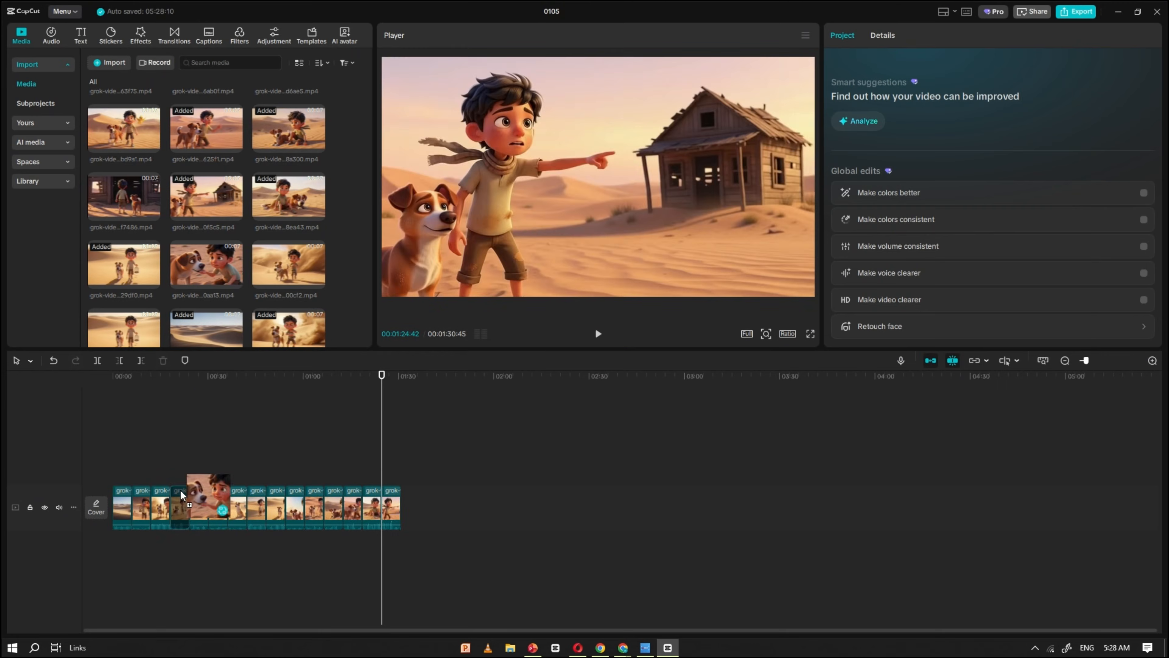
left_click(485, 507)
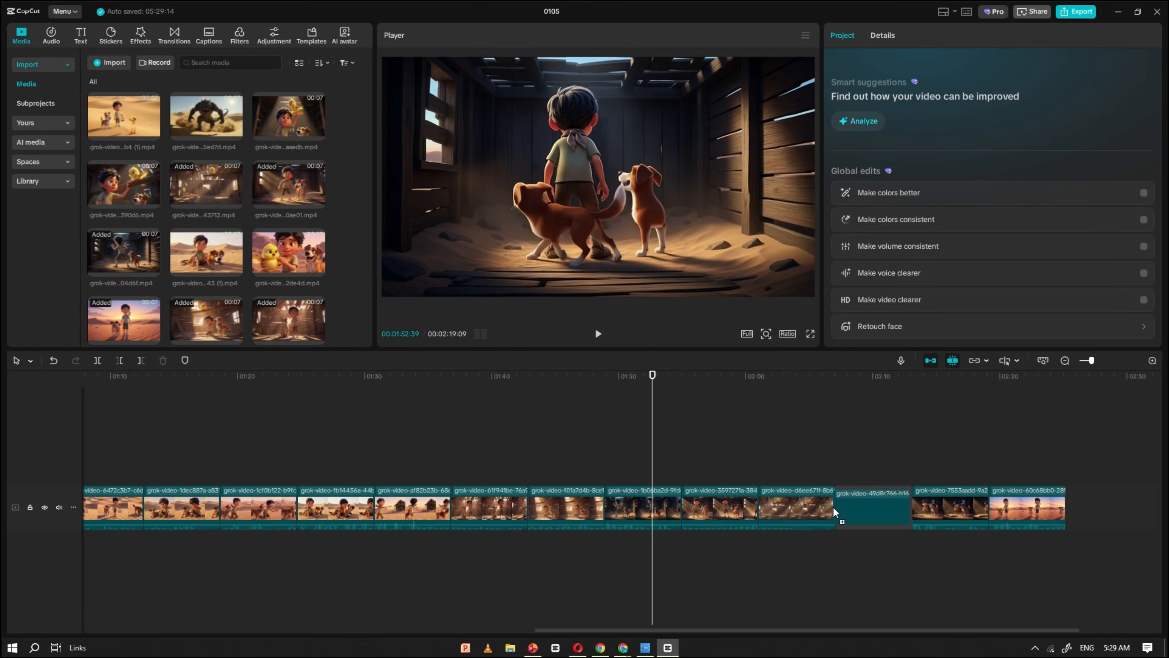
left_click(751, 375)
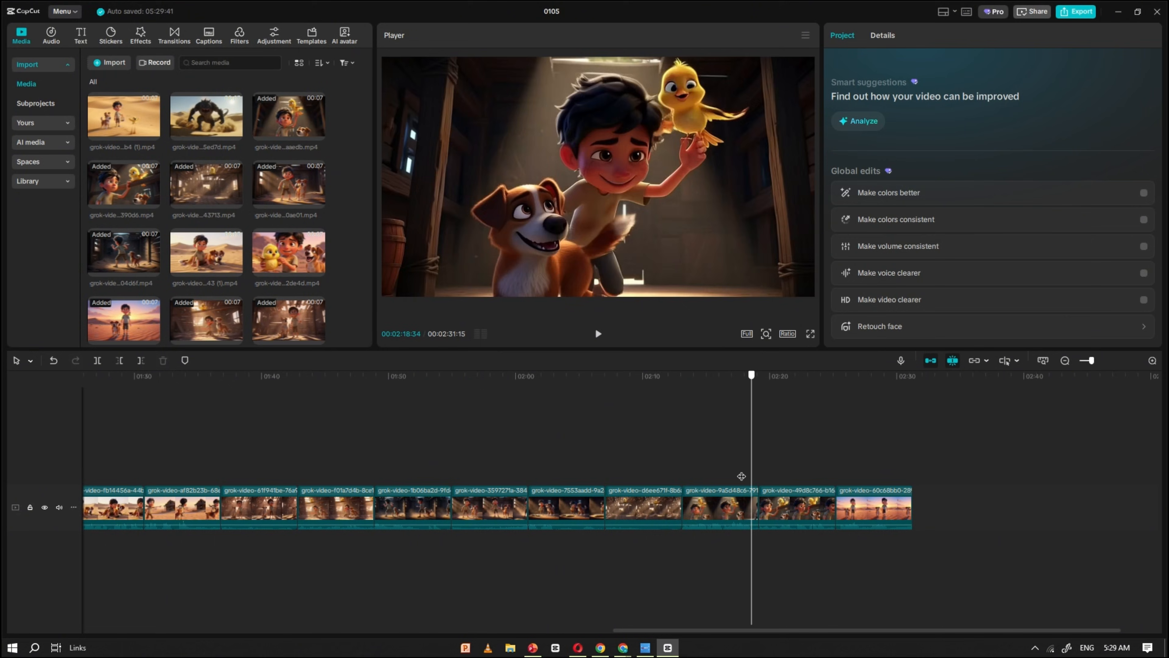
left_click(1027, 509)
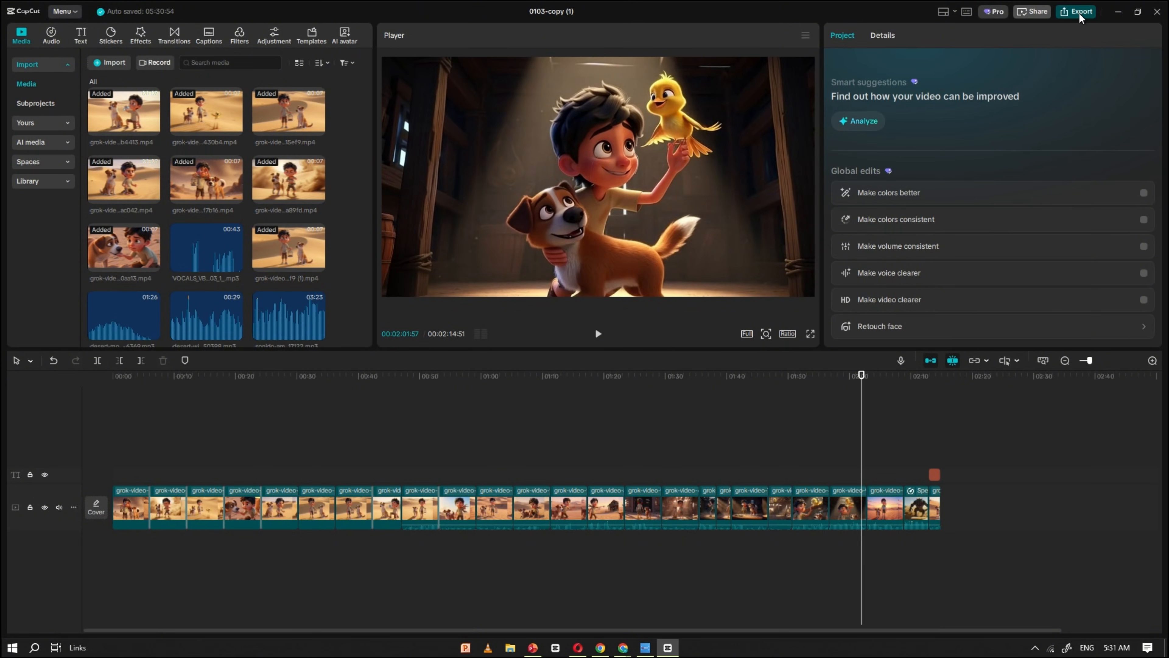
Step: Export the project's audio only as an MP3
left_click(1079, 11)
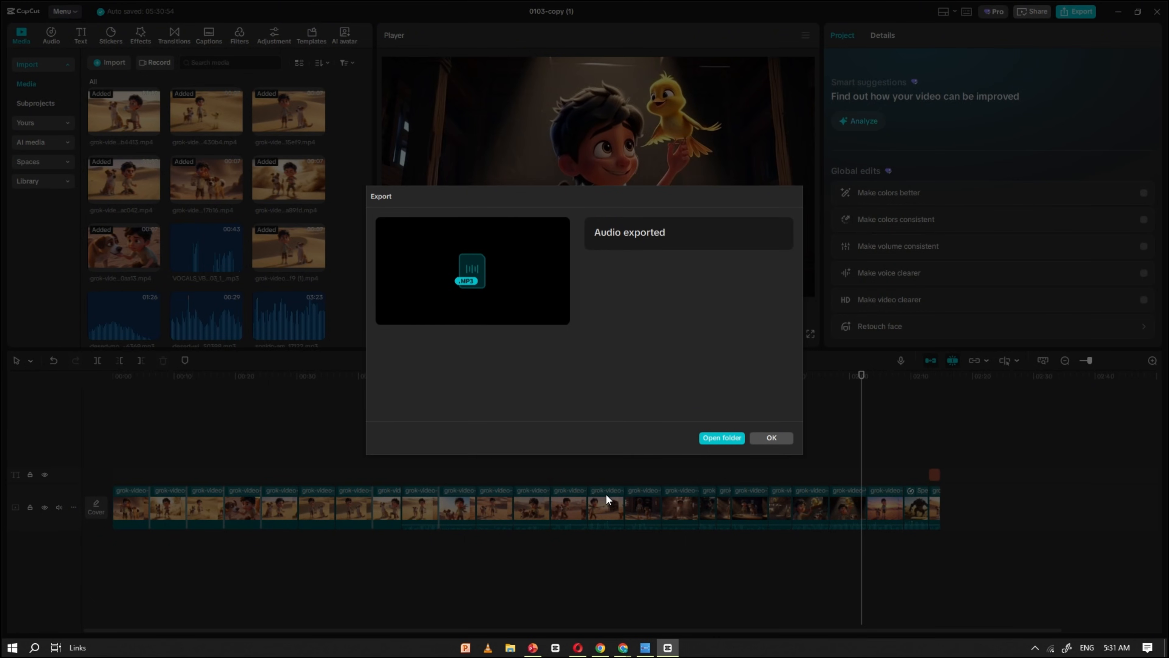
mouse_move(771, 438)
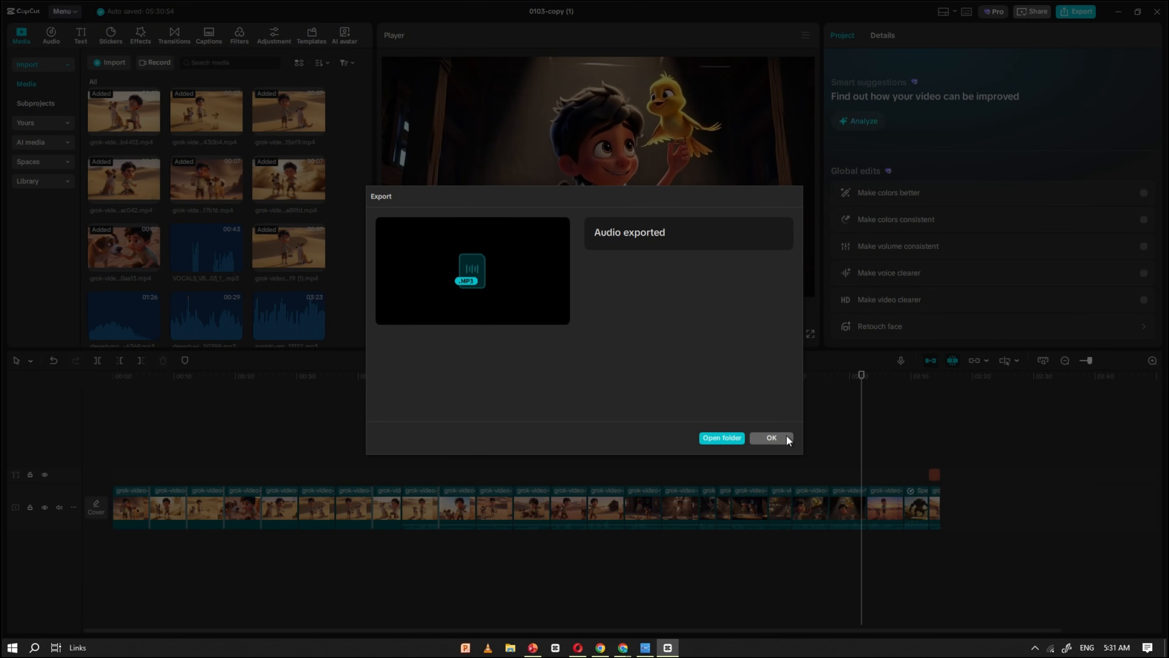
left_click(771, 437)
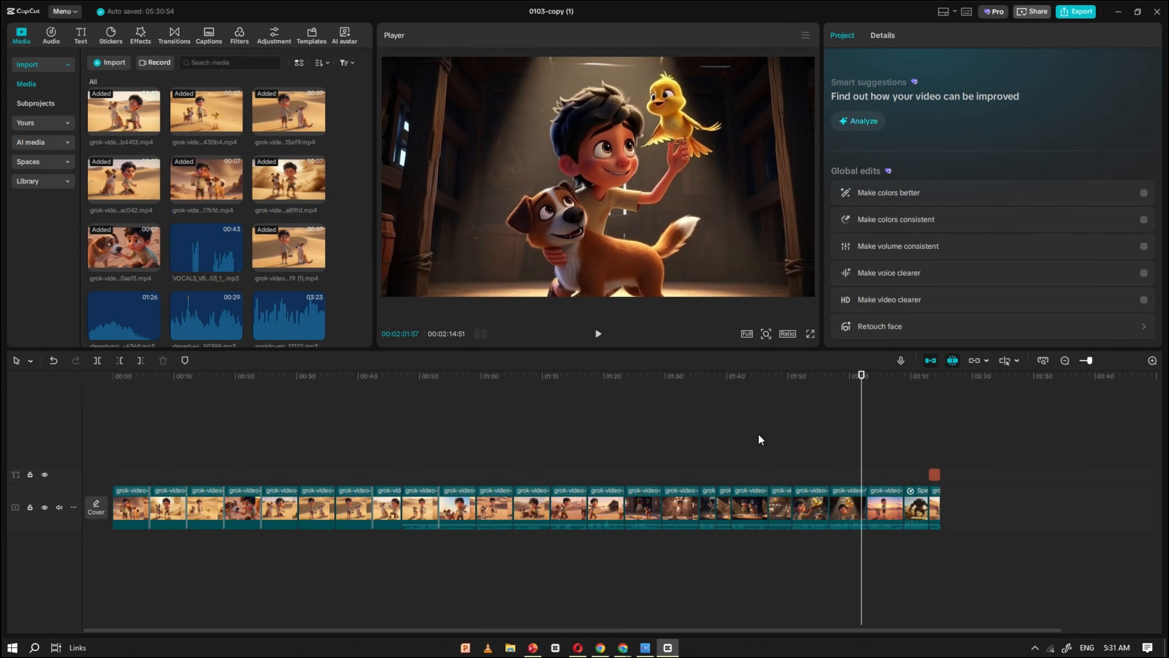
Step: Upload the 0103-copy (1) audio file to AudioStrip and isolate vocals from instrumentals
left_click(577, 647)
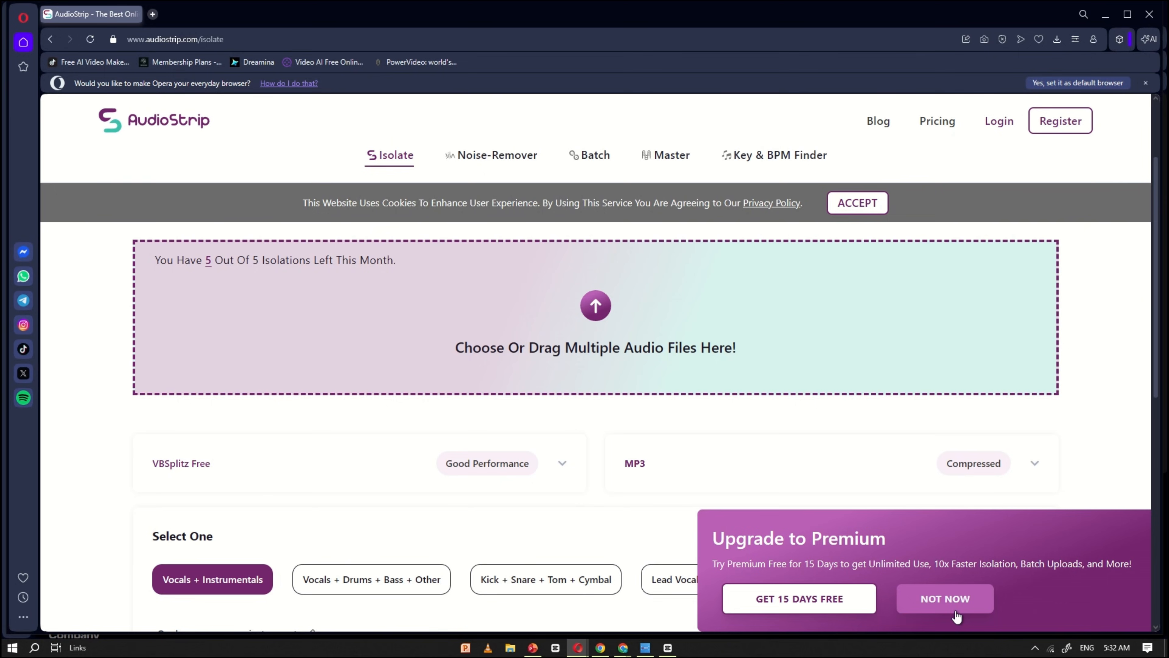
left_click(944, 598)
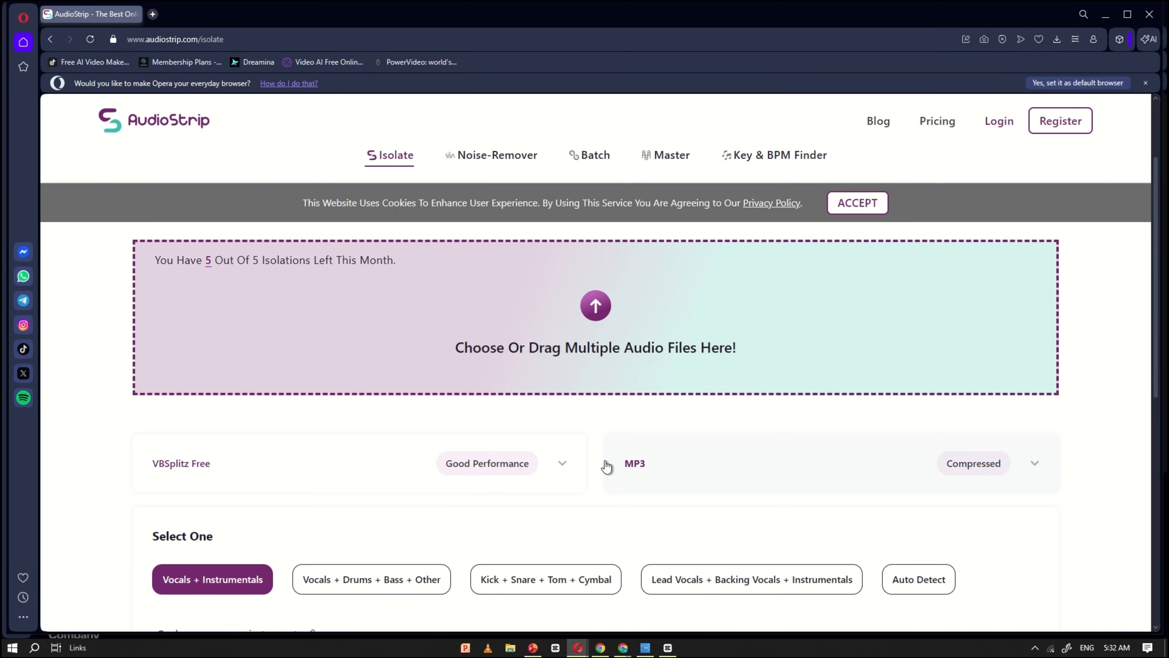
mouse_move(578, 351)
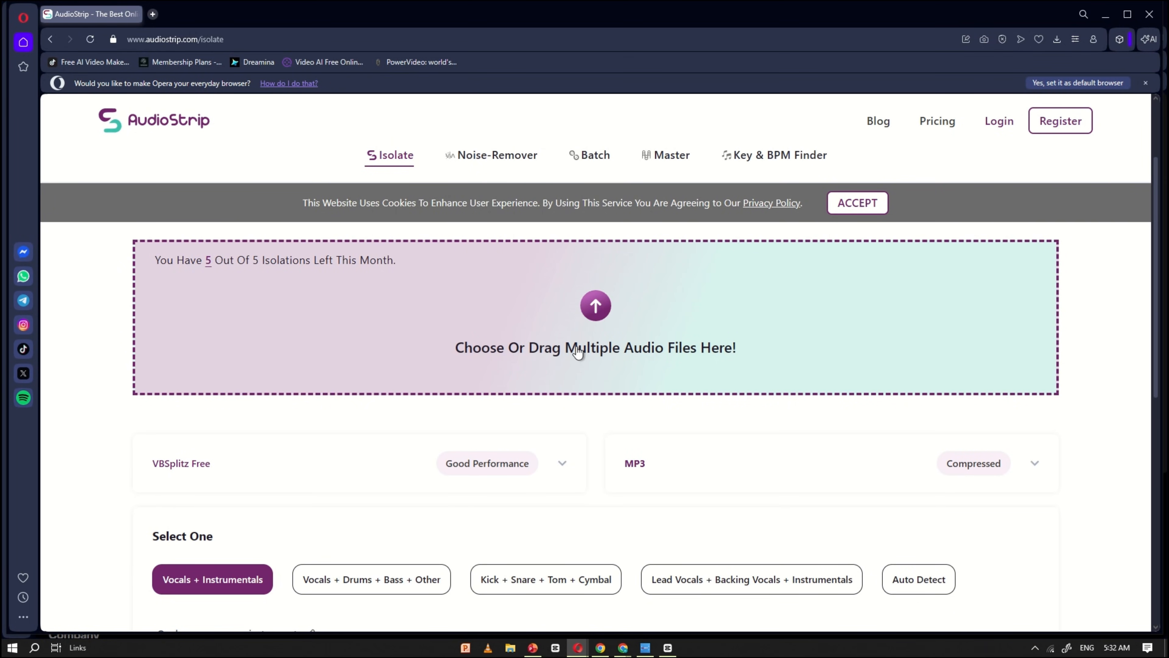
left_click(595, 347)
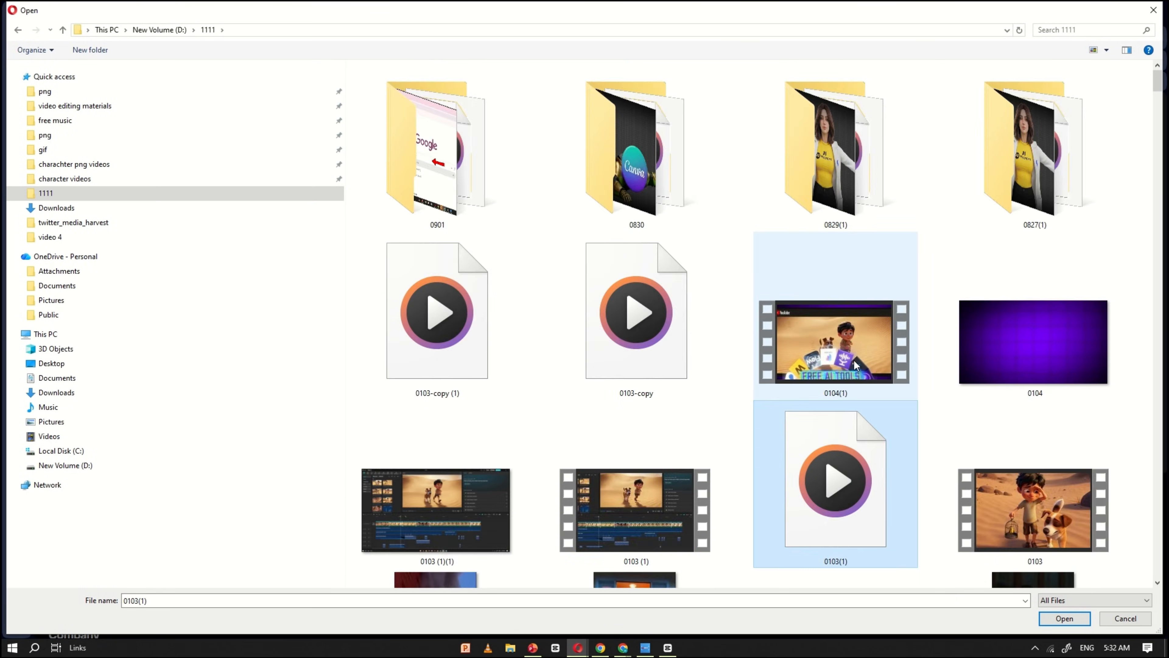
left_click(437, 309)
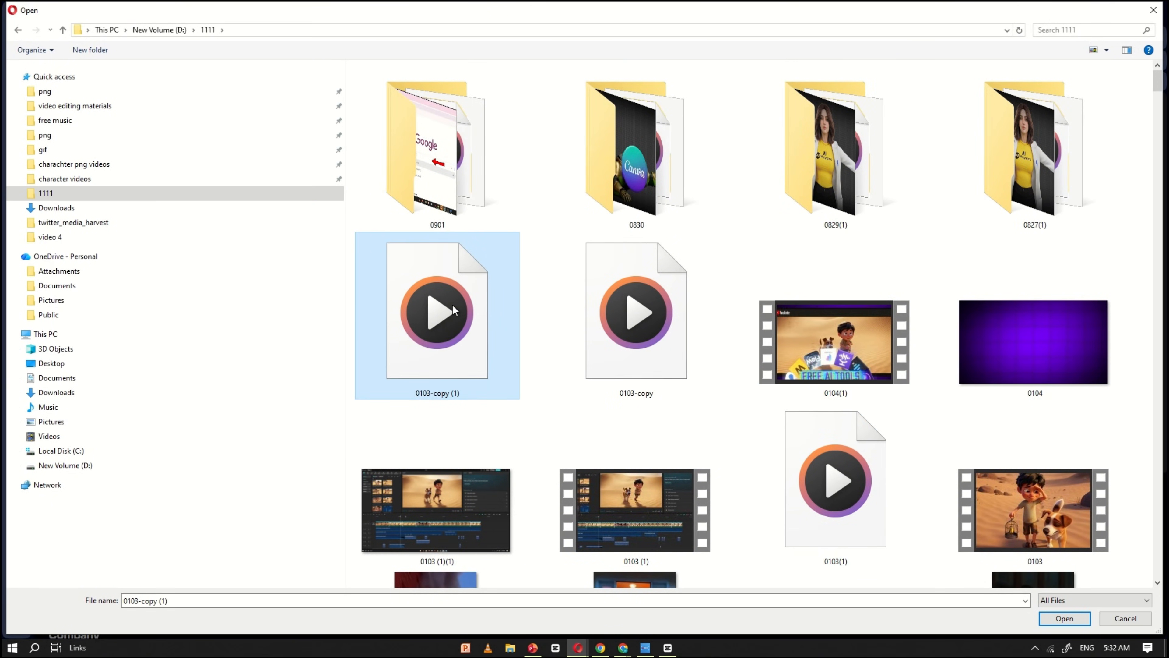
left_click(1064, 618)
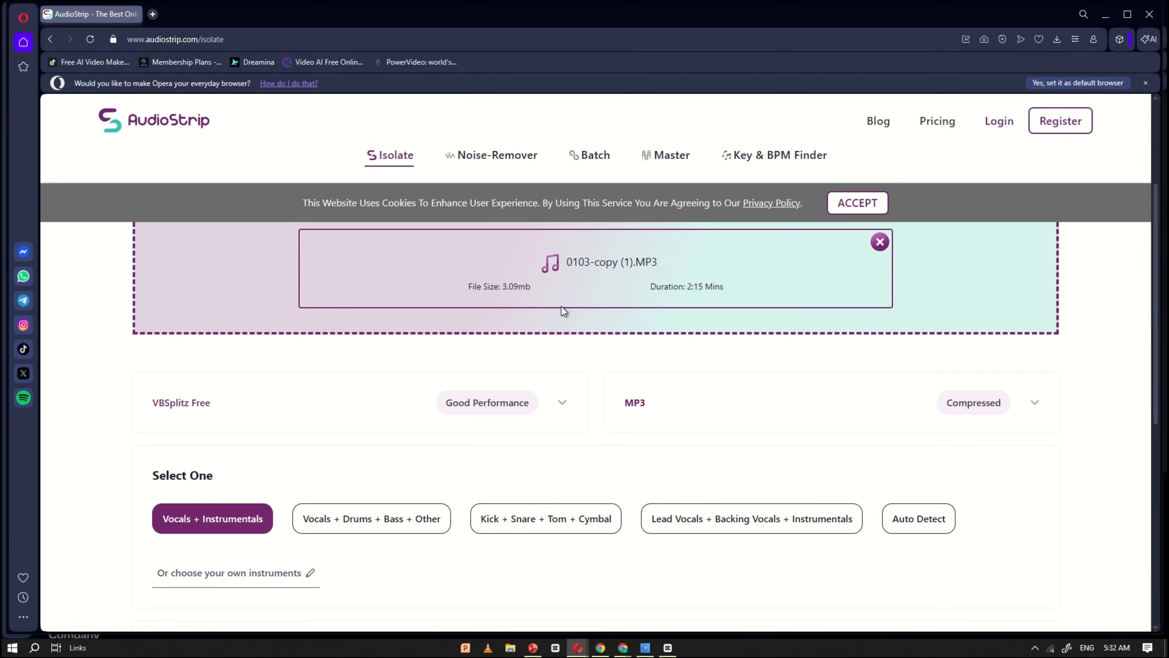
scroll("down", 3)
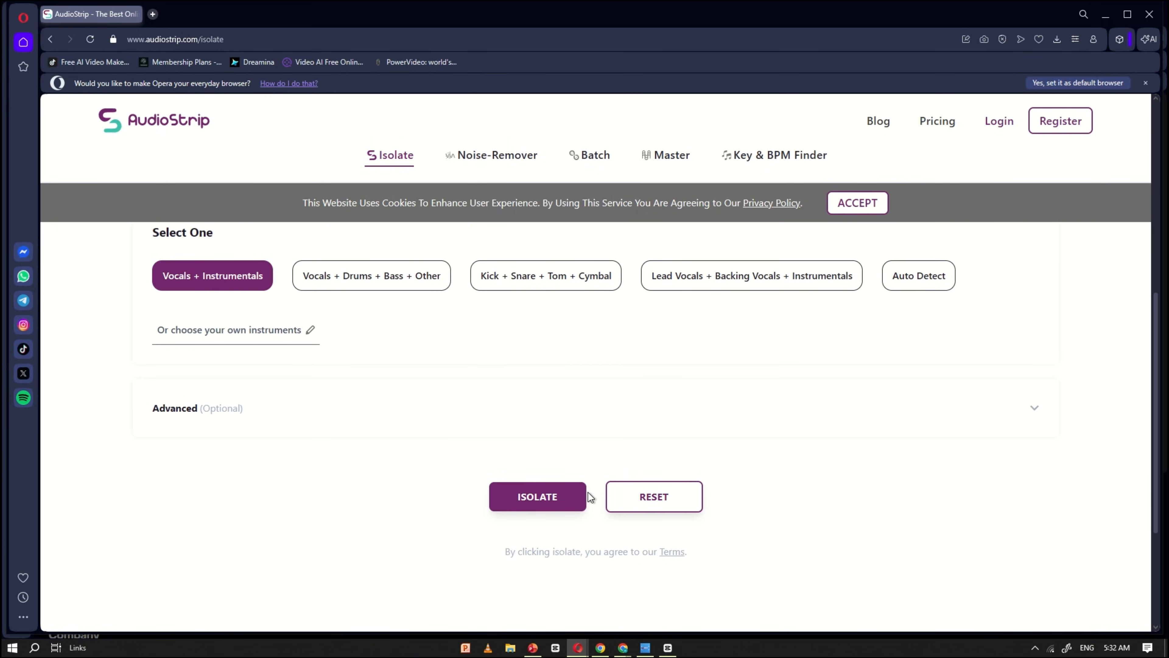
left_click(537, 497)
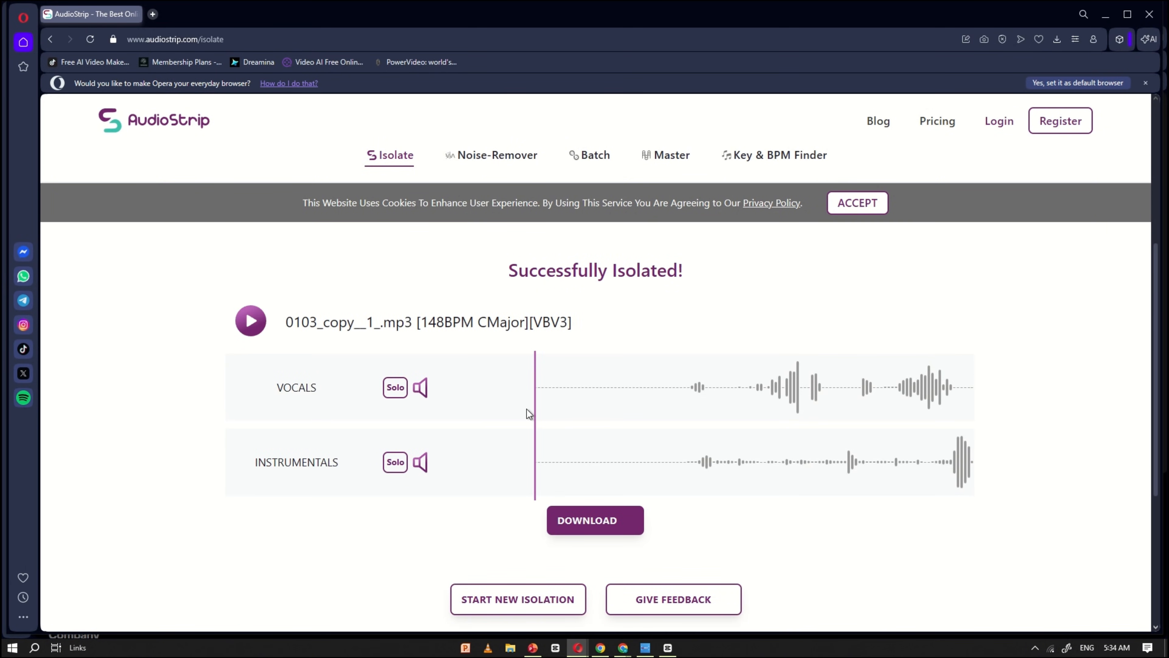
Step: Preview the separated vocals and download the isolated VOCALS track
left_click(594, 520)
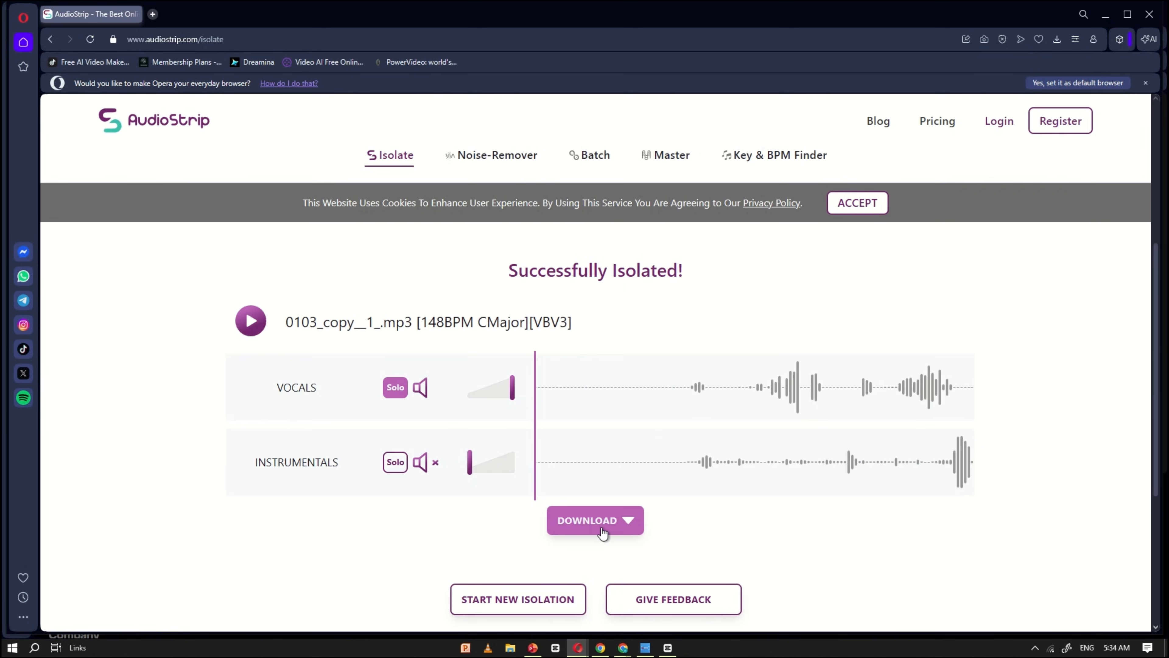
left_click(594, 519)
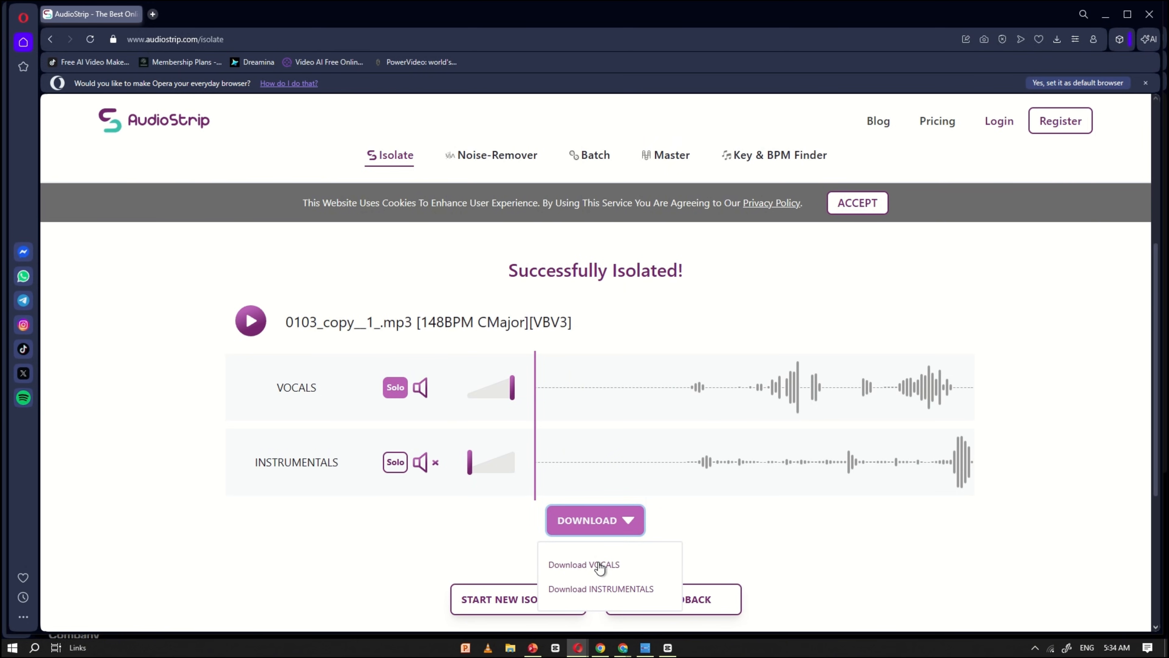
left_click(583, 565)
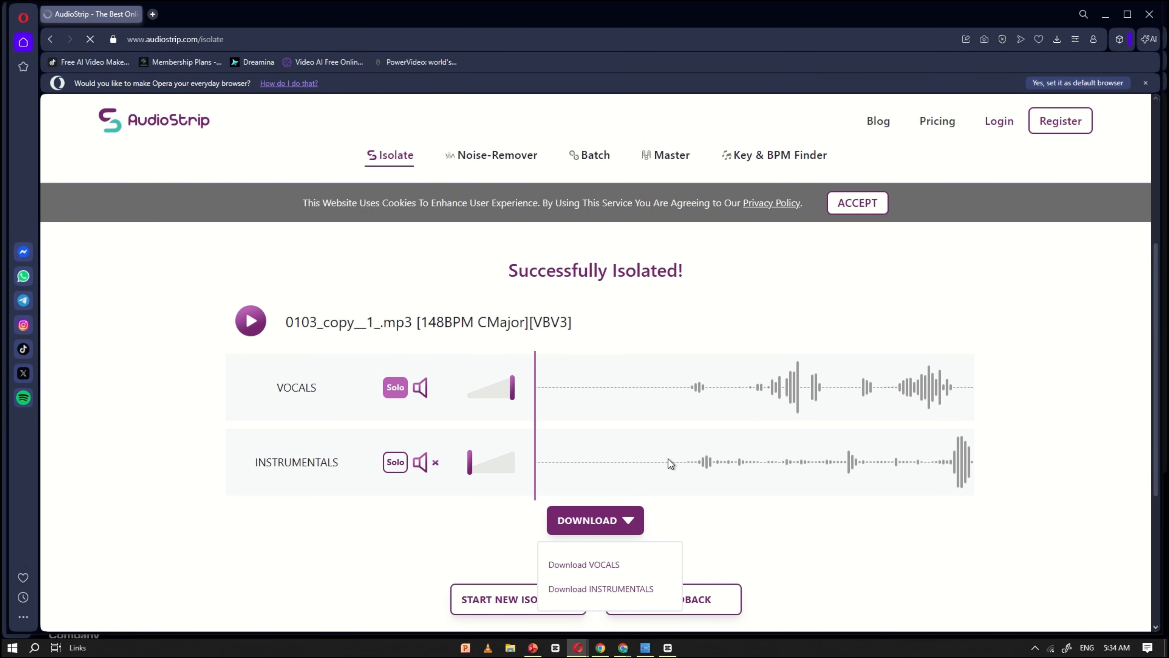
Step: Import the VOCALS mp3 and add it with the Akatsuki Rising music under the compound clip
left_click(584, 564)
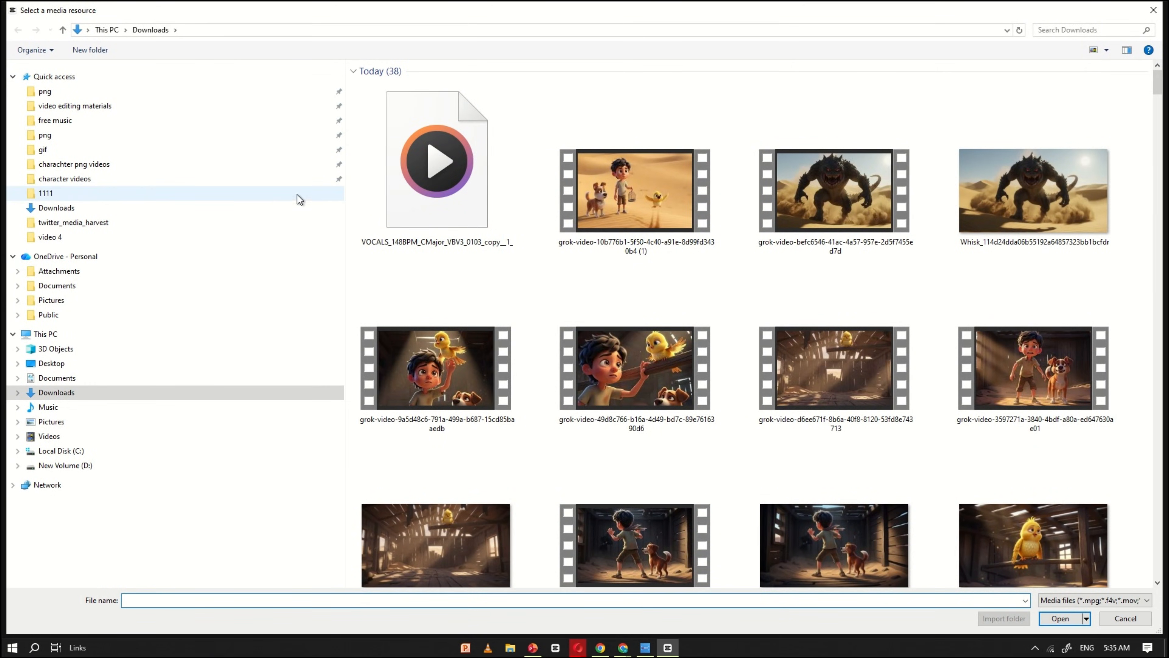
left_click(437, 159)
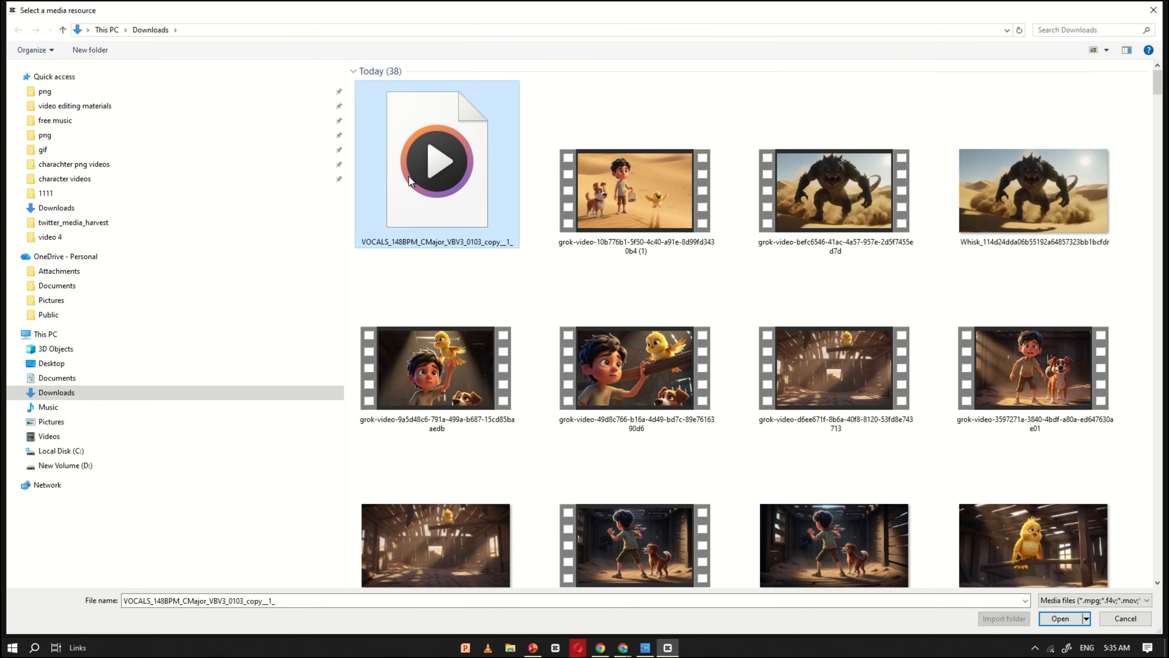
left_click(1060, 618)
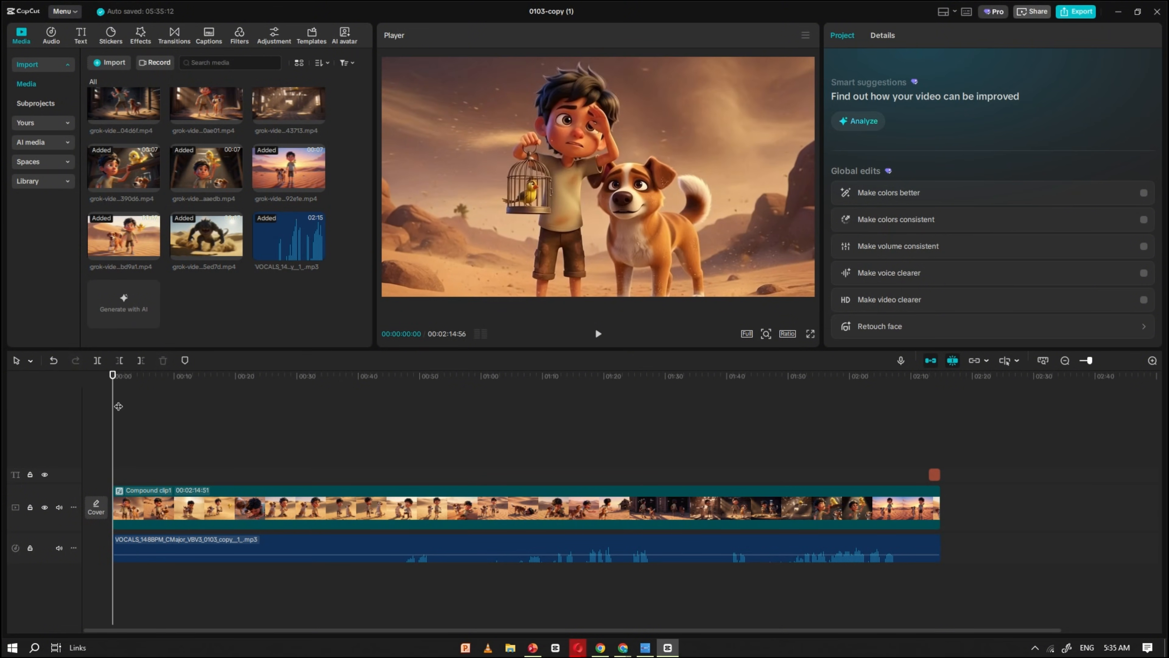
left_click(109, 63)
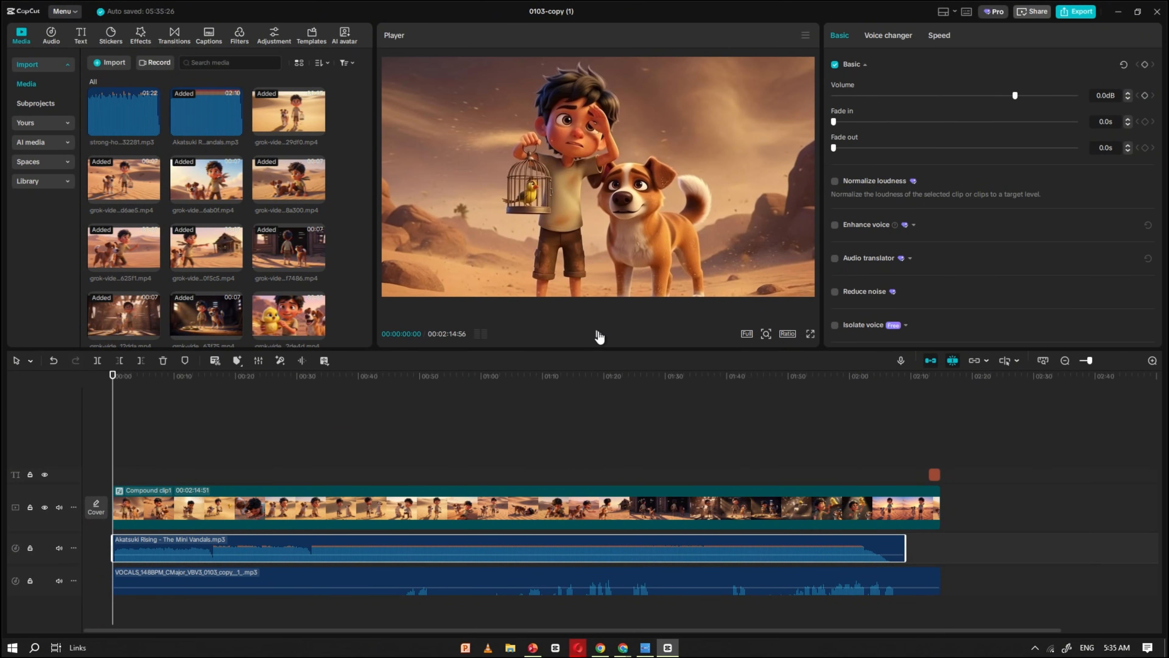
Step: Preview the story with voice and music quietened to -20.7 dB, checking around one minute
left_click(598, 333)
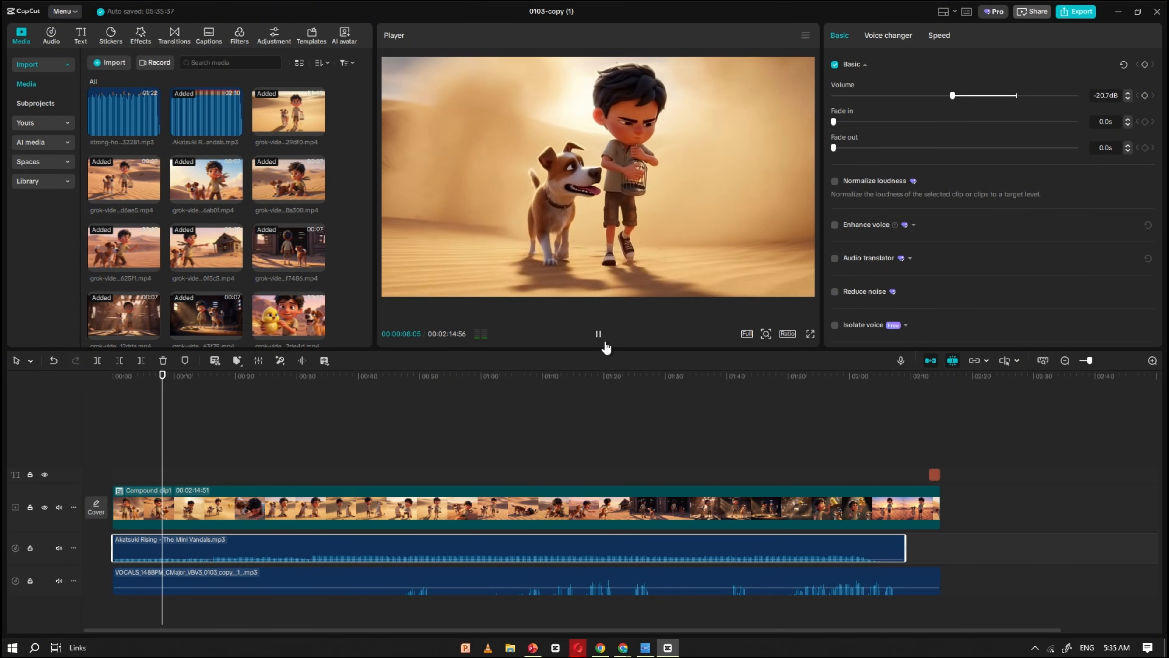
left_click(597, 333)
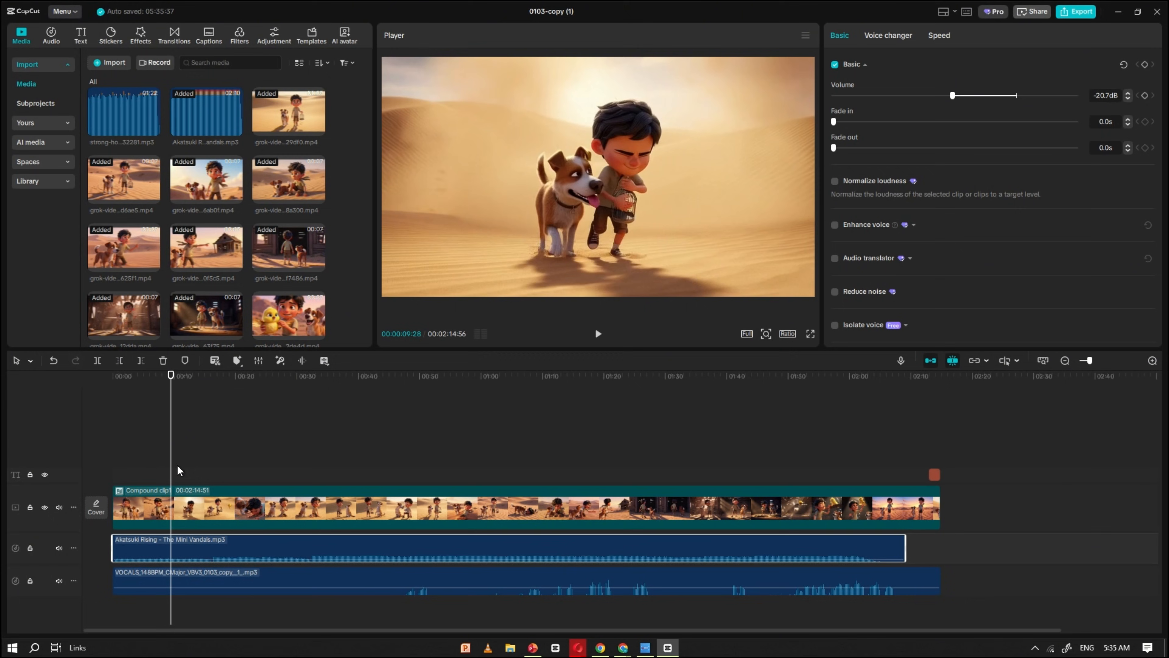
left_click(537, 375)
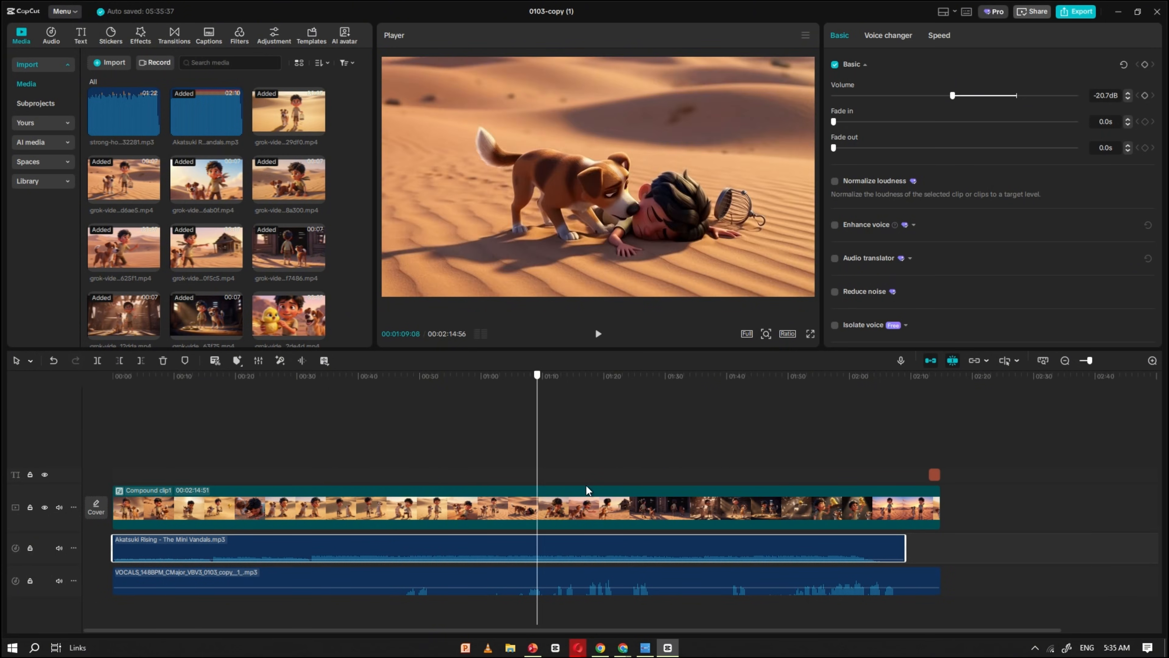
left_click(208, 375)
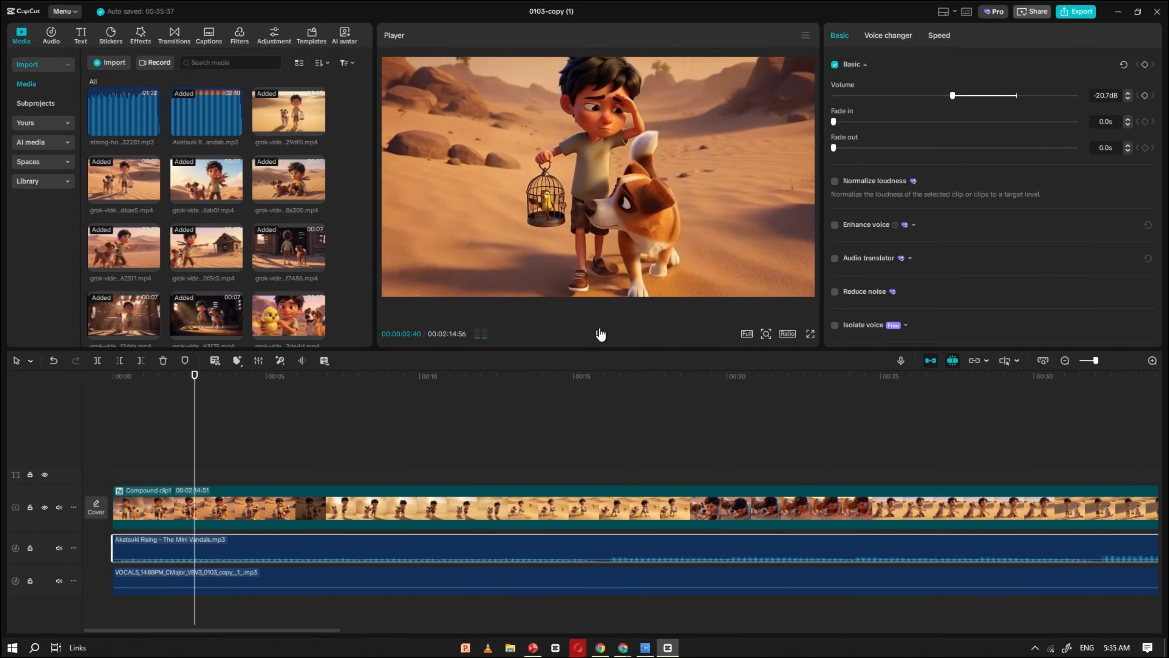
Step: Search sound effects for 'desert sound' and add the dry desert wind effect to the timeline
left_click(50, 33)
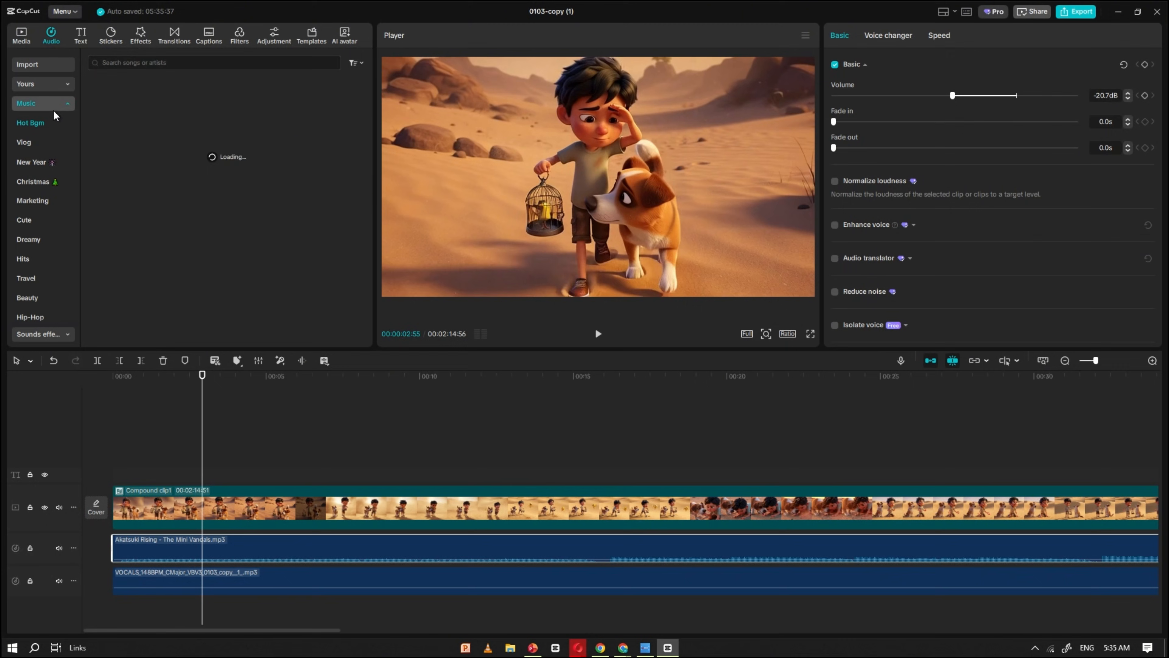
type("se")
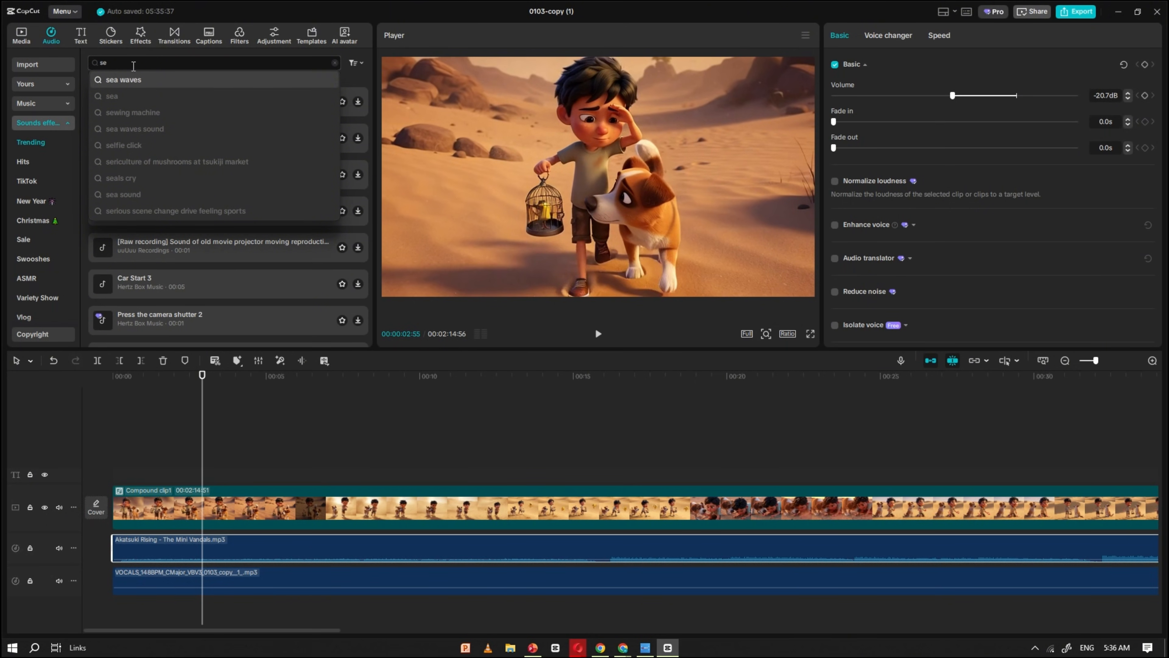
type("desert")
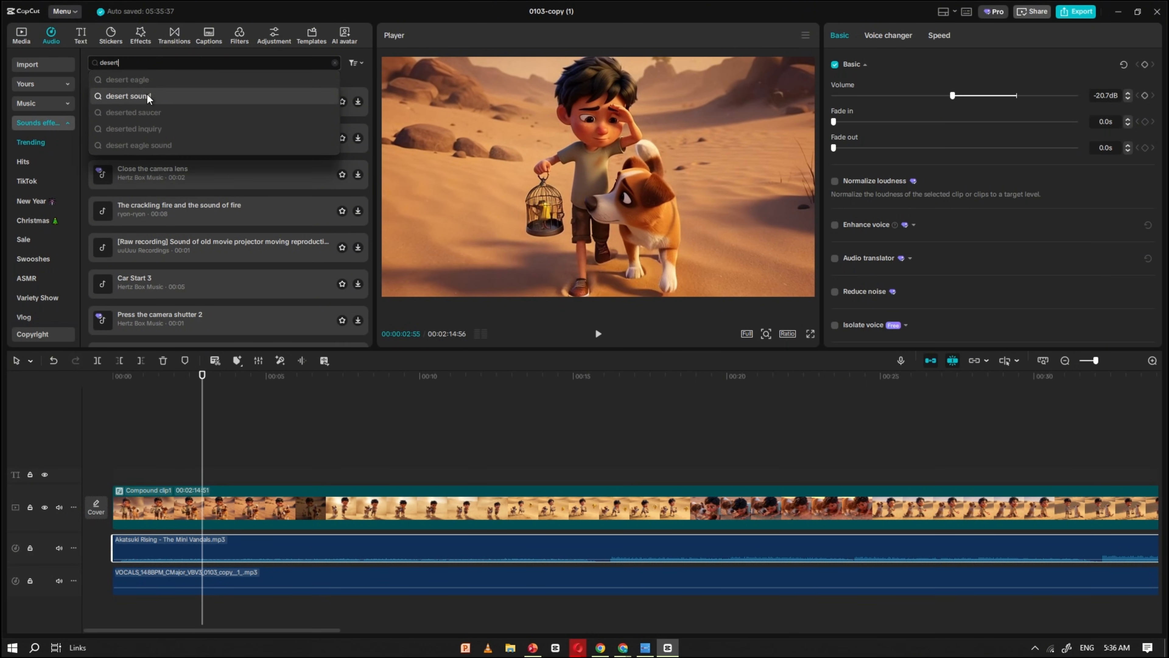
left_click(131, 96)
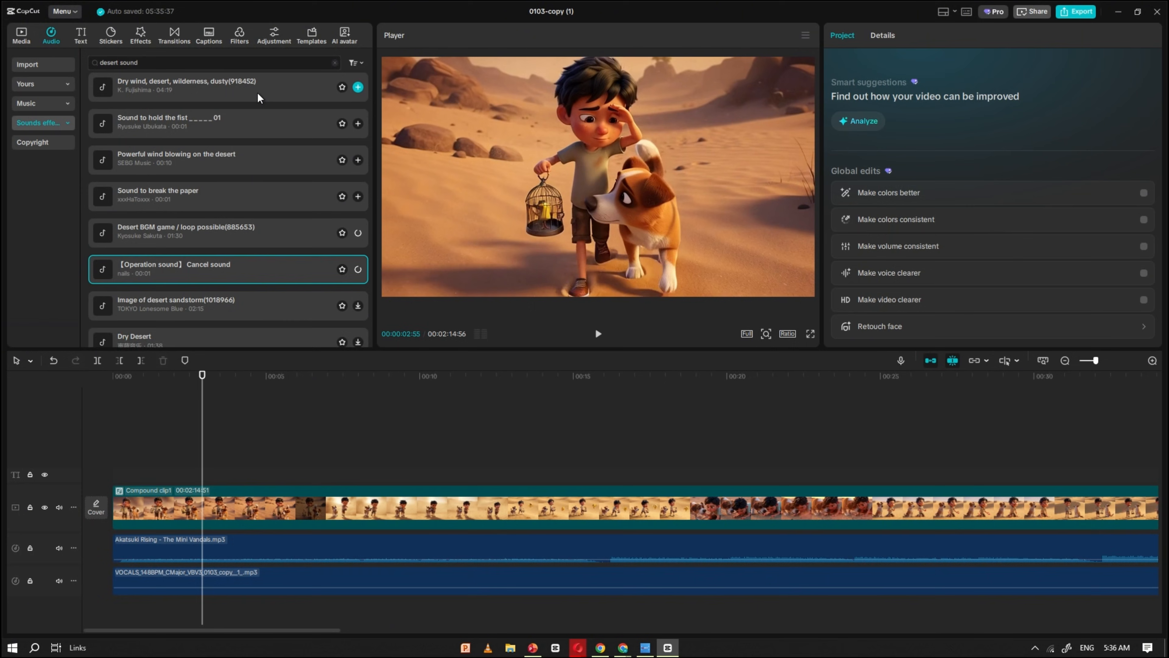
left_click(358, 87)
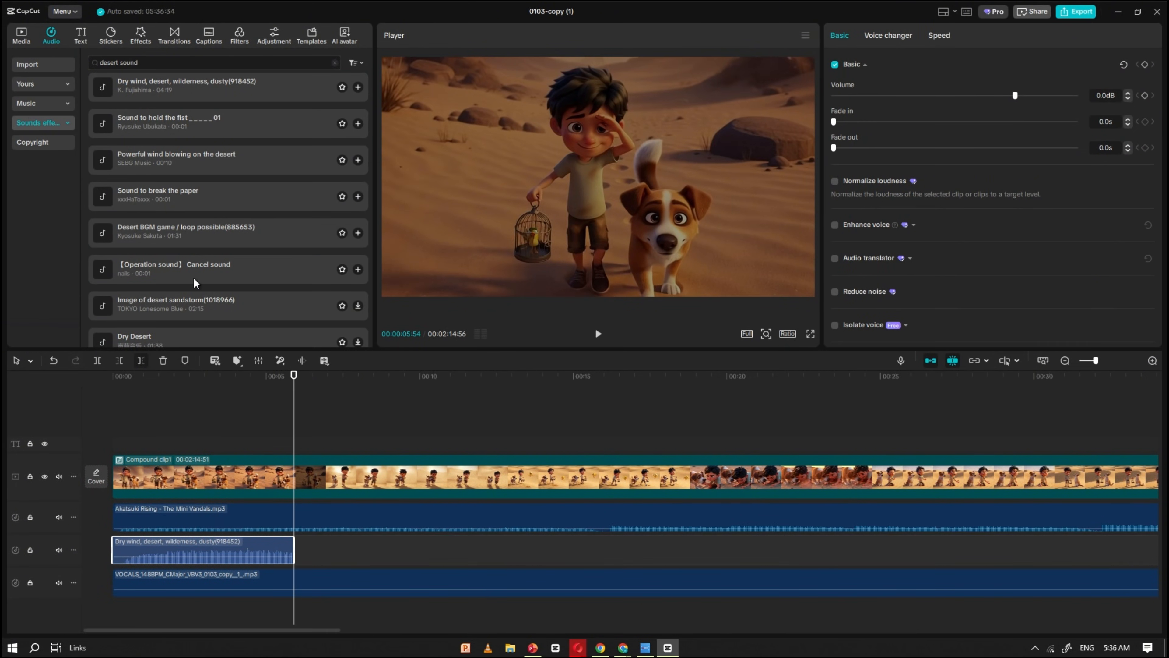
Step: Search for wind and further effects to layer more sound-effect clips on the timeline
type("wind")
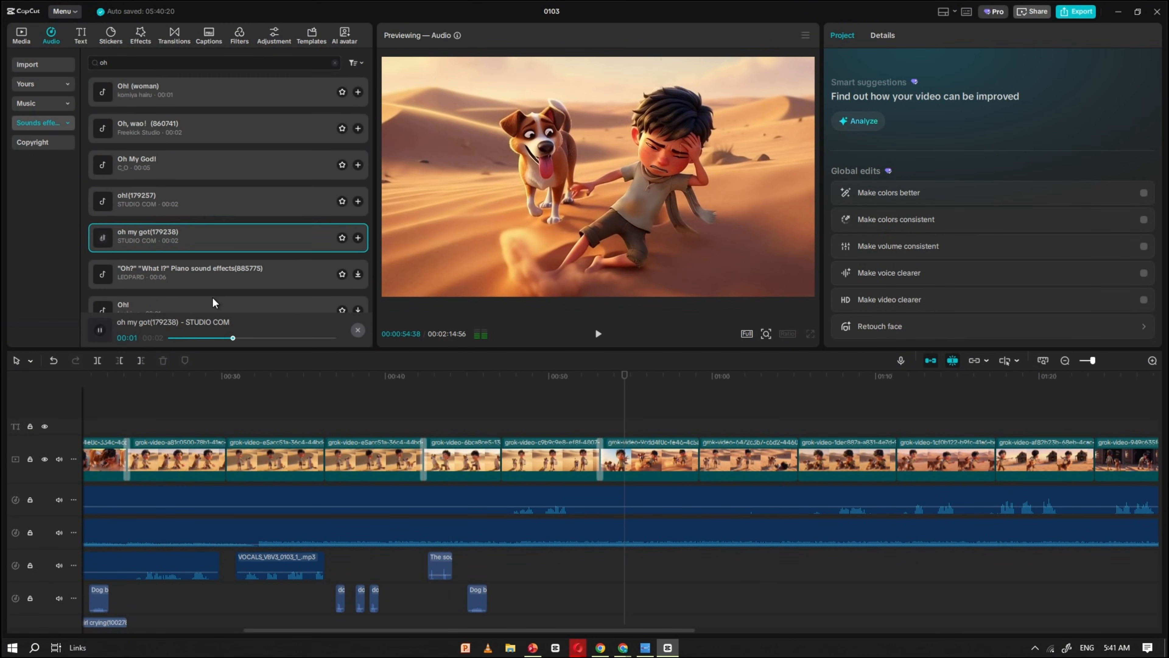
left_click(20, 35)
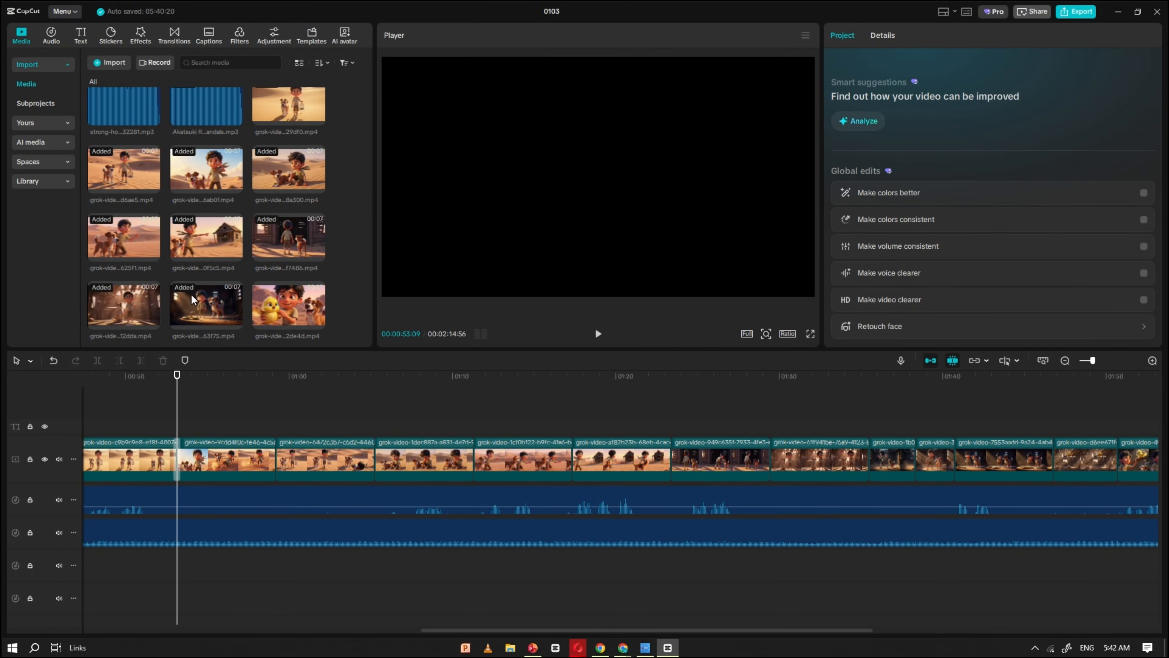
left_click(50, 34)
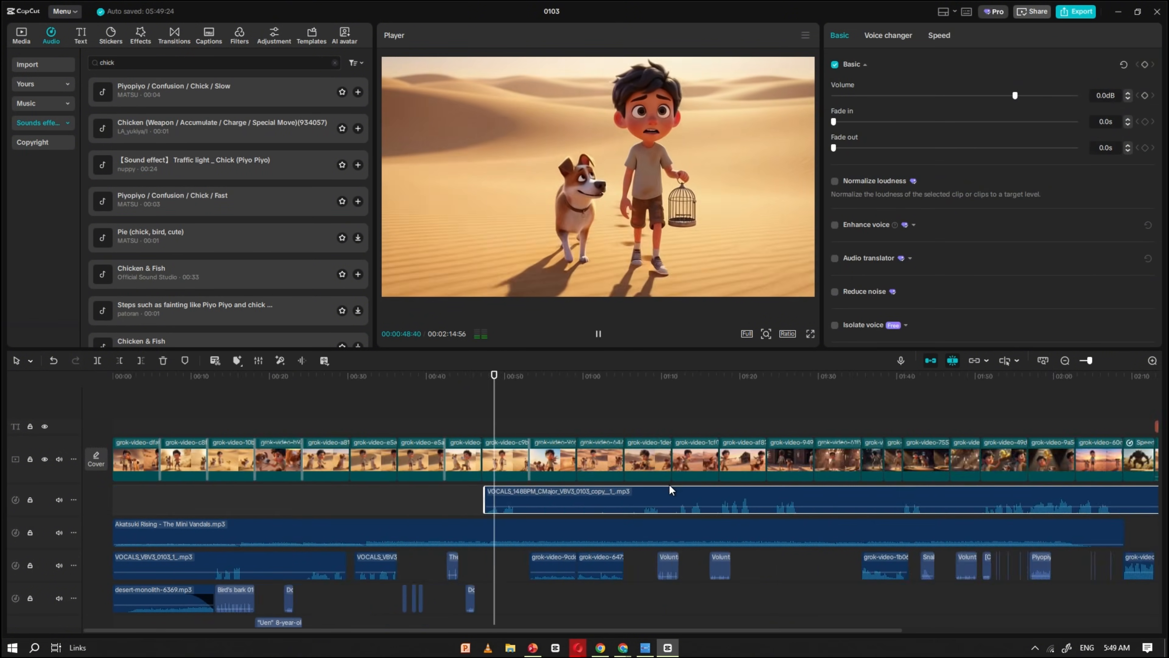
Step: Export the finished story as a 4K, 60 fps HEVC mp4 at higher bit rate
left_click(173, 35)
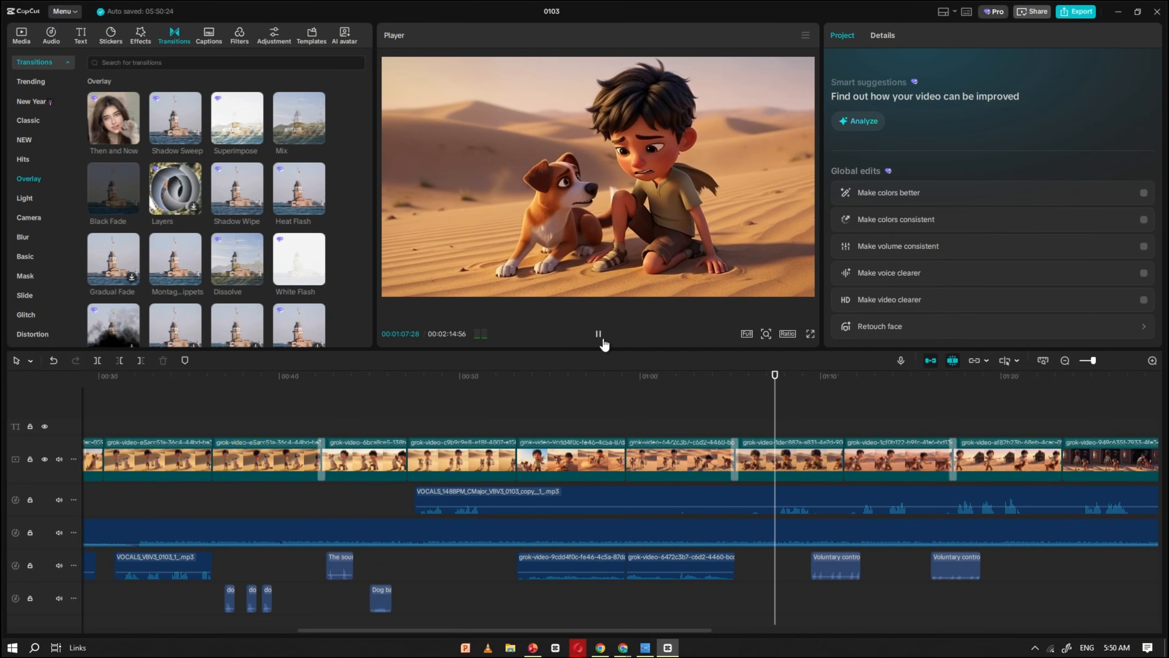
left_click(1076, 11)
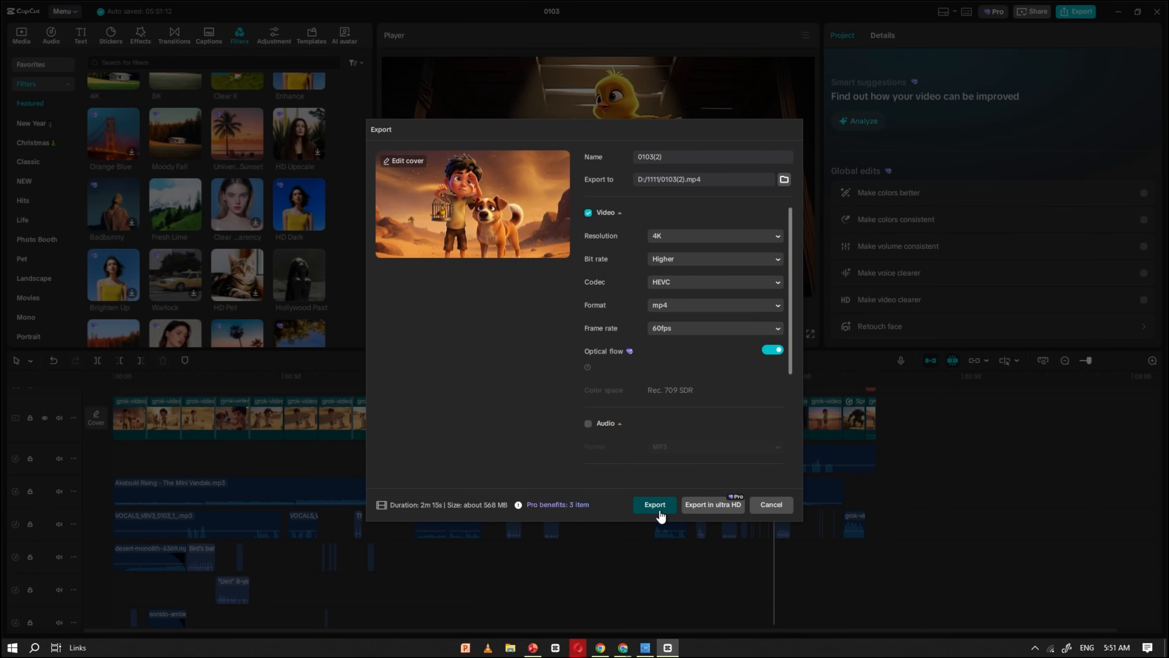
left_click(654, 505)
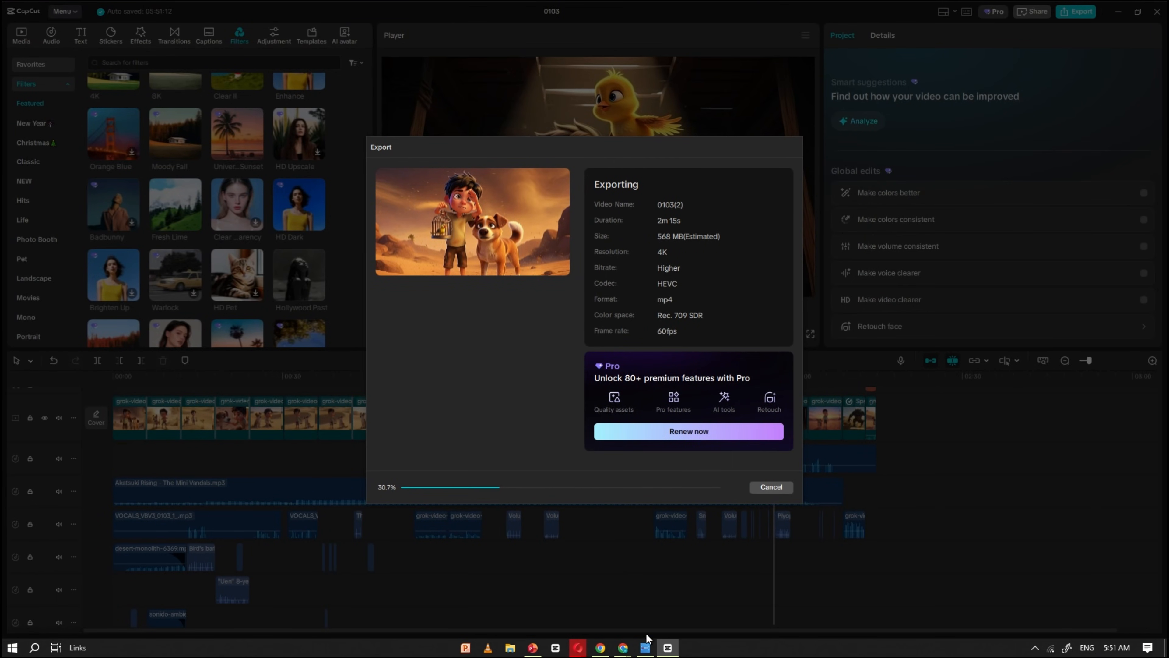